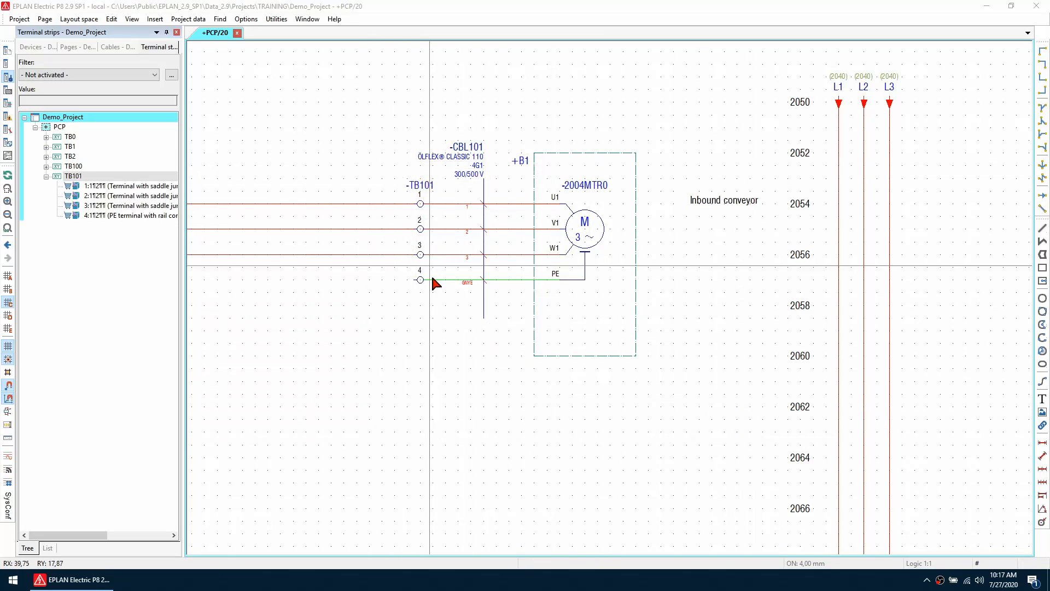
Step: Open terminal strip TB101 for editing and search part selection for A-B.1492-EBJ16
{"action": "left_click", "coordinate": [74, 175]}
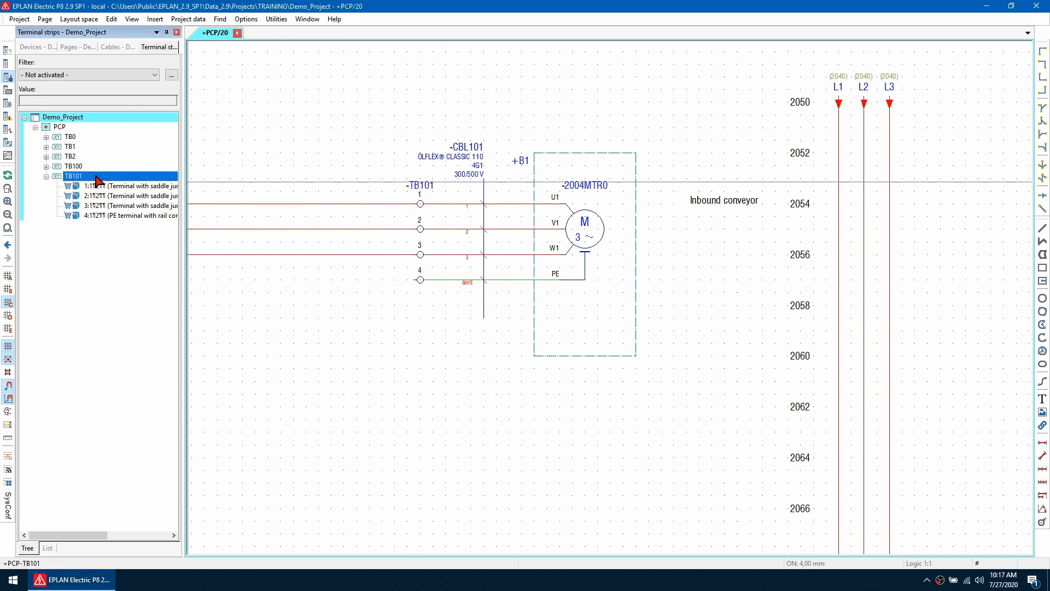
{"action": "double_click", "coordinate": [74, 175]}
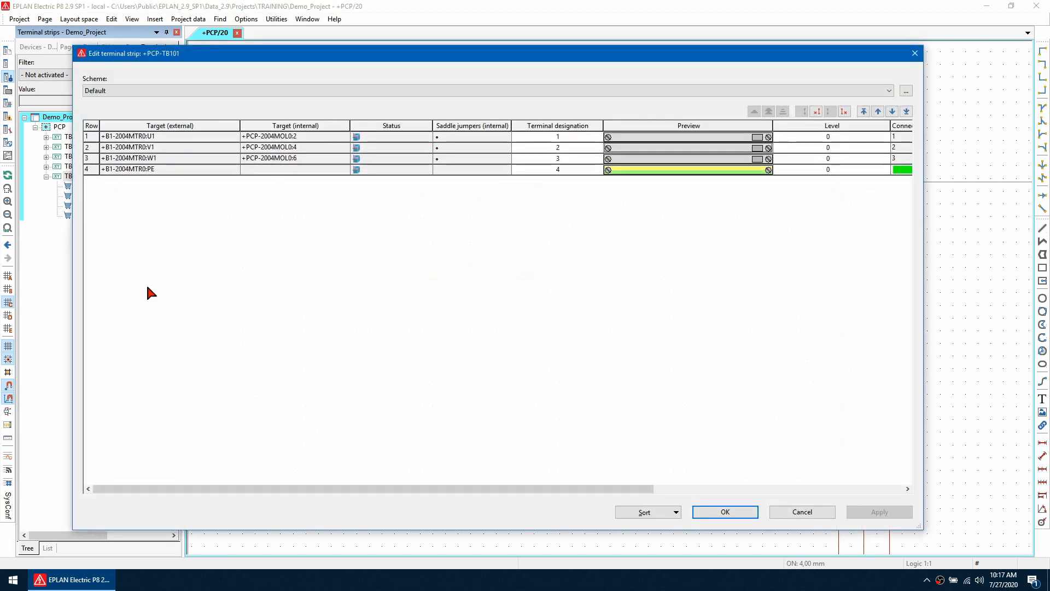
{"action": "mouse_move", "coordinate": [716, 145]}
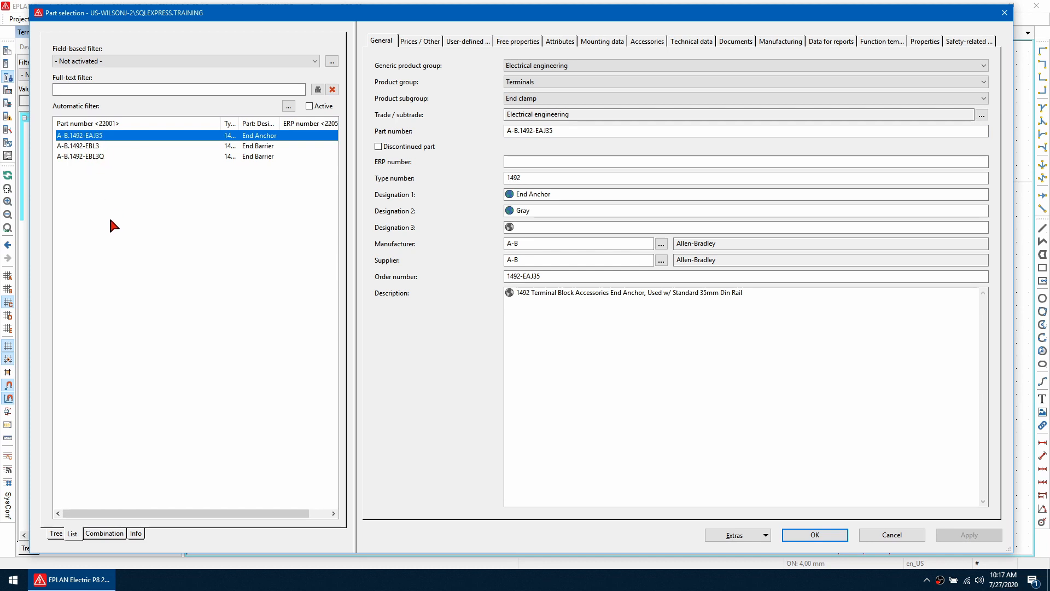
{"action": "left_click", "coordinate": [177, 89]}
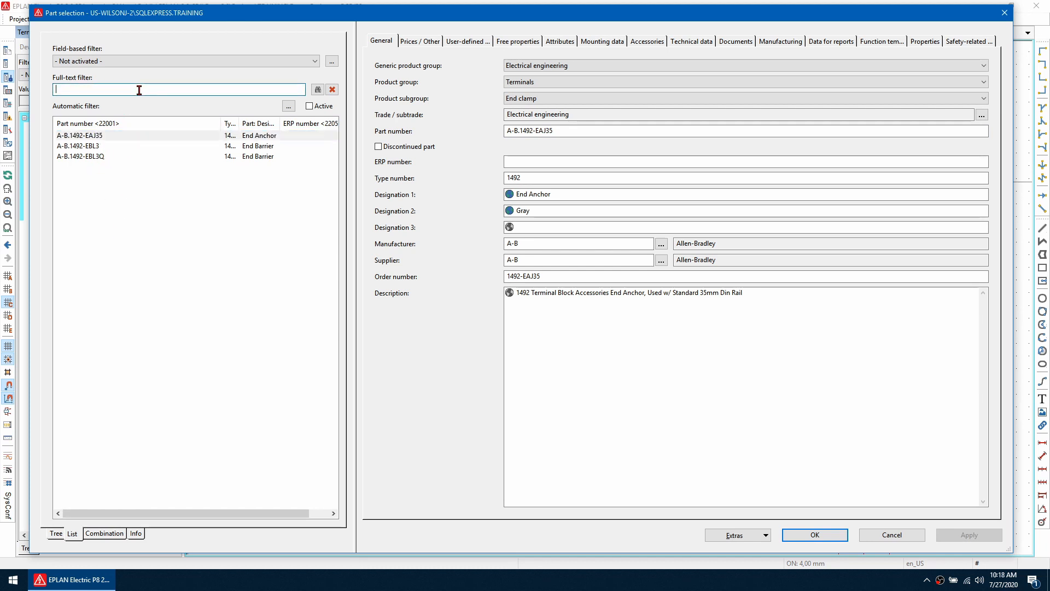
{"action": "type", "text": "A-B.1492-EBJ16"}
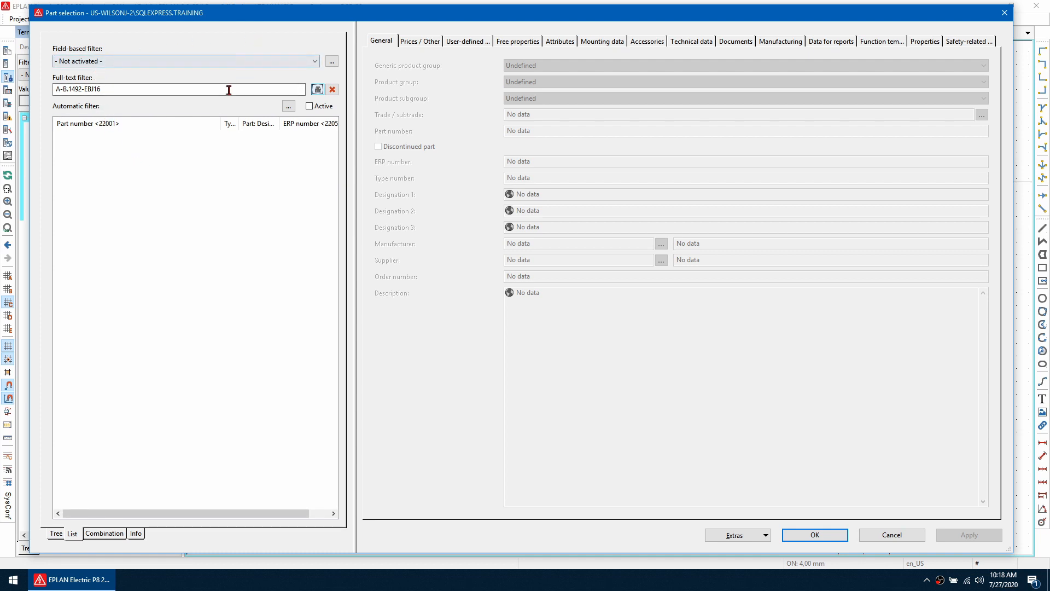
{"action": "mouse_move", "coordinate": [183, 124]}
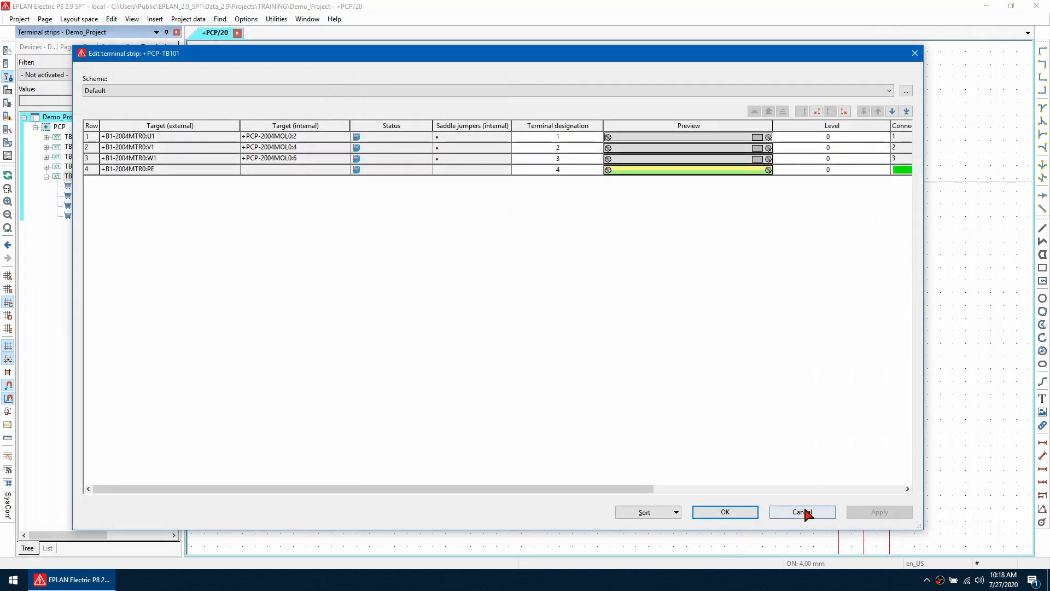
Step: Cancel the strip editor and filter Parts Management to A-B.1492-EBJ16
{"action": "left_click", "coordinate": [802, 512]}
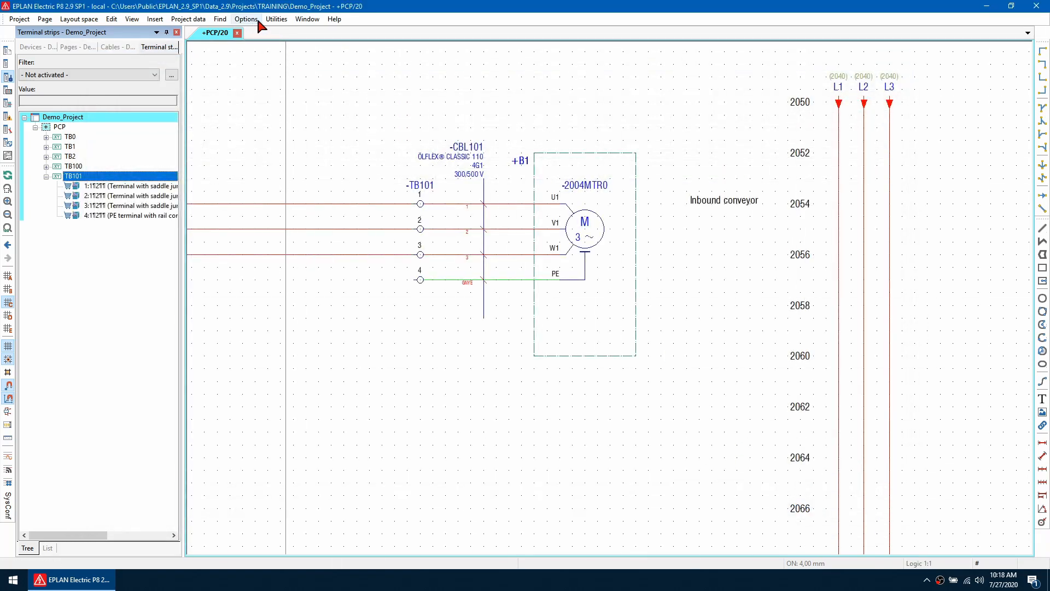
{"action": "left_click", "coordinate": [276, 19]}
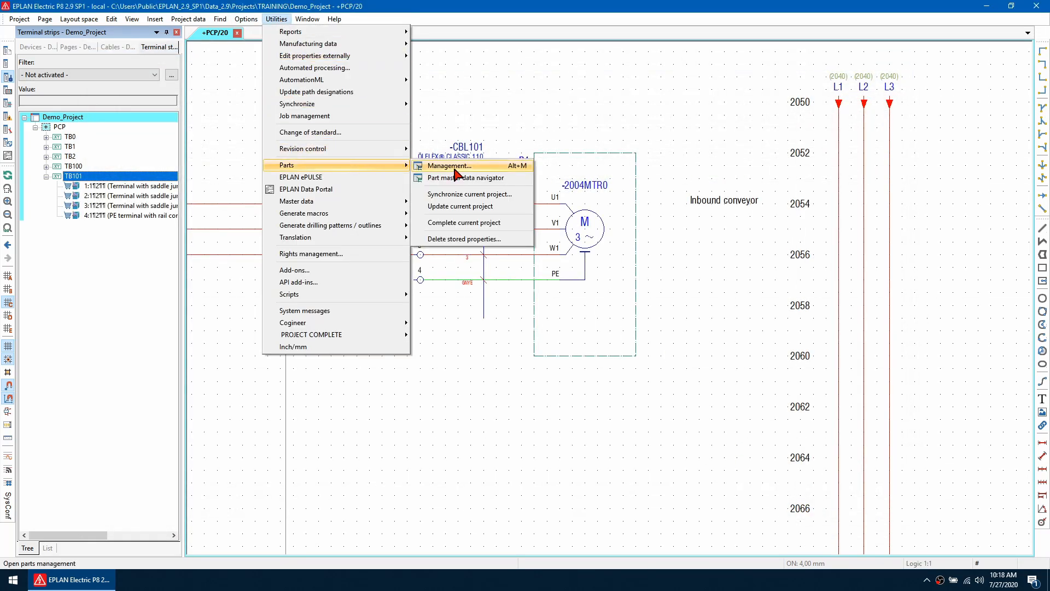
{"action": "left_click", "coordinate": [449, 165]}
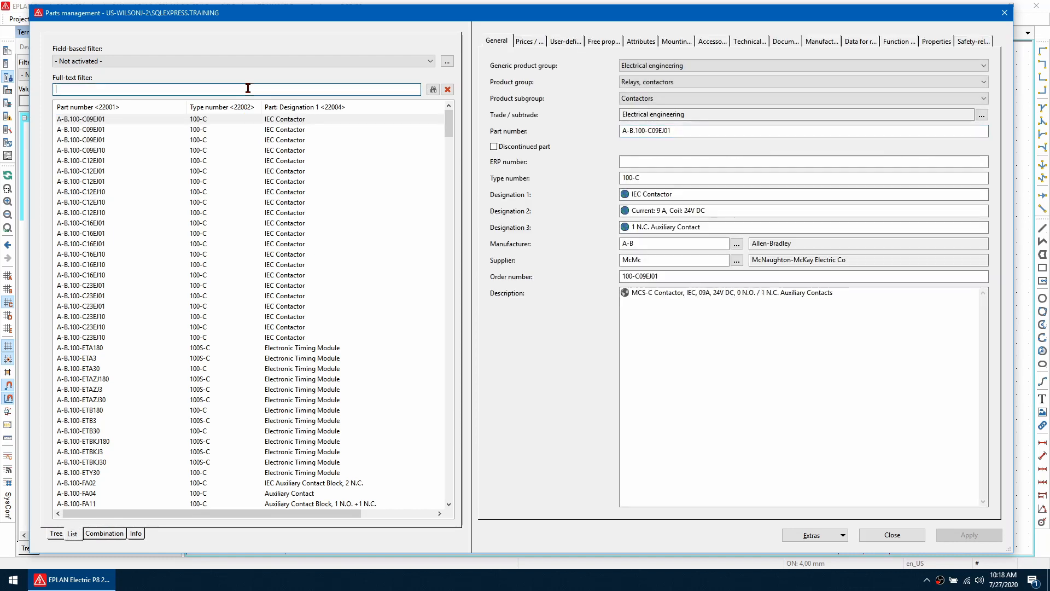
{"action": "type", "text": "A-B.1492-EBJ16"}
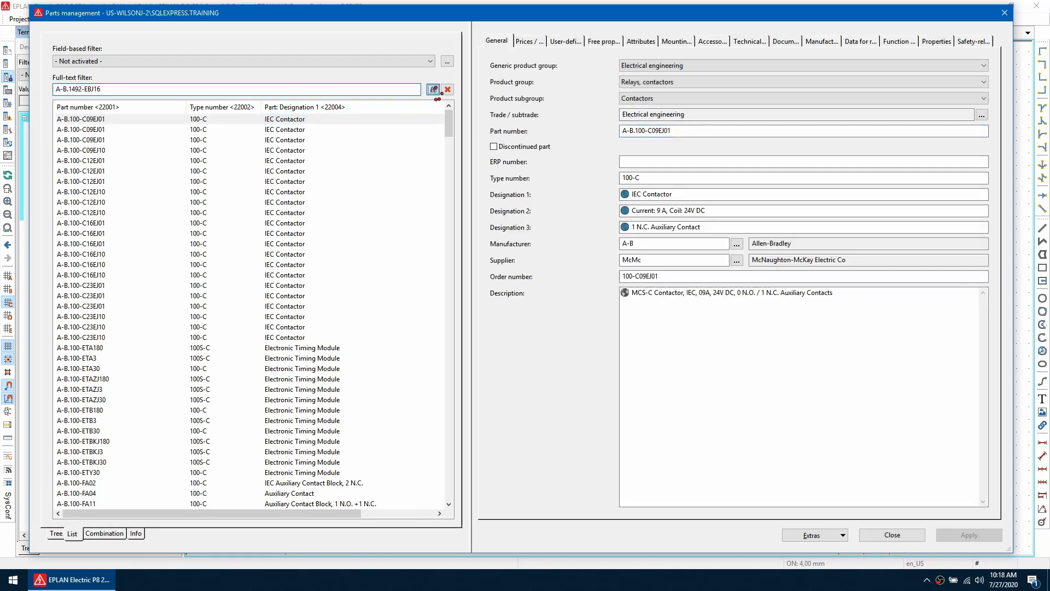
{"action": "left_click", "coordinate": [433, 89]}
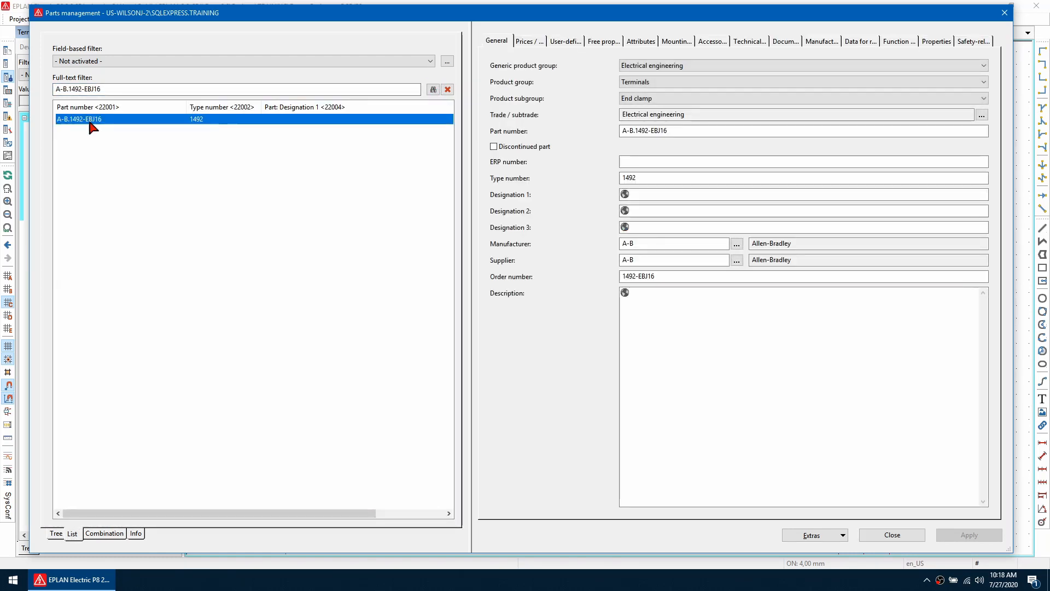
{"action": "mouse_move", "coordinate": [616, 136]}
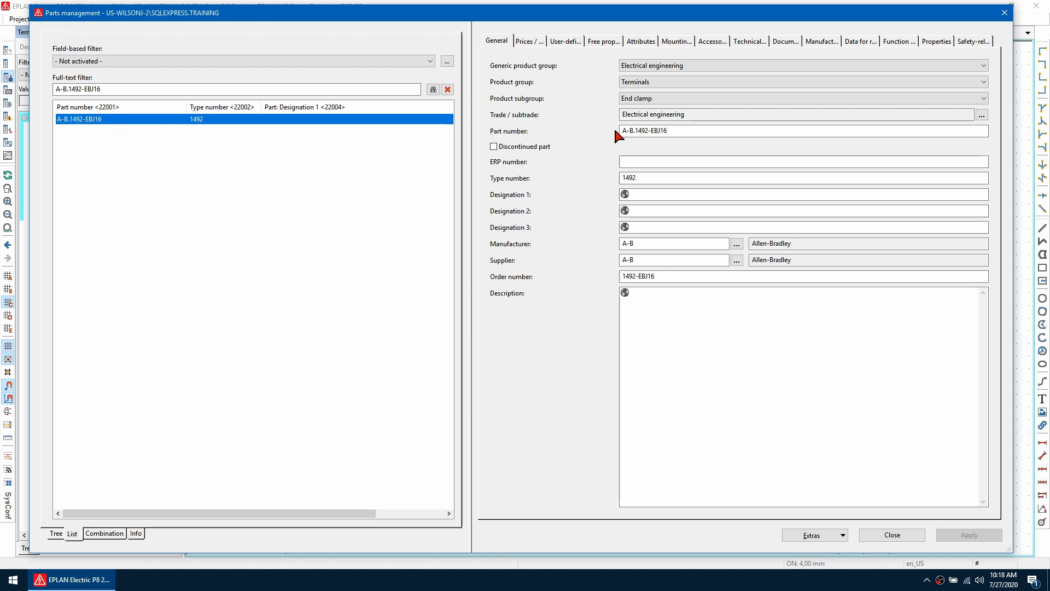
Step: Mark end barrier A-B.1492-EBJ16 as Alignable in its properties and close parts management
{"action": "left_click", "coordinate": [936, 41]}
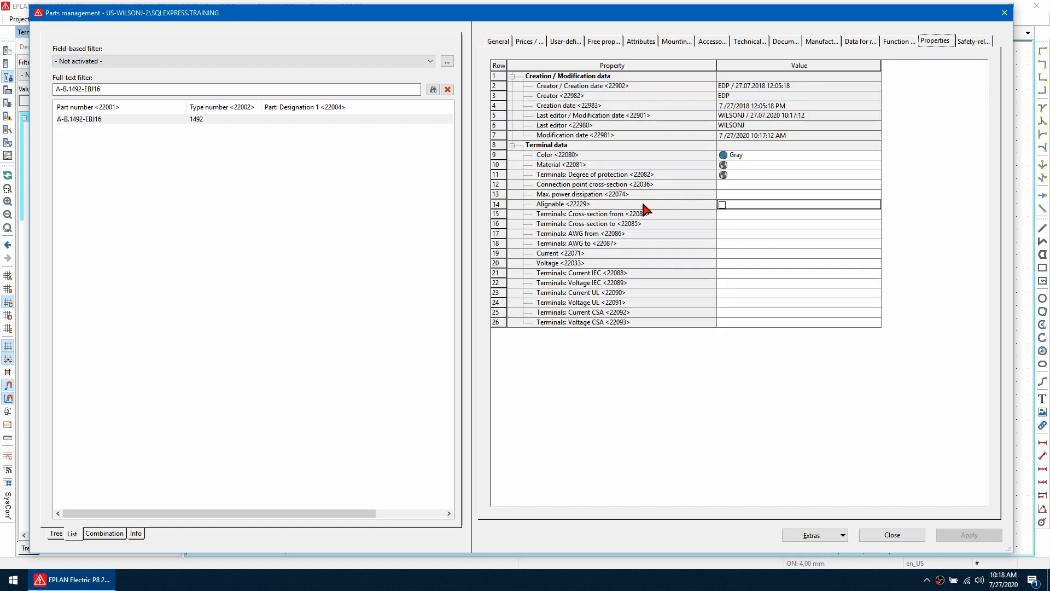
{"action": "left_click", "coordinate": [721, 205]}
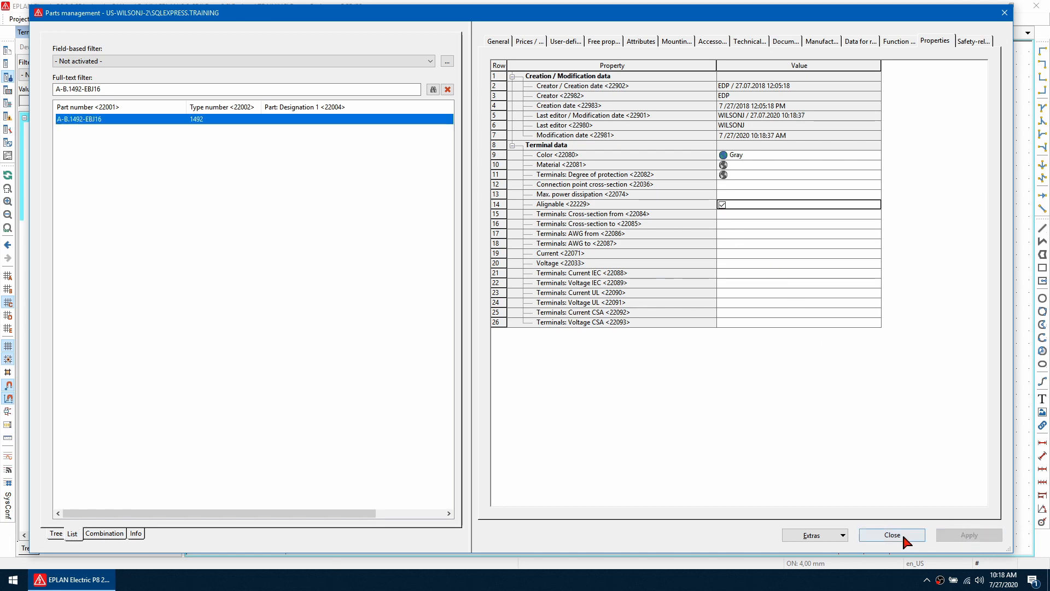
{"action": "left_click", "coordinate": [891, 535]}
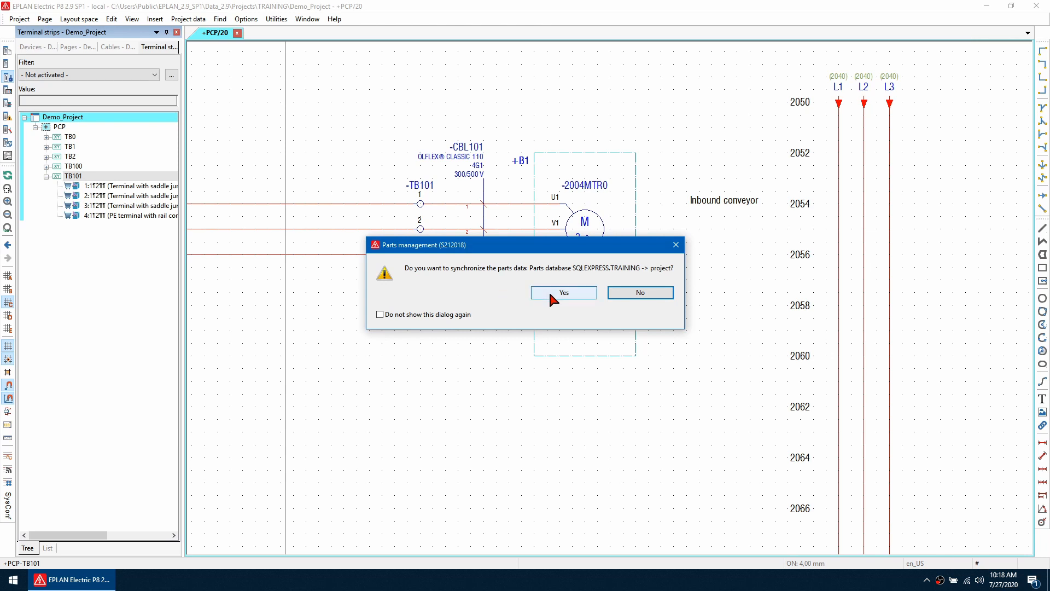
Step: Synchronize parts data, insert end barrier A-B.1492-EBJ16 into TB101 and move it below terminal 1
{"action": "left_click", "coordinate": [562, 293]}
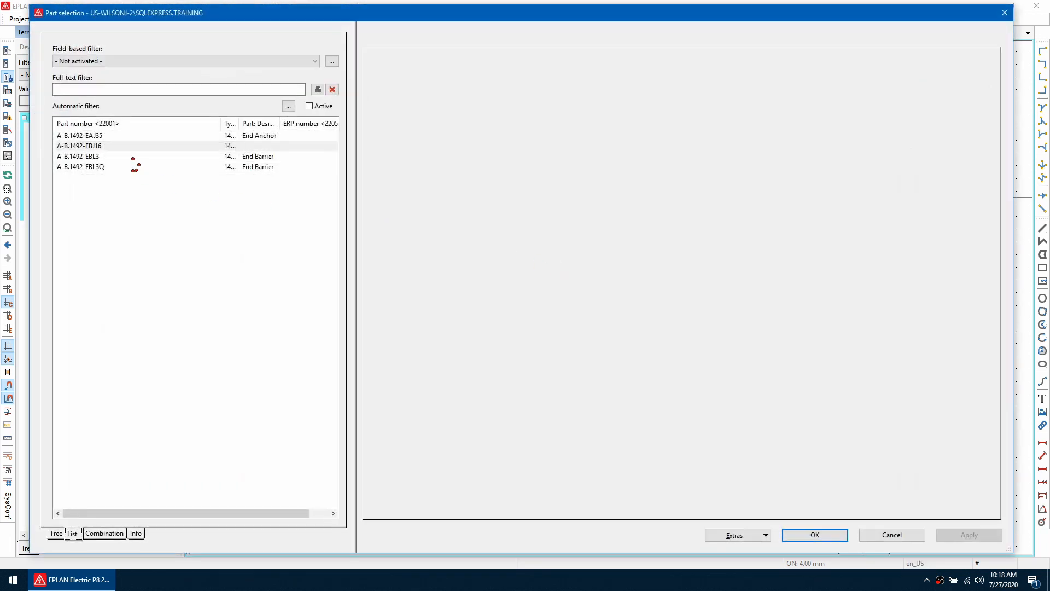
{"action": "left_click", "coordinate": [79, 145]}
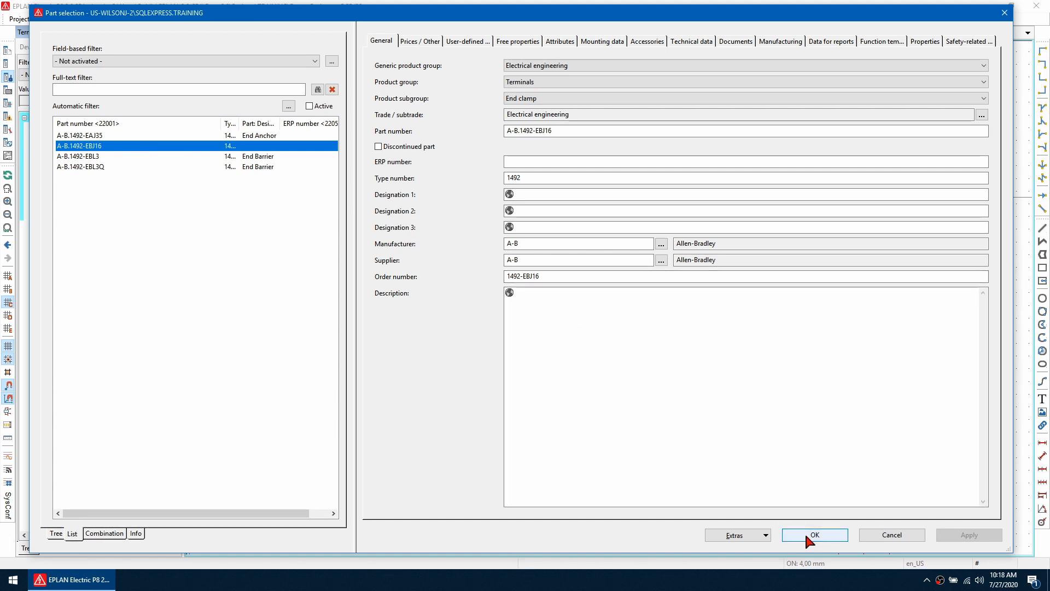
{"action": "left_click", "coordinate": [814, 535]}
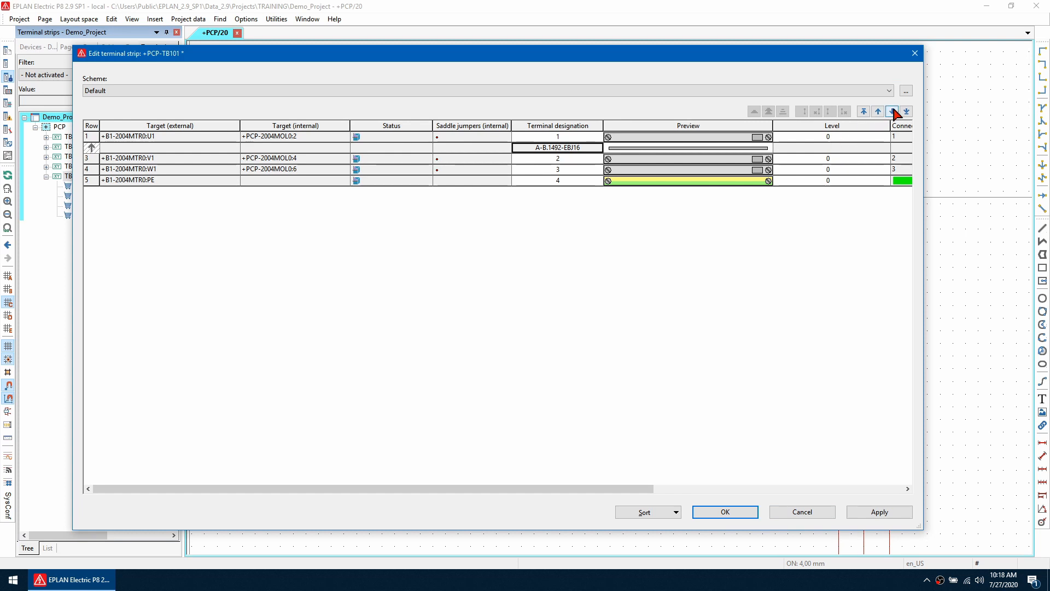
{"action": "left_click", "coordinate": [892, 112]}
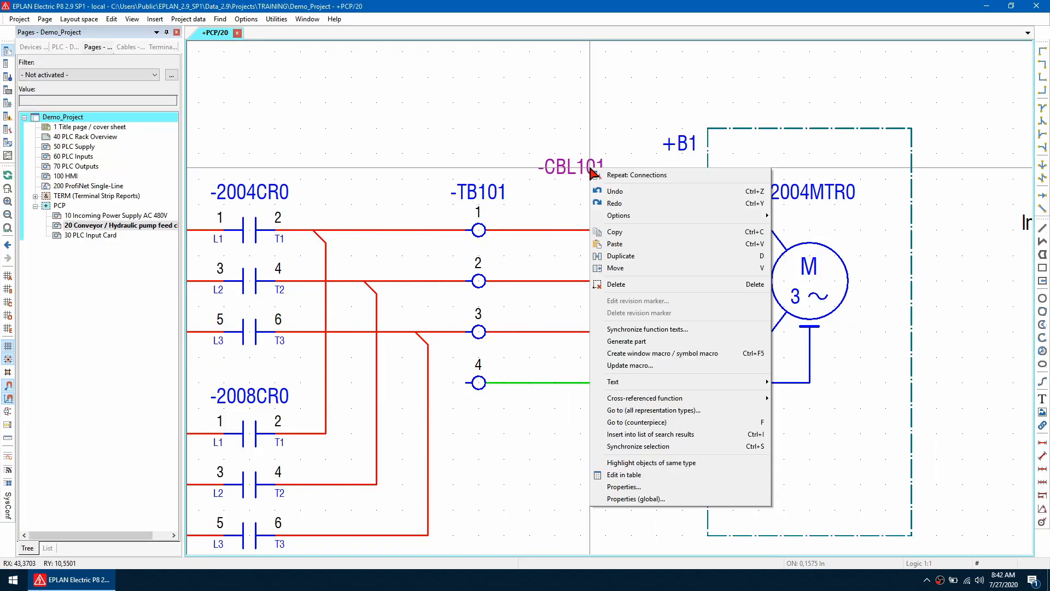
Step: Assign cable part LAPP.1119204 (ÖLFLEX CLASSIC 110 4G1) to CBL101 via device selection and apply it
{"action": "left_click", "coordinate": [623, 486]}
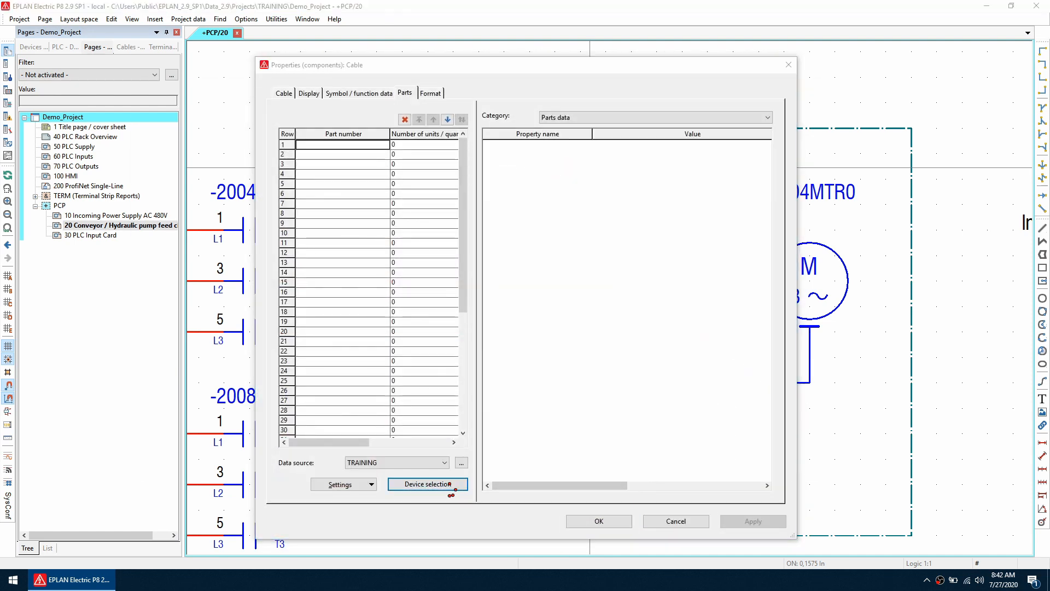
{"action": "left_click", "coordinate": [427, 484]}
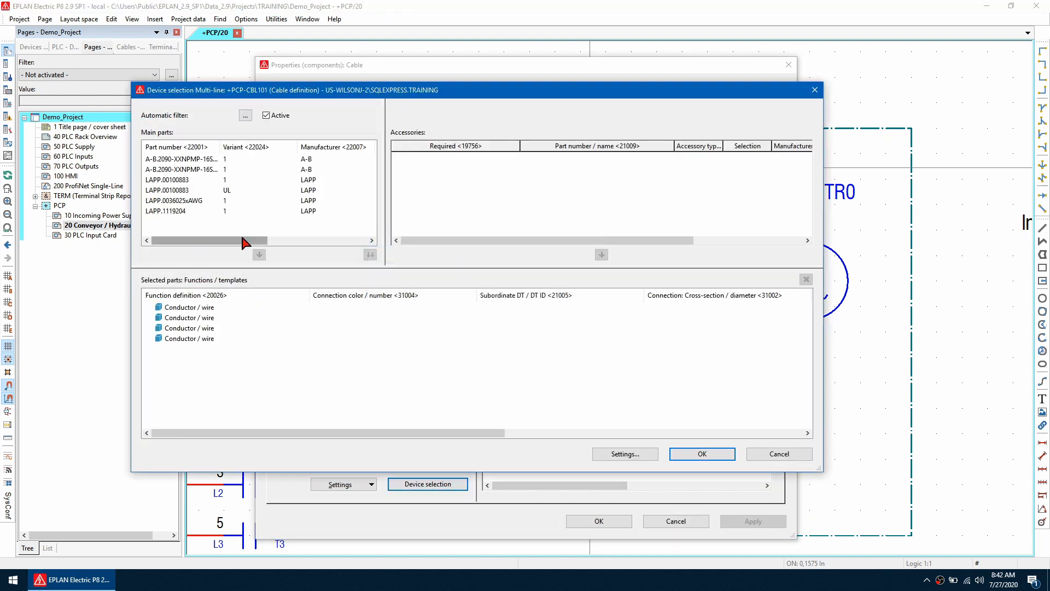
{"action": "left_click", "coordinate": [180, 210]}
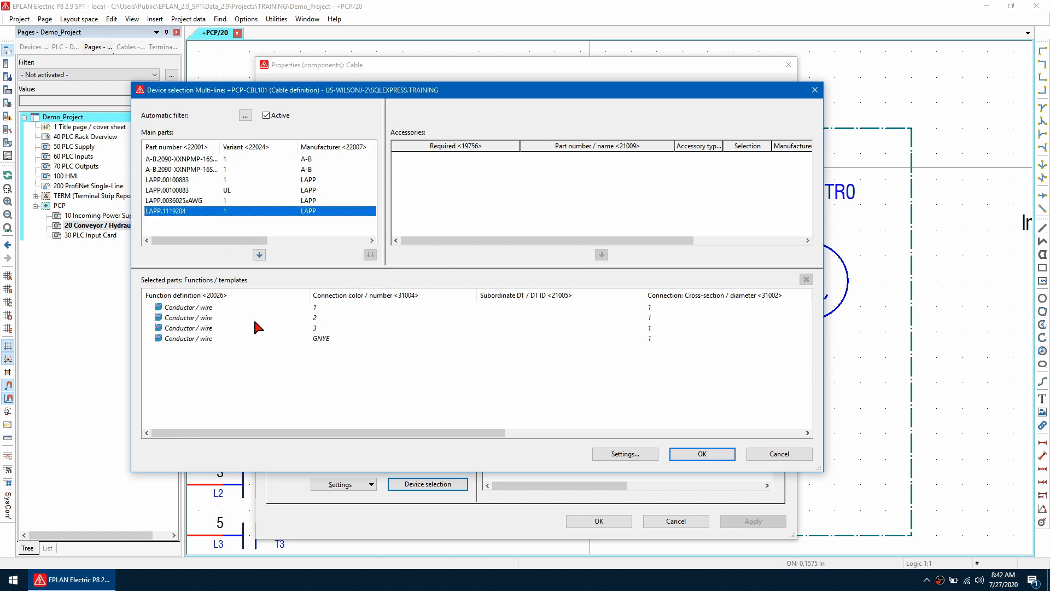
{"action": "mouse_move", "coordinate": [276, 361]}
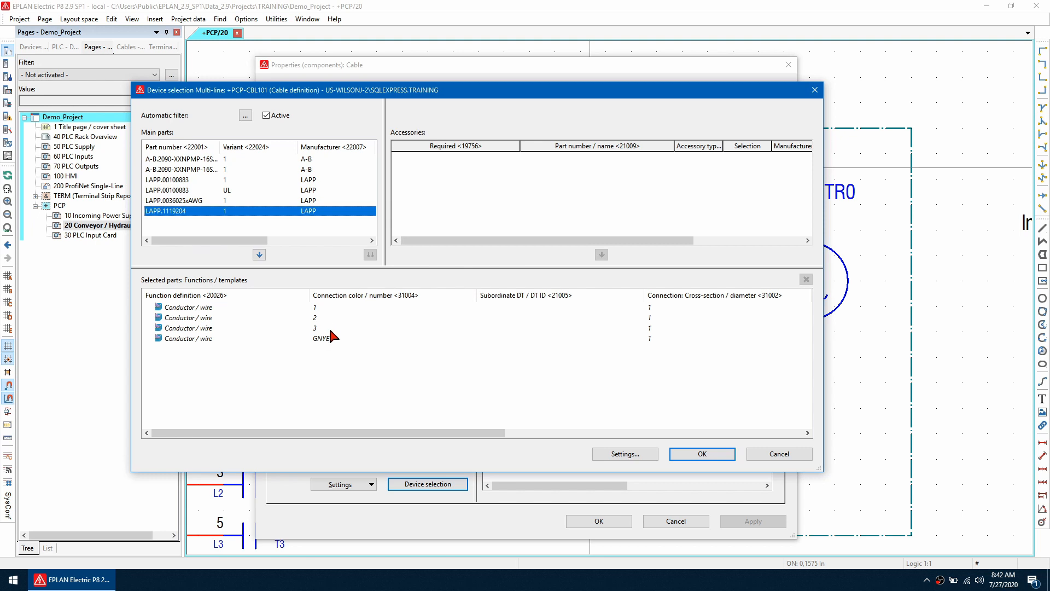
{"action": "mouse_move", "coordinate": [338, 342]}
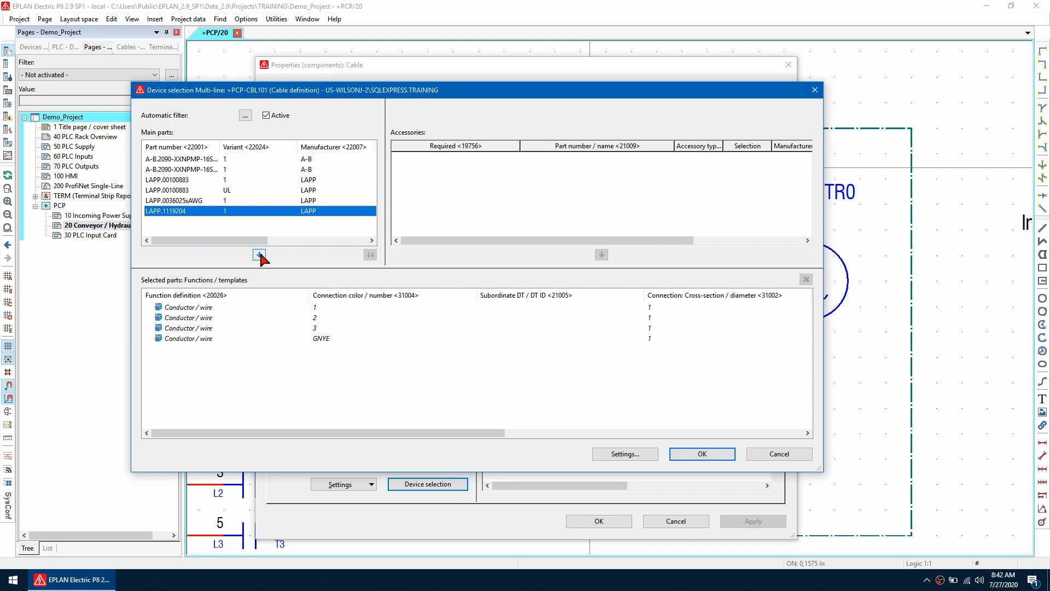
{"action": "left_click", "coordinate": [260, 254]}
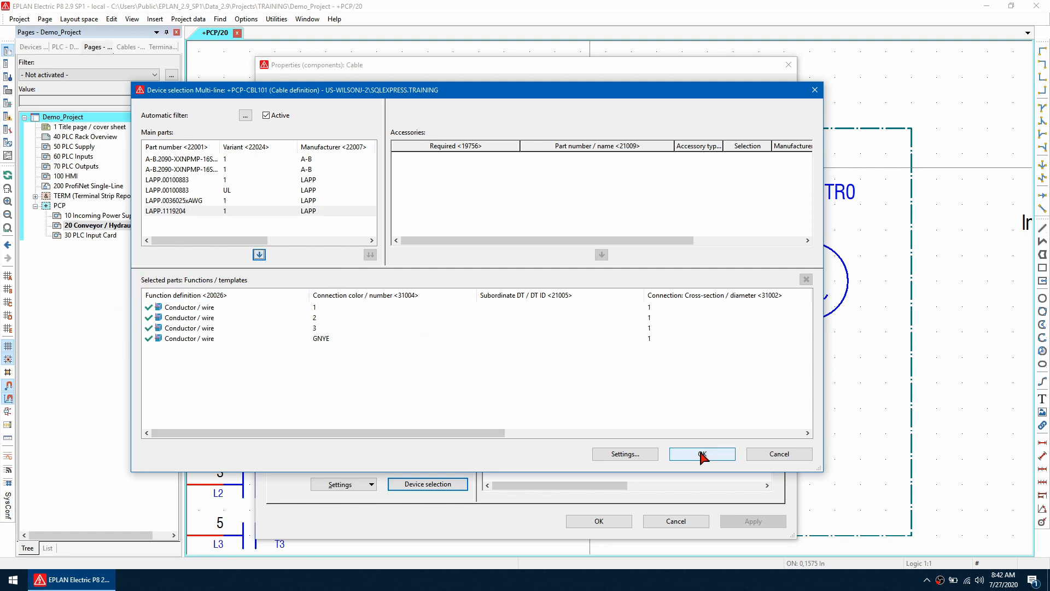
{"action": "left_click", "coordinate": [701, 453]}
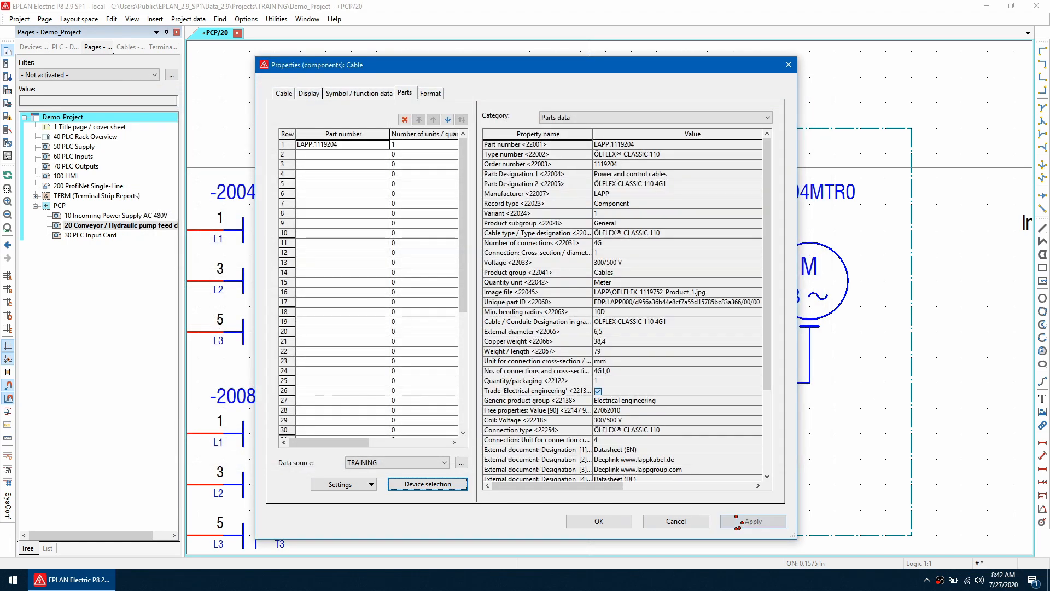
{"action": "left_click", "coordinate": [597, 521]}
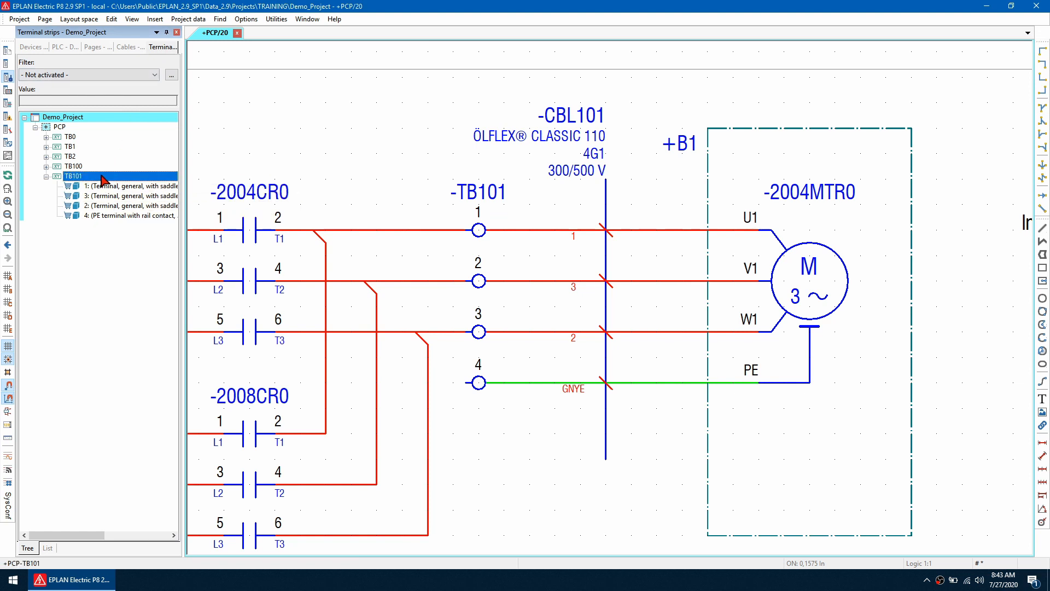
Step: Sort TB101's terminal designations page-based in the Edit terminal strip dialog
{"action": "right_click", "coordinate": [73, 176]}
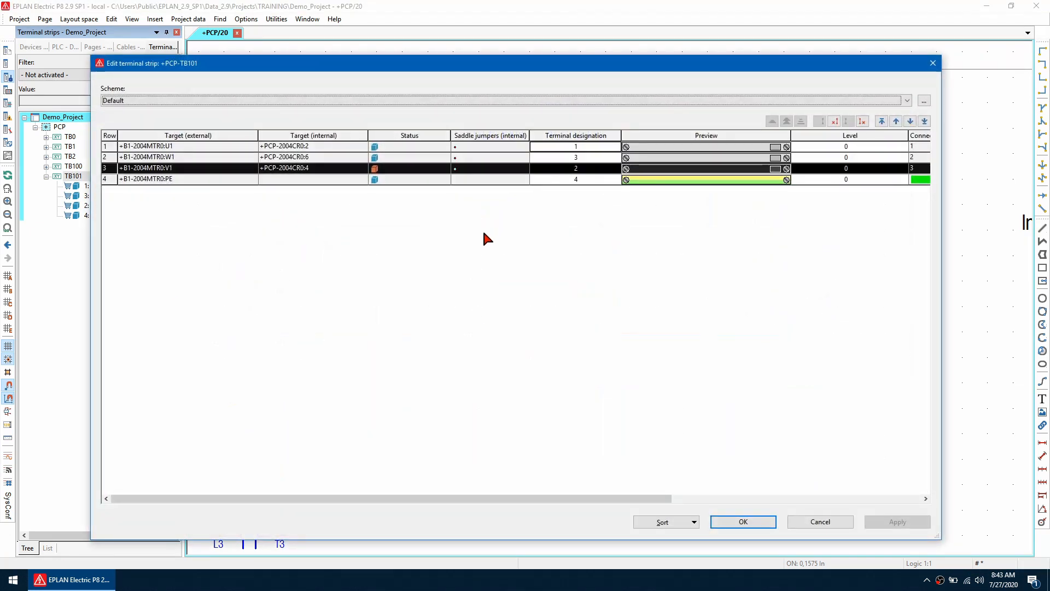
{"action": "left_click", "coordinate": [574, 136]}
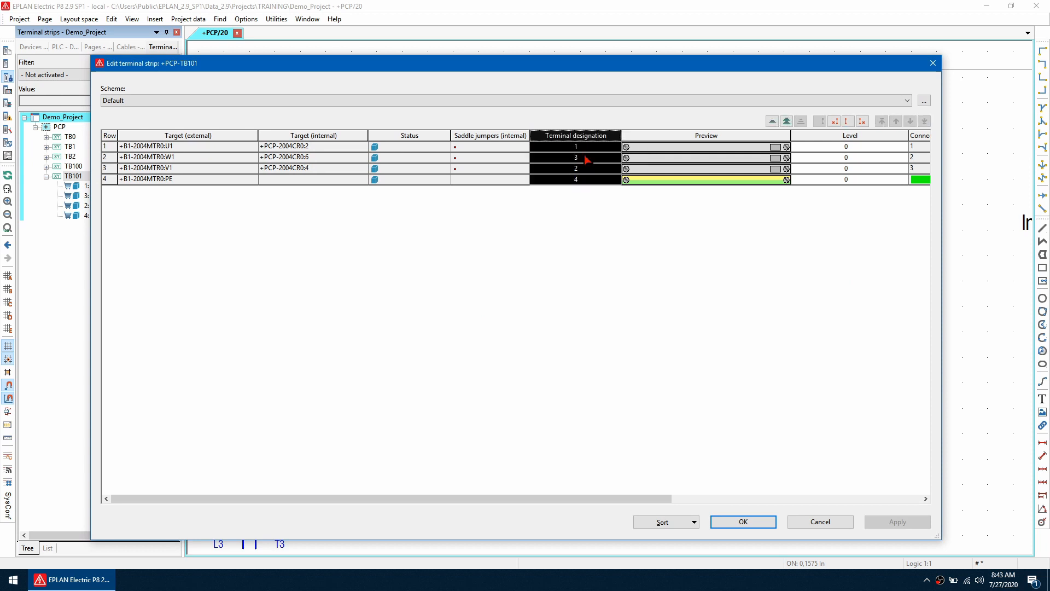
{"action": "left_click", "coordinate": [661, 522]}
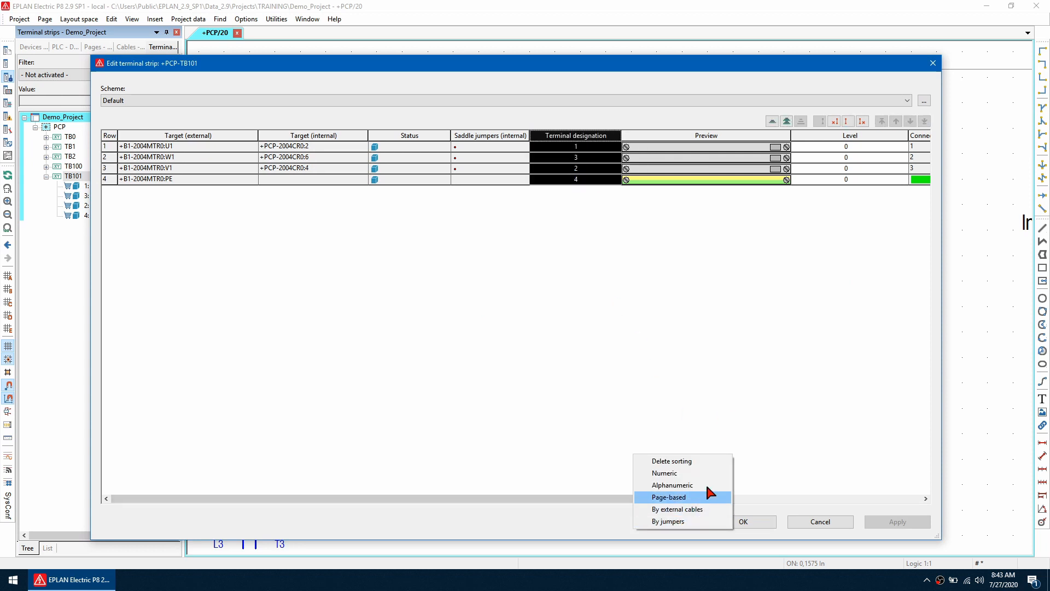
{"action": "left_click", "coordinate": [667, 497]}
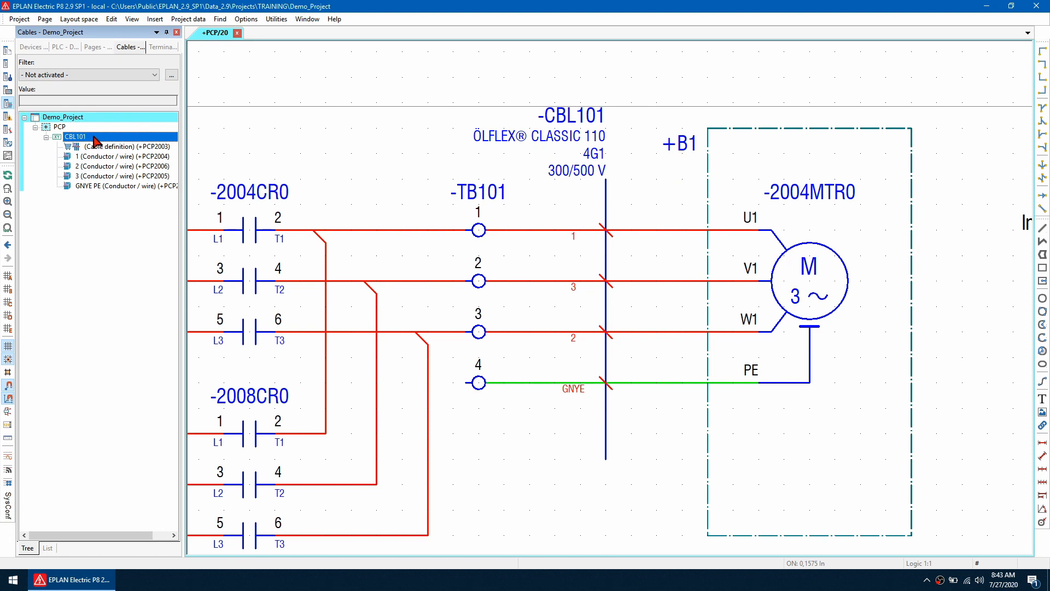
Step: Reassign all cable connections of CBL101 so conductors 1, 2, 3 run in order
{"action": "right_click", "coordinate": [74, 136]}
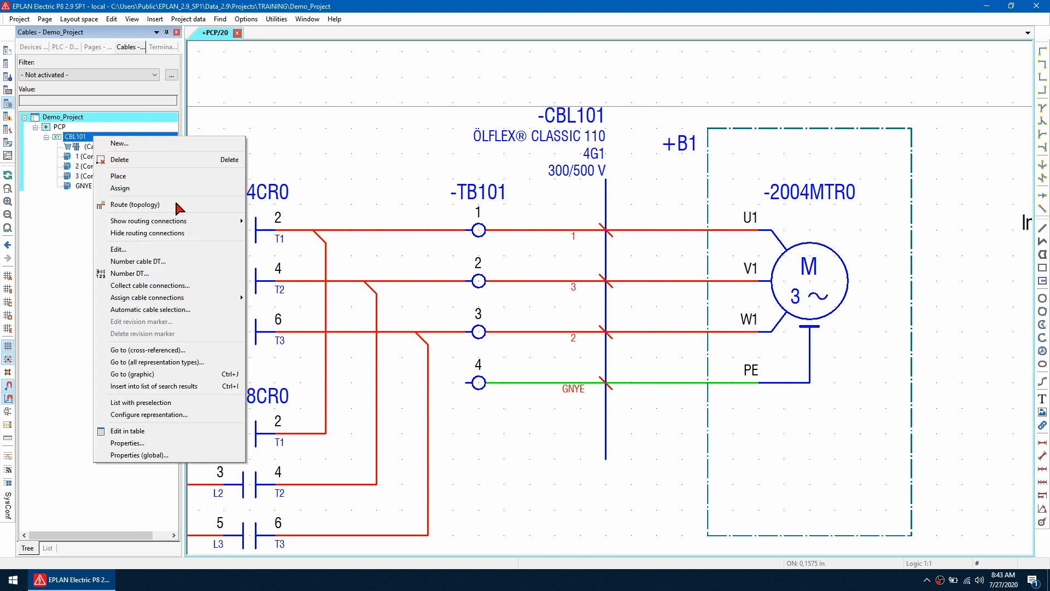
{"action": "mouse_move", "coordinate": [148, 298]}
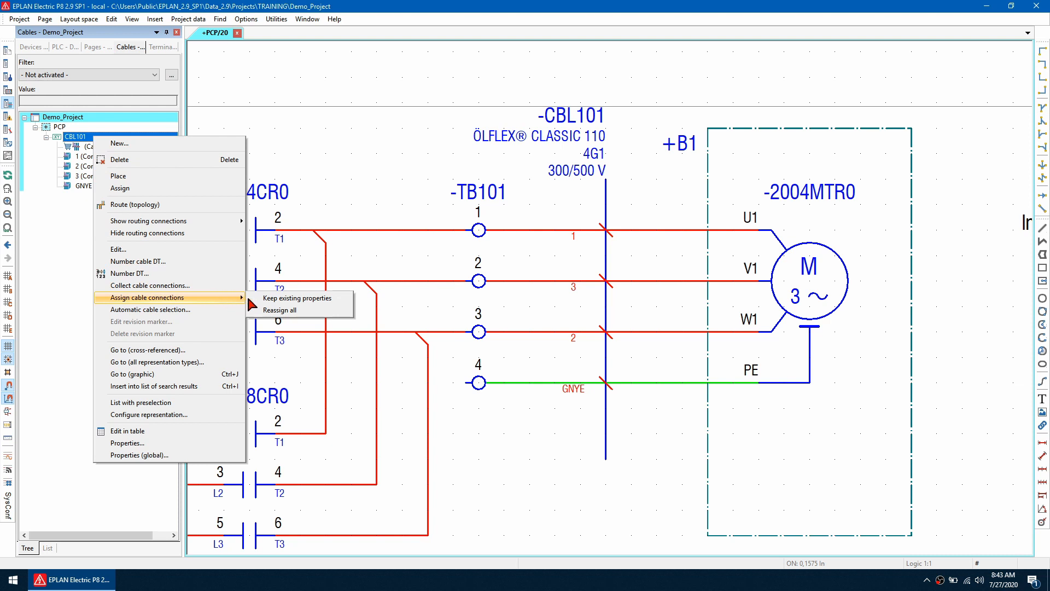
{"action": "left_click", "coordinate": [281, 309]}
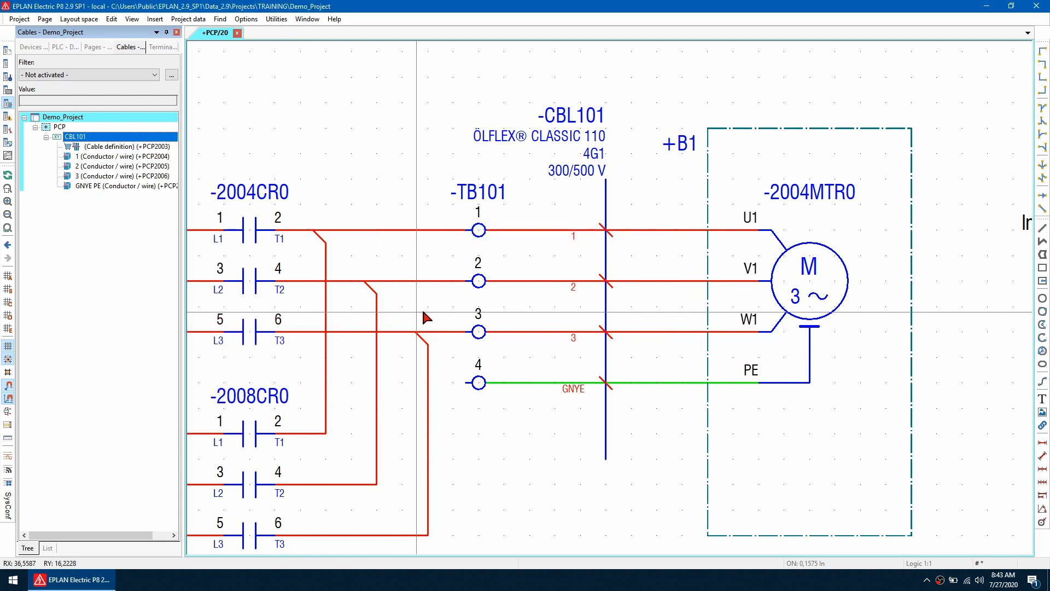
{"action": "mouse_move", "coordinate": [546, 199]}
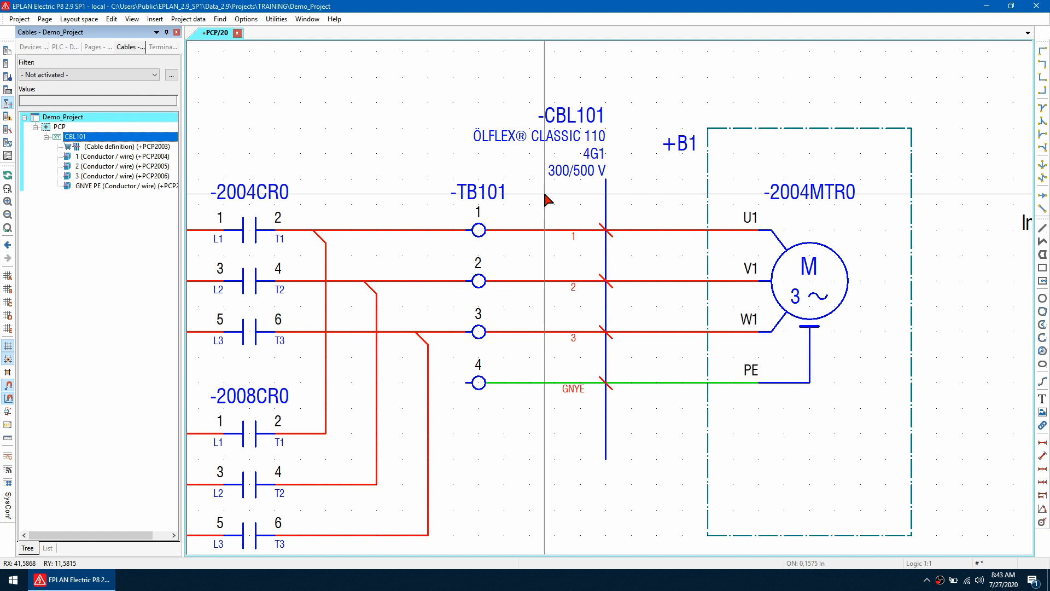
{"action": "mouse_move", "coordinate": [548, 192]}
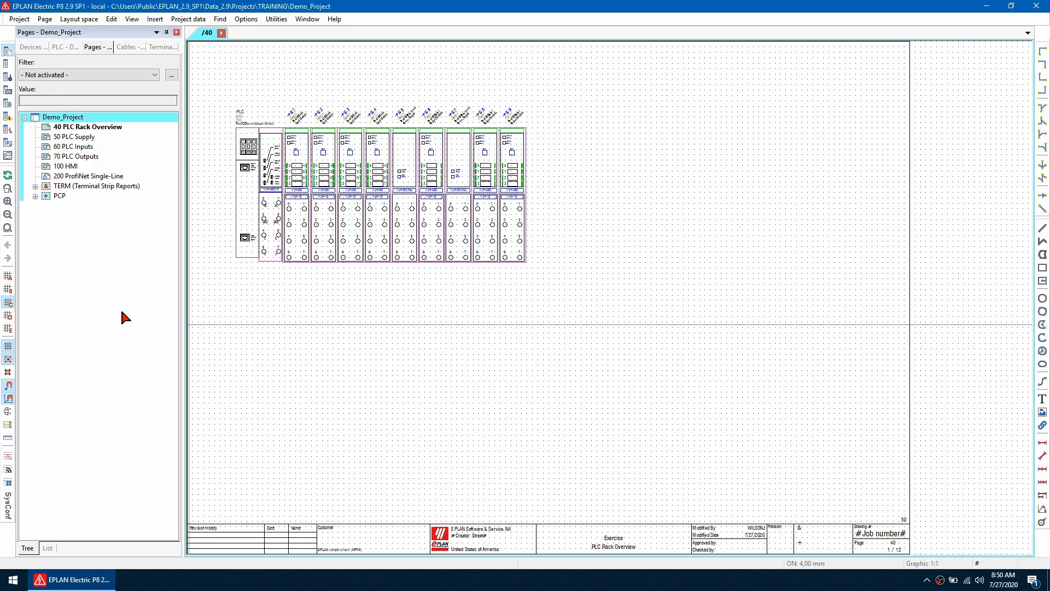
Step: Add a Title page / cover sheet report template using form eNFPA_003p-v2
{"action": "left_click", "coordinate": [276, 19]}
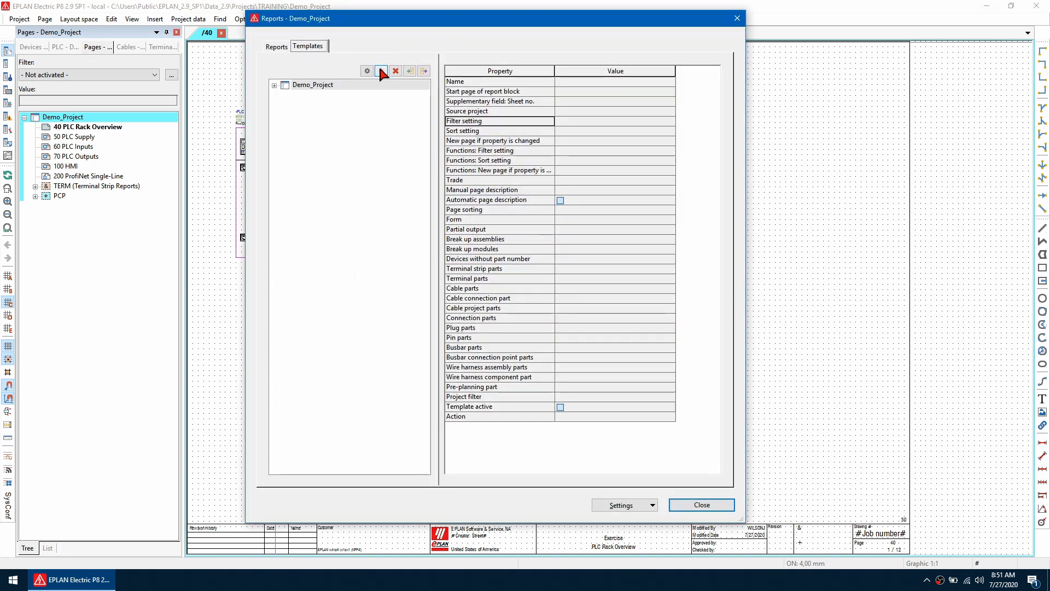
{"action": "left_click", "coordinate": [381, 71]}
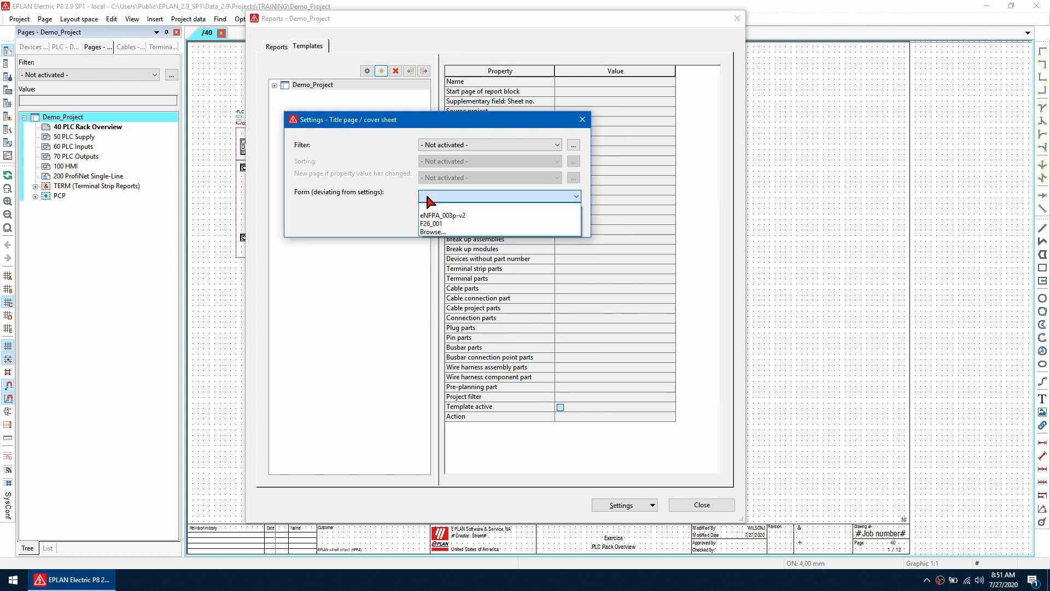
{"action": "left_click", "coordinate": [433, 232]}
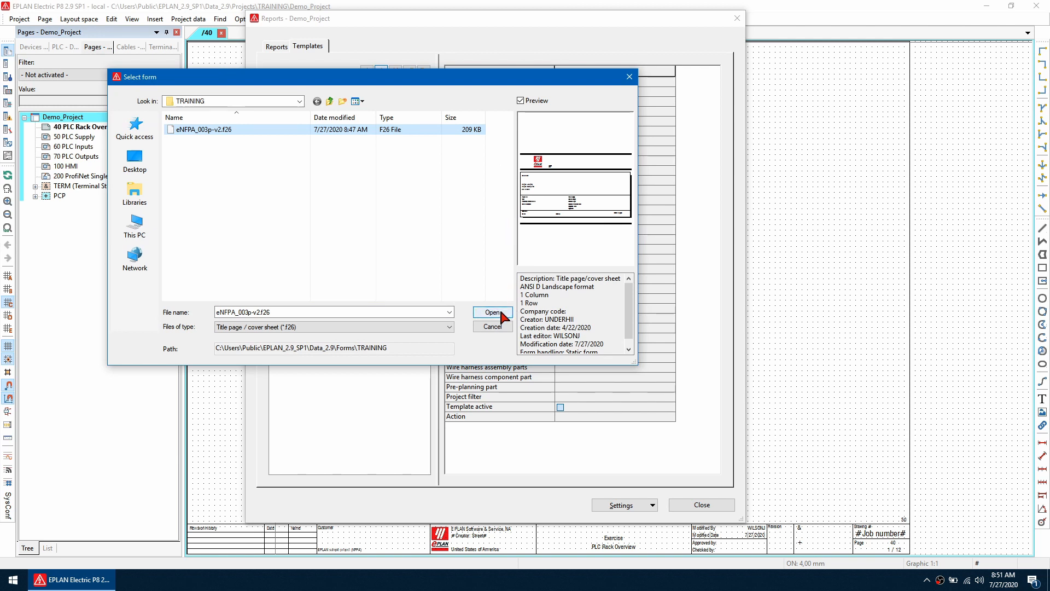
{"action": "left_click", "coordinate": [492, 315]}
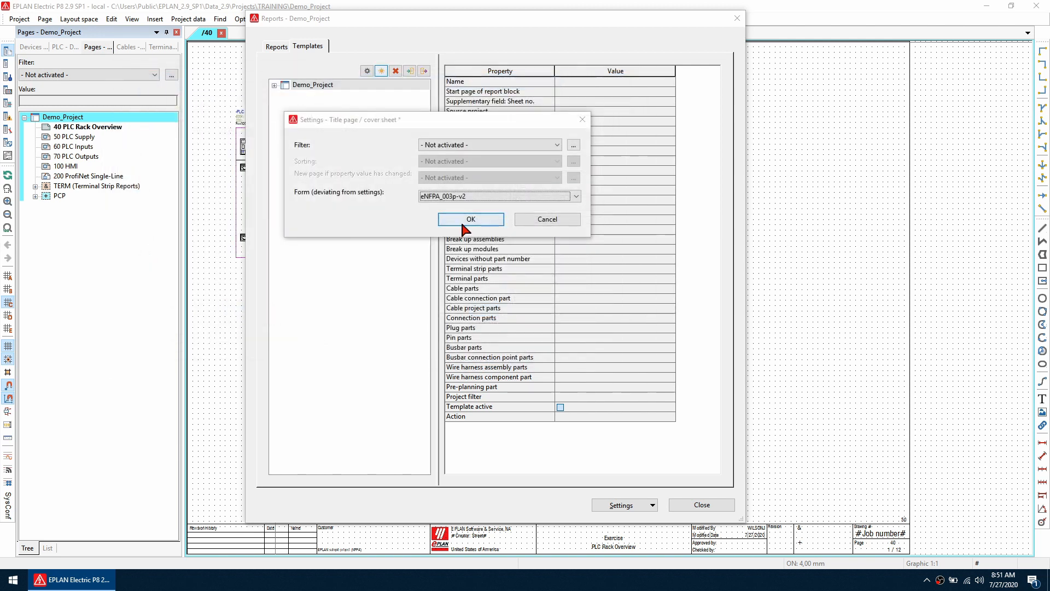
{"action": "left_click", "coordinate": [471, 219]}
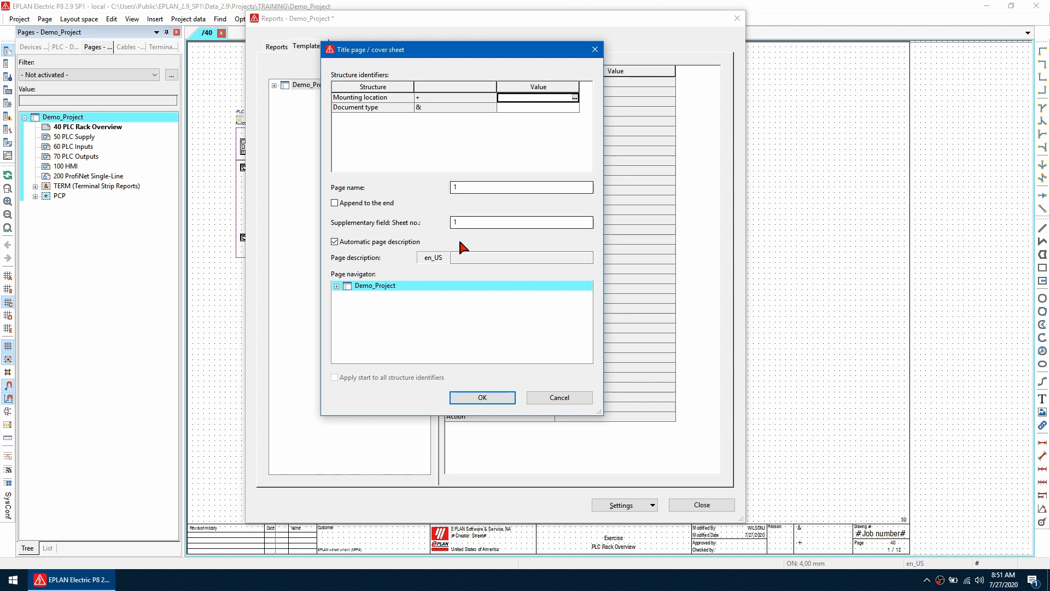
{"action": "left_click", "coordinate": [481, 397]}
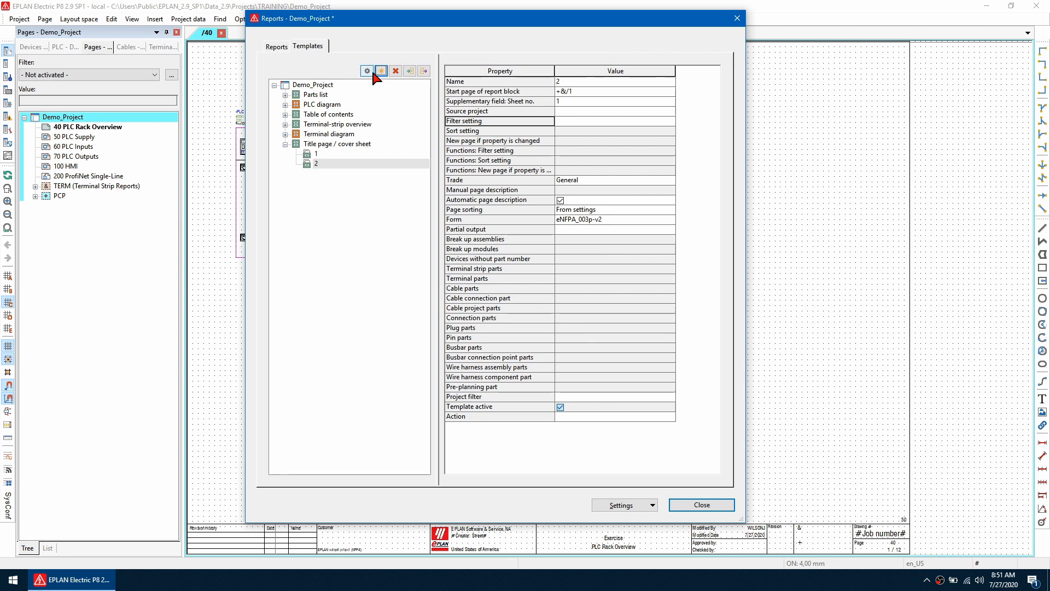
Step: Generate the cover sheet as page 1 from the template and close the reports window
{"action": "left_click", "coordinate": [380, 72]}
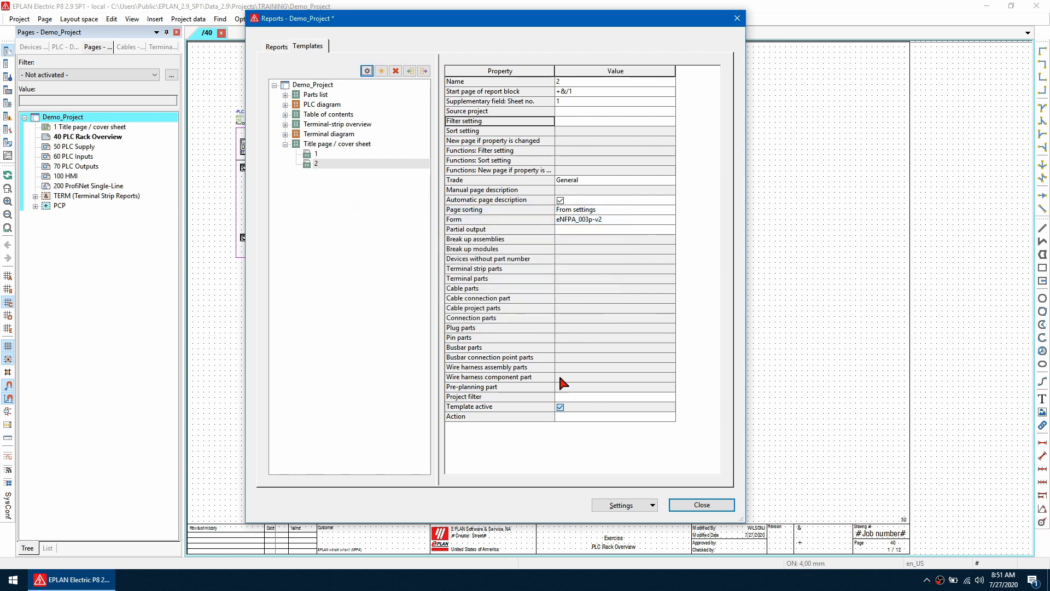
{"action": "left_click", "coordinate": [700, 504]}
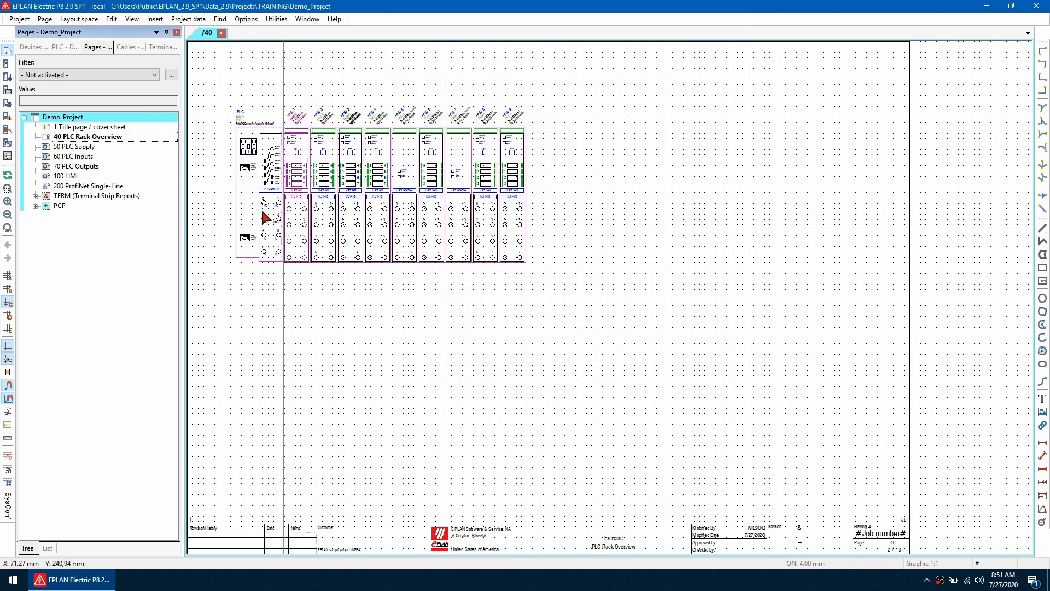
Step: View the new title page and open master data form eNFPA_003p-v2.f26 for editing
{"action": "double_click", "coordinate": [91, 127]}
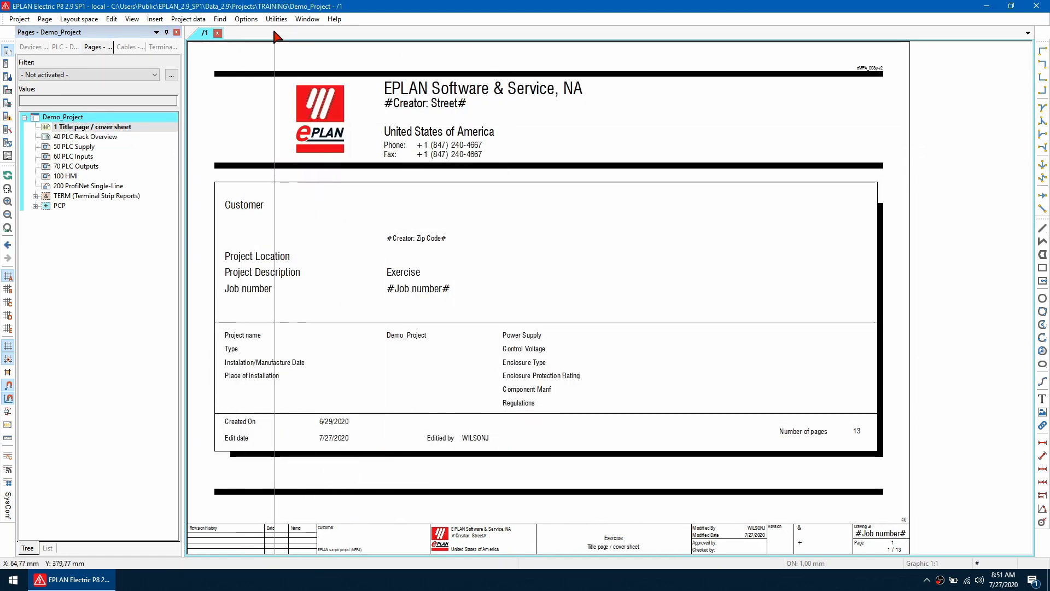
{"action": "left_click", "coordinate": [275, 18]}
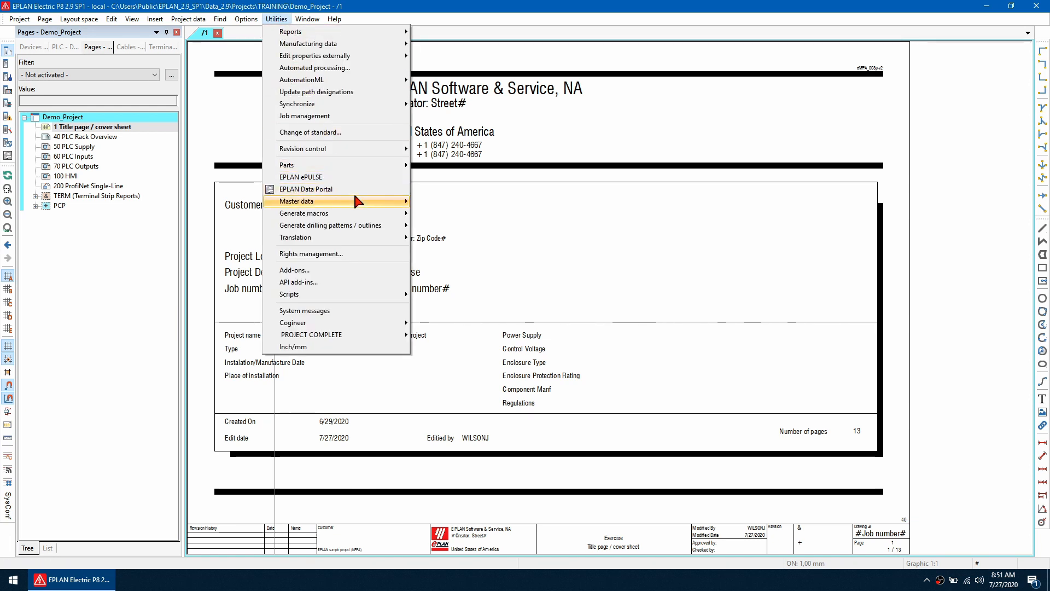
{"action": "mouse_move", "coordinate": [436, 274]}
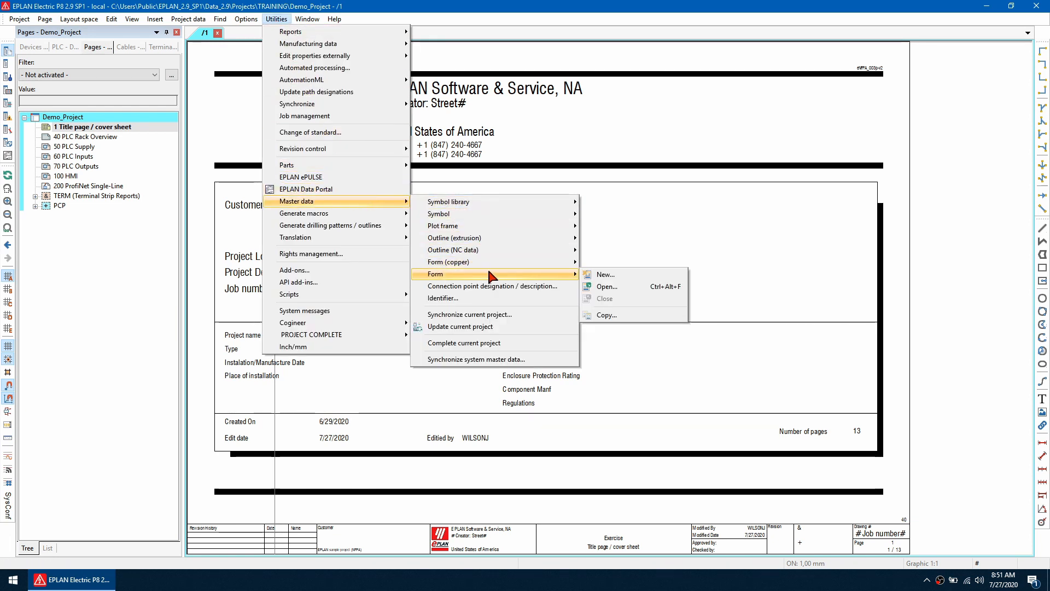
{"action": "left_click", "coordinate": [605, 285]}
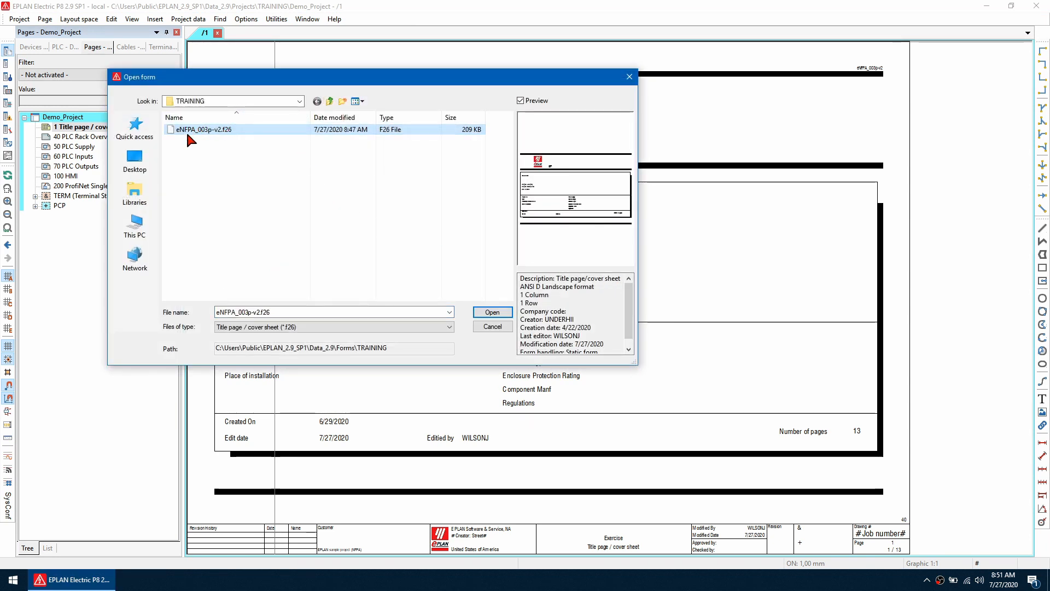
{"action": "left_click", "coordinate": [491, 312]}
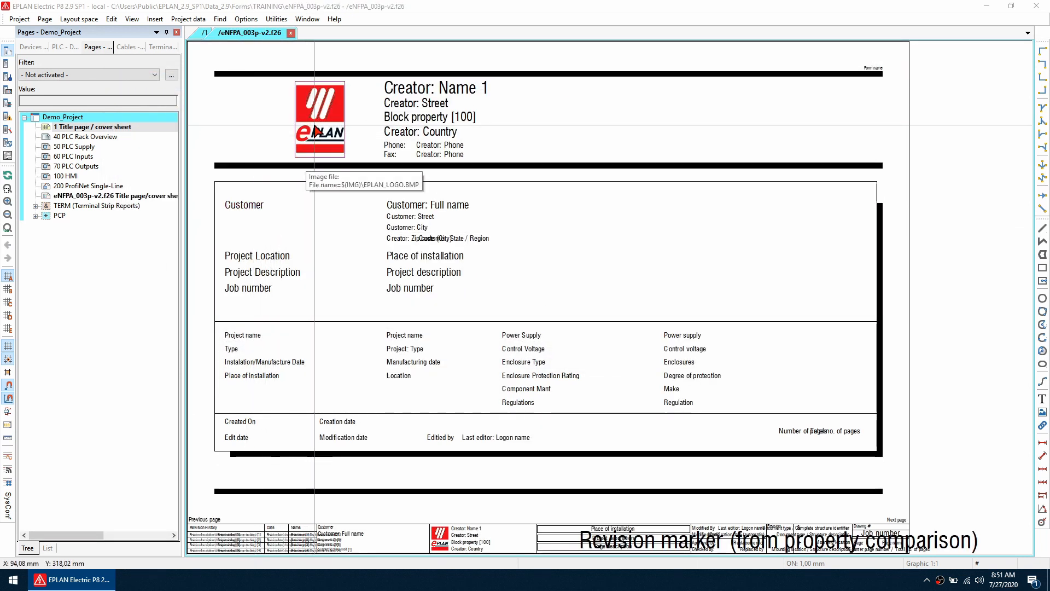
Step: Insert image EPLAN_USA.jpg at the form's top left, copying it into the project, and remove the old logo
{"action": "left_click", "coordinate": [155, 19]}
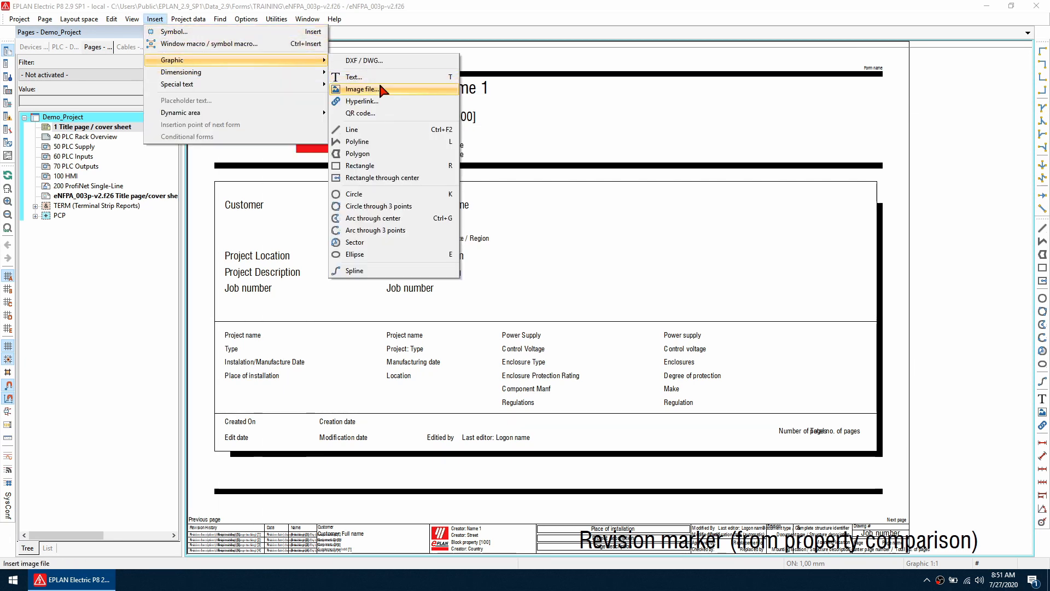
{"action": "left_click", "coordinate": [360, 89]}
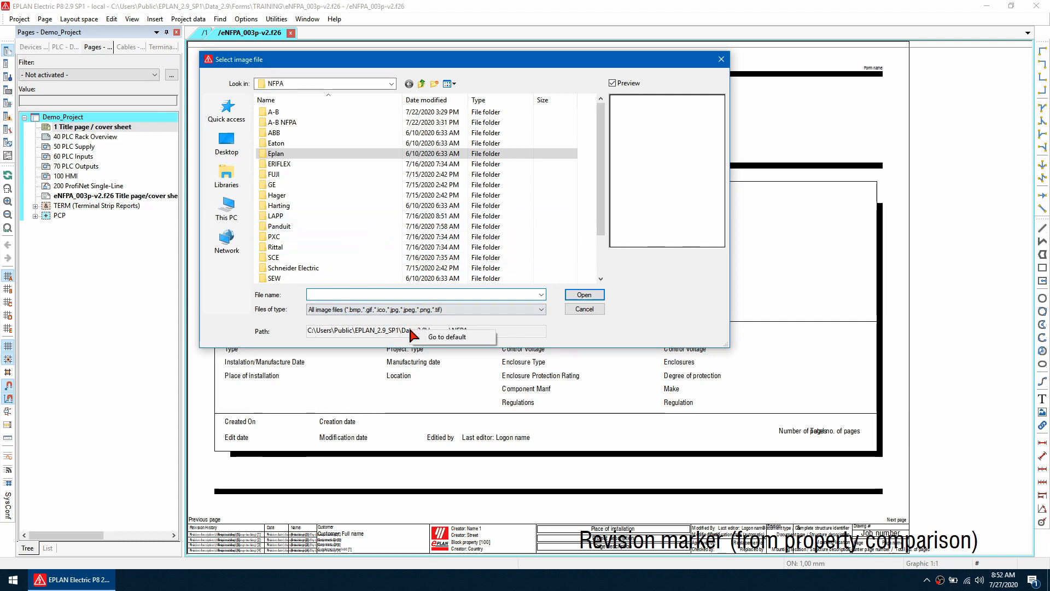
{"action": "left_click", "coordinate": [292, 257]}
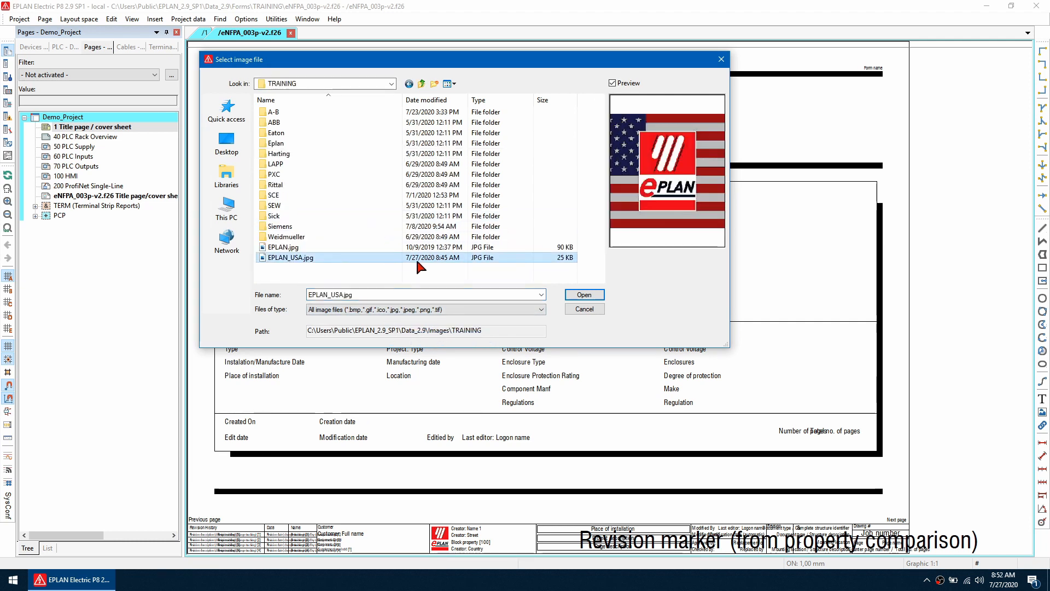
{"action": "left_click", "coordinate": [583, 294]}
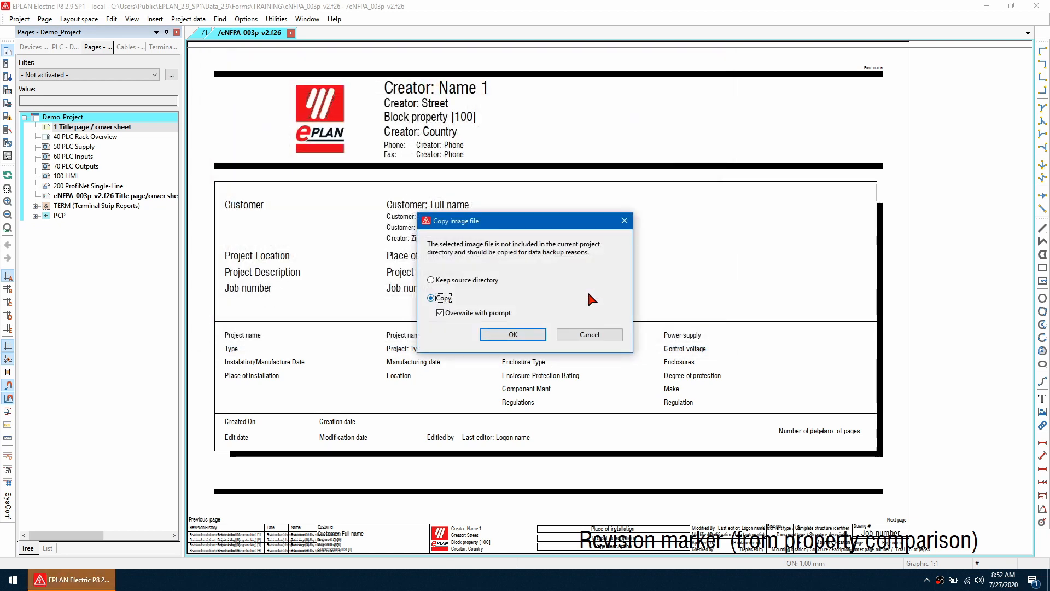
{"action": "left_click", "coordinate": [512, 335]}
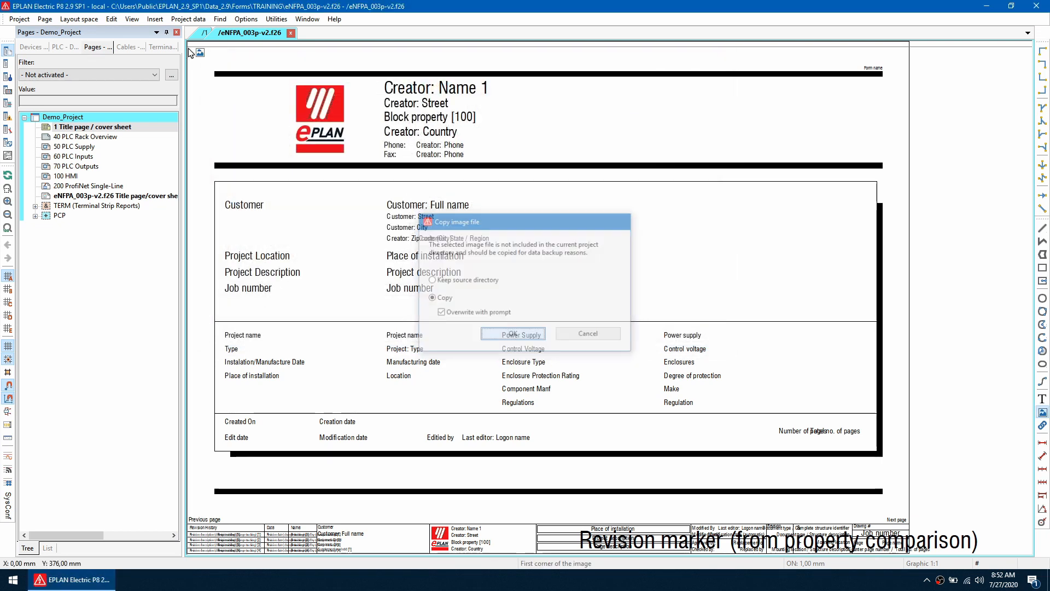
{"action": "left_click", "coordinate": [514, 333]}
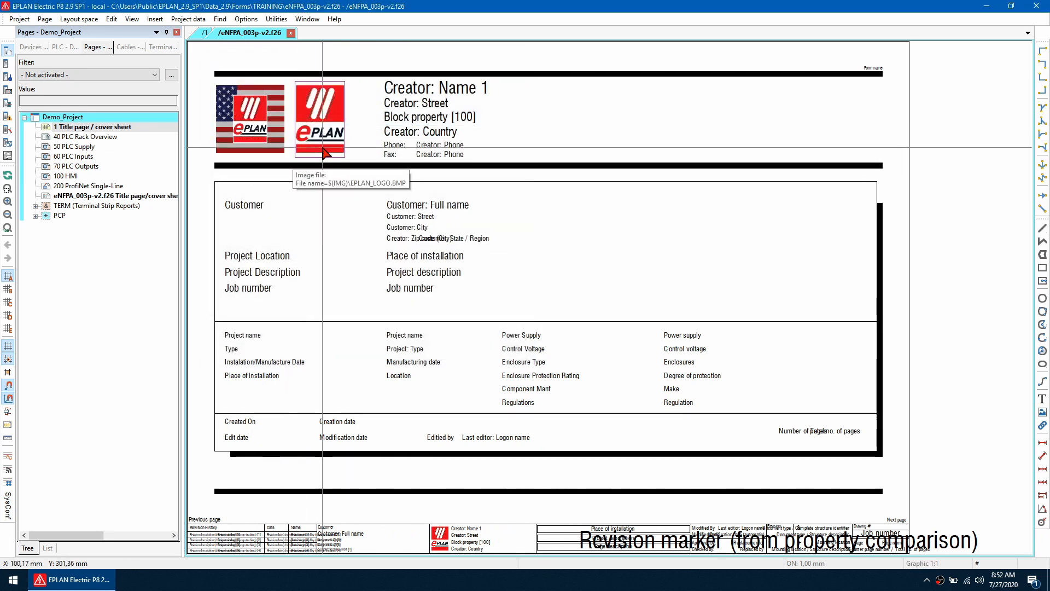
{"action": "left_click", "coordinate": [319, 120]}
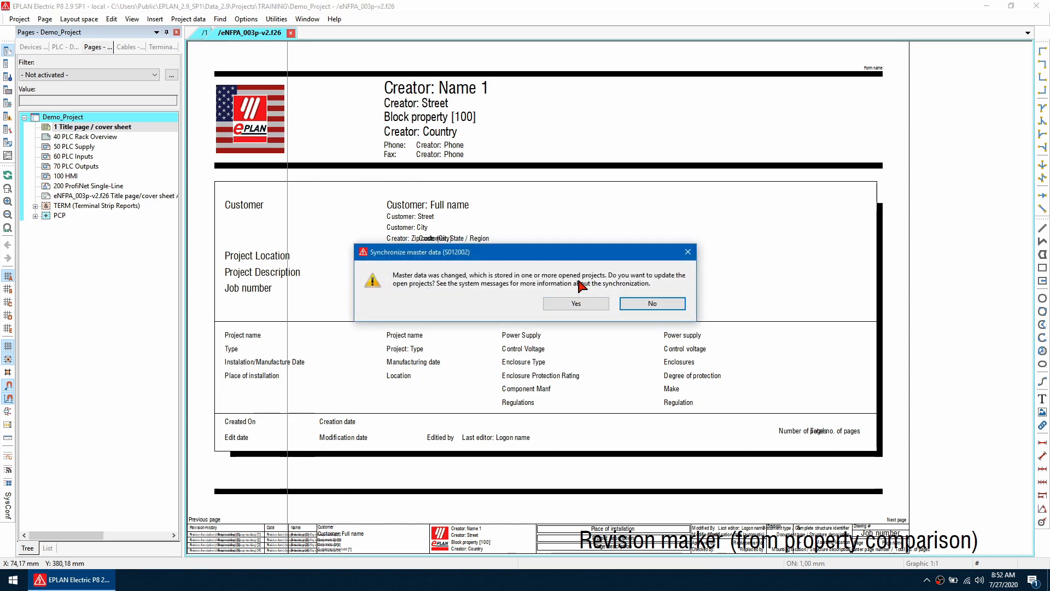
Step: Update the open project with the changed form and go to the +PCP/10 Incoming Power page
{"action": "left_click", "coordinate": [651, 303]}
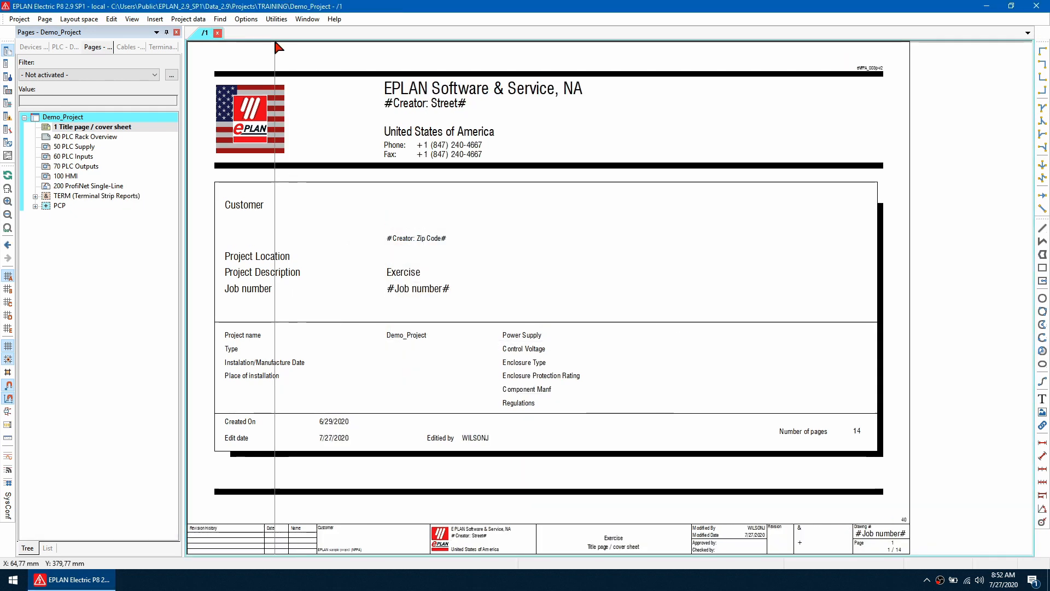
{"action": "mouse_move", "coordinate": [227, 60]}
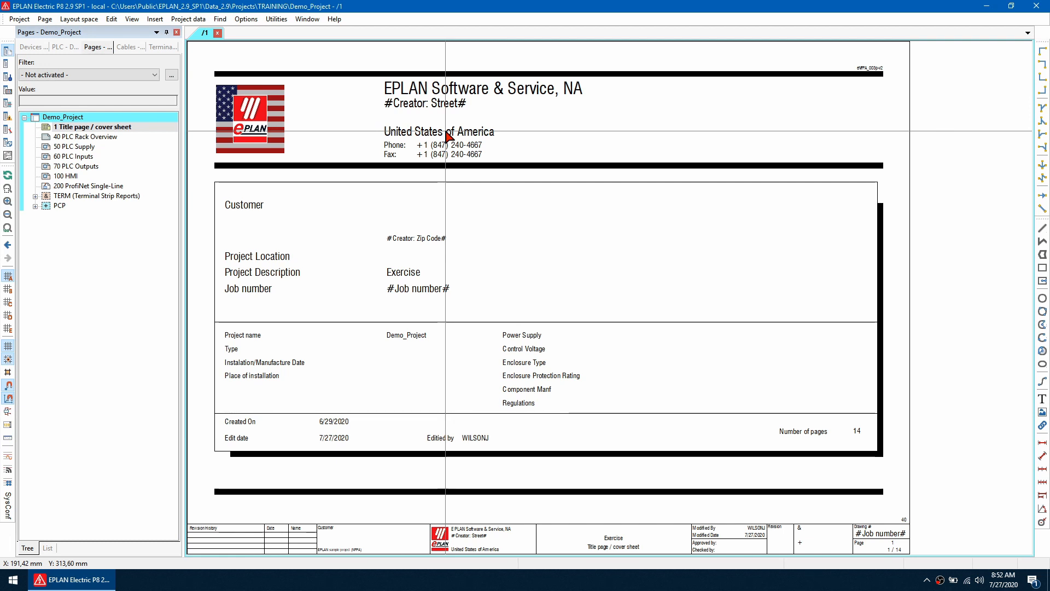
{"action": "left_click", "coordinate": [154, 19]}
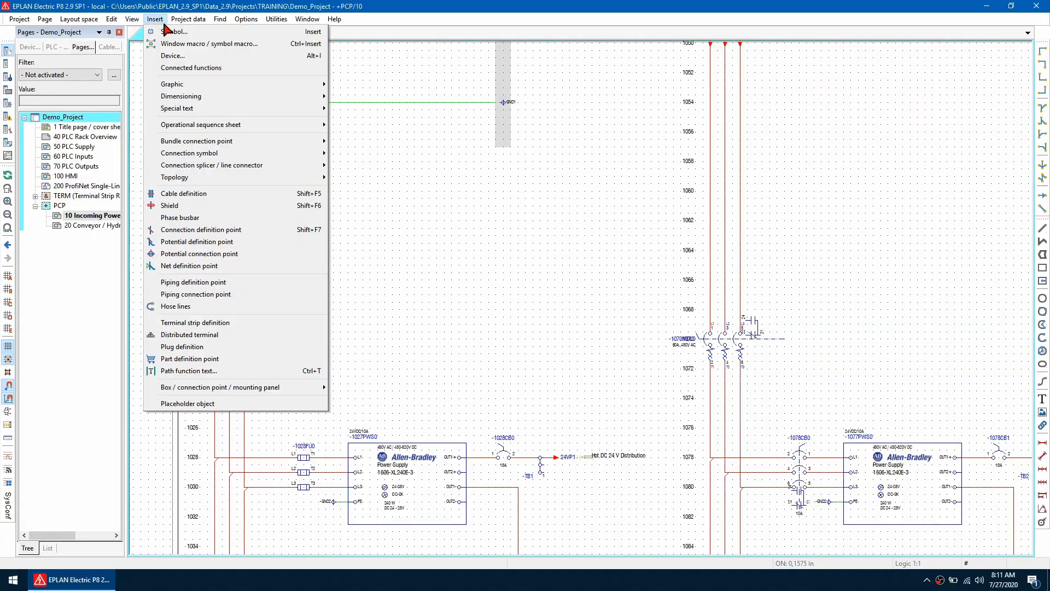
Step: Place a safety fuse symbol on row 1012 and review its Symbol/function data and Parts
{"action": "left_click", "coordinate": [176, 31]}
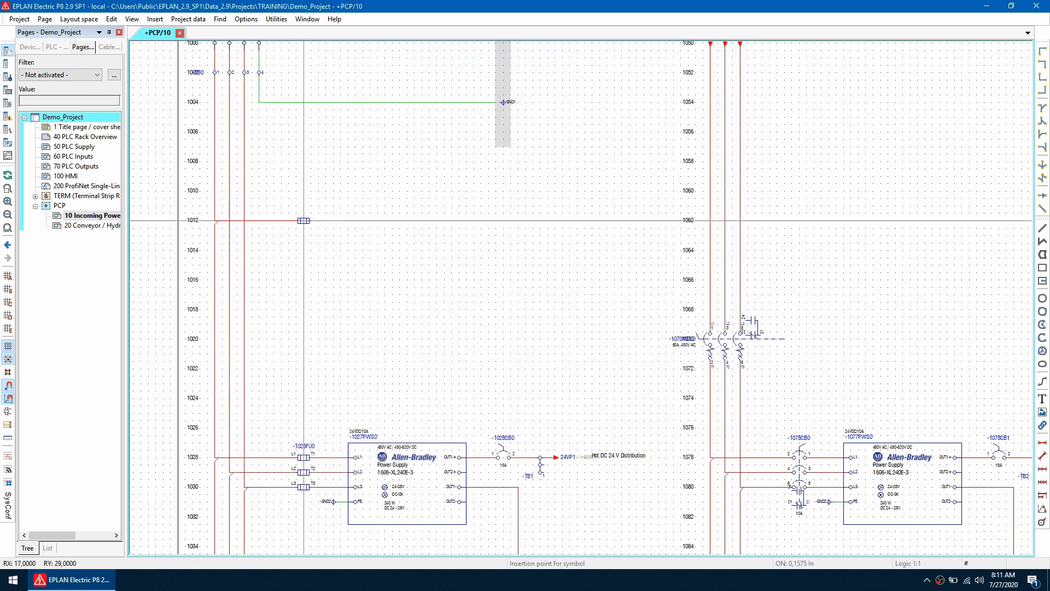
{"action": "double_click", "coordinate": [304, 221]}
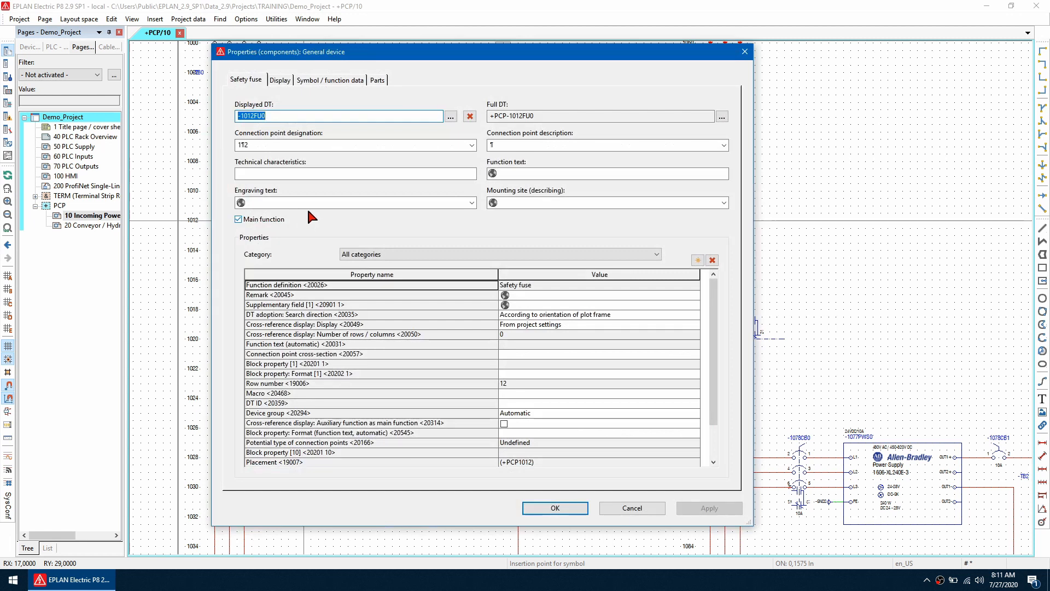
{"action": "left_click", "coordinate": [329, 80]}
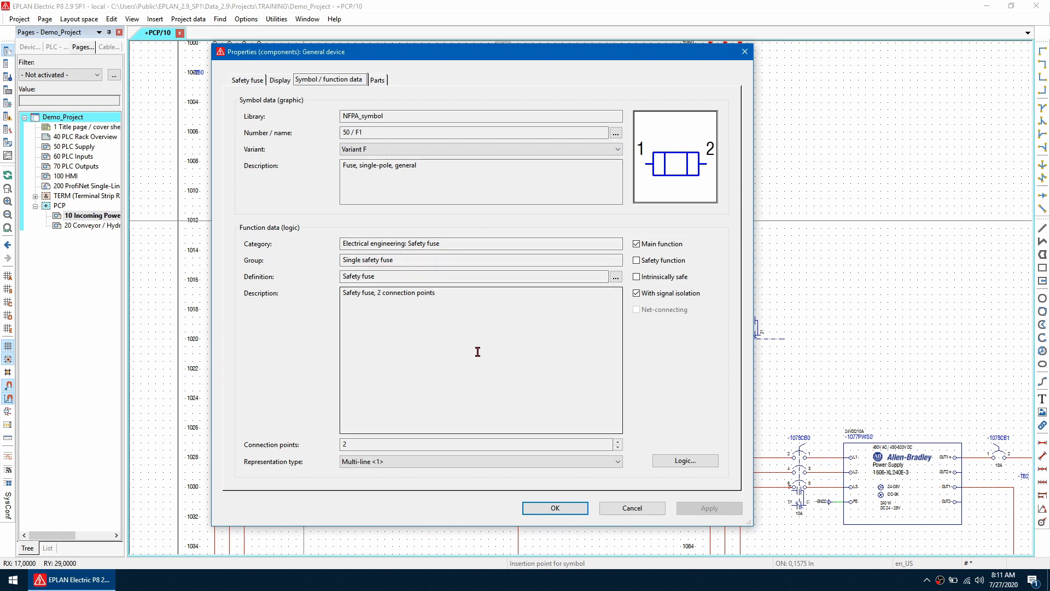
{"action": "left_click", "coordinate": [376, 80]}
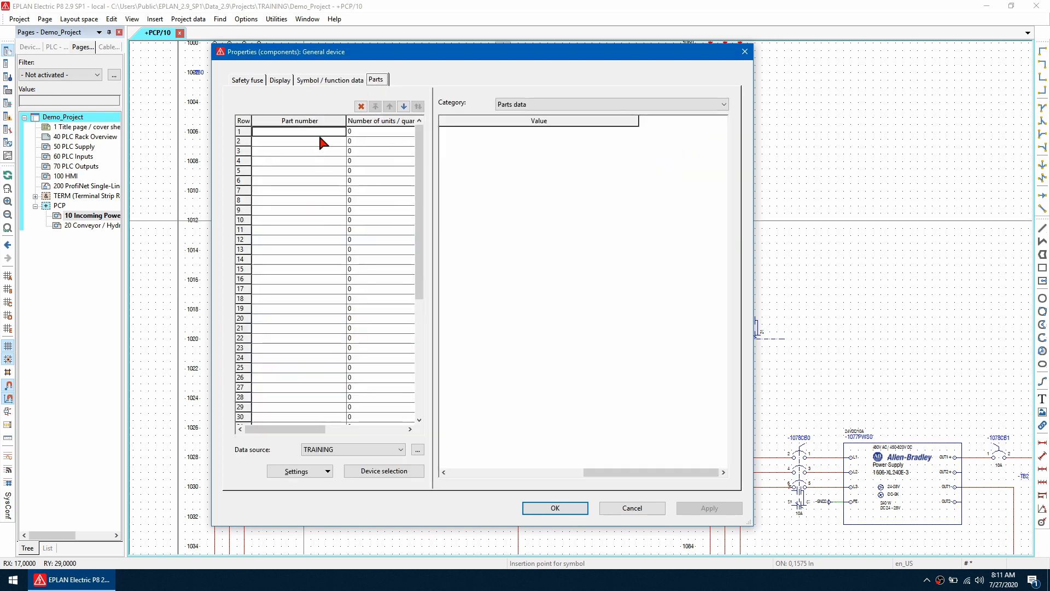
Step: Start entering part number ESS.123 in the fuse's first part row
{"action": "left_click", "coordinate": [300, 130]}
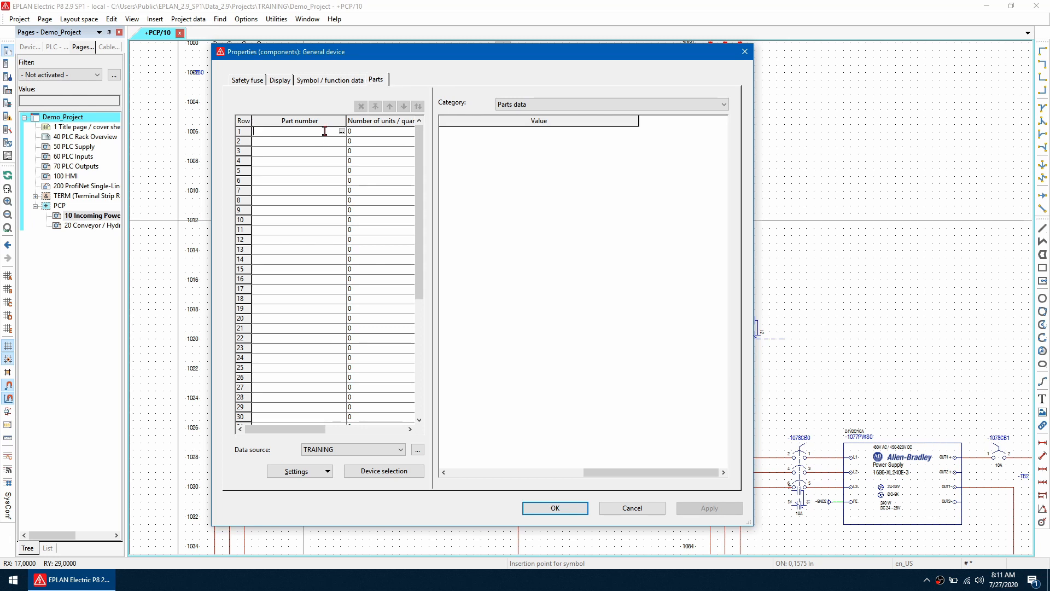
{"action": "type", "text": "ESS."}
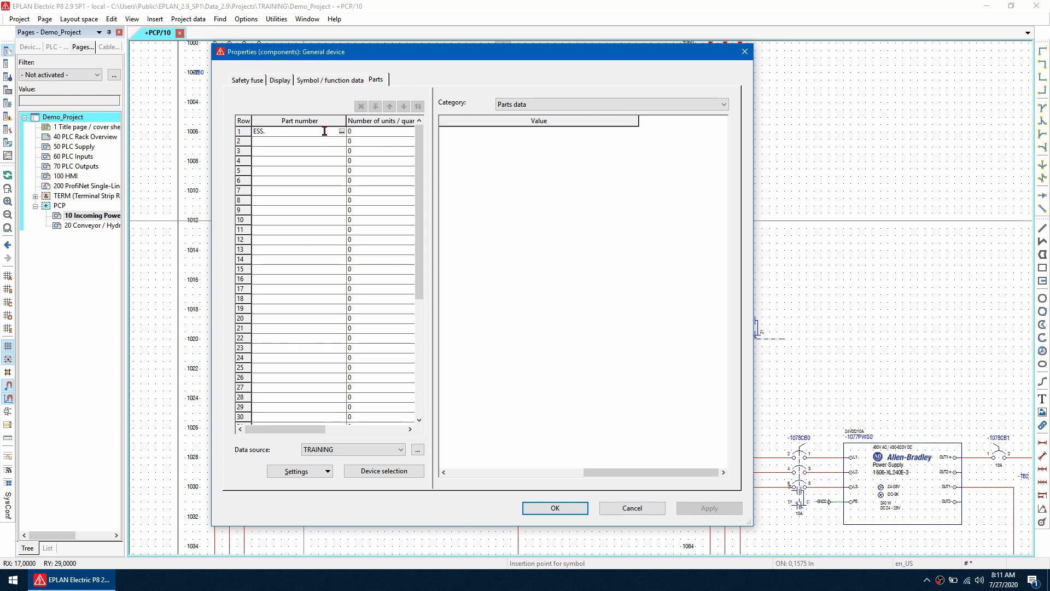
{"action": "type", "text": "123"}
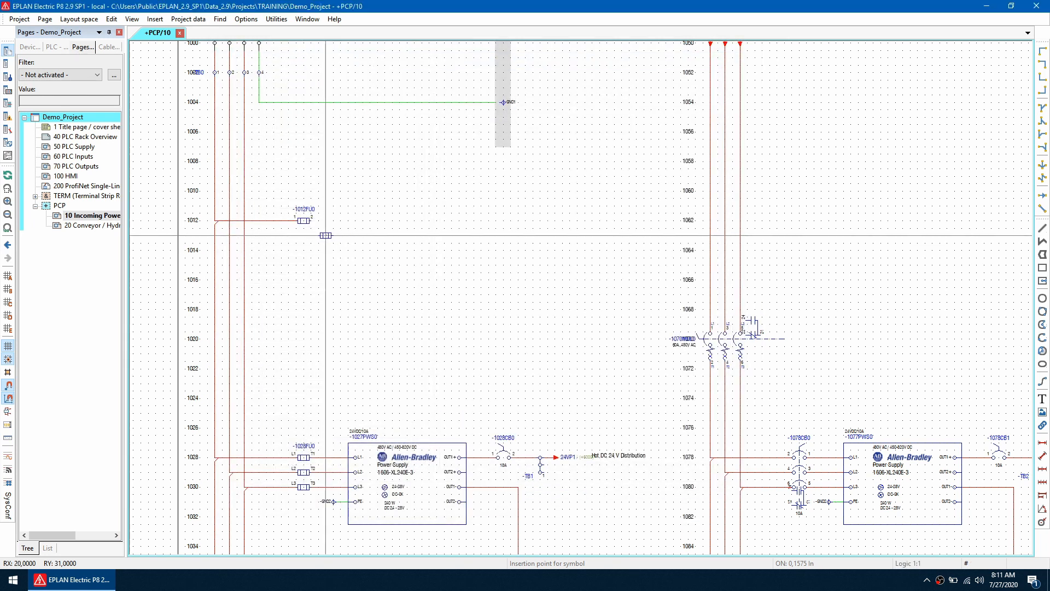
Step: Create part ESS.123456 with supplier ESS, a description and Safety fuse template, and apply it
{"action": "right_click", "coordinate": [302, 220]}
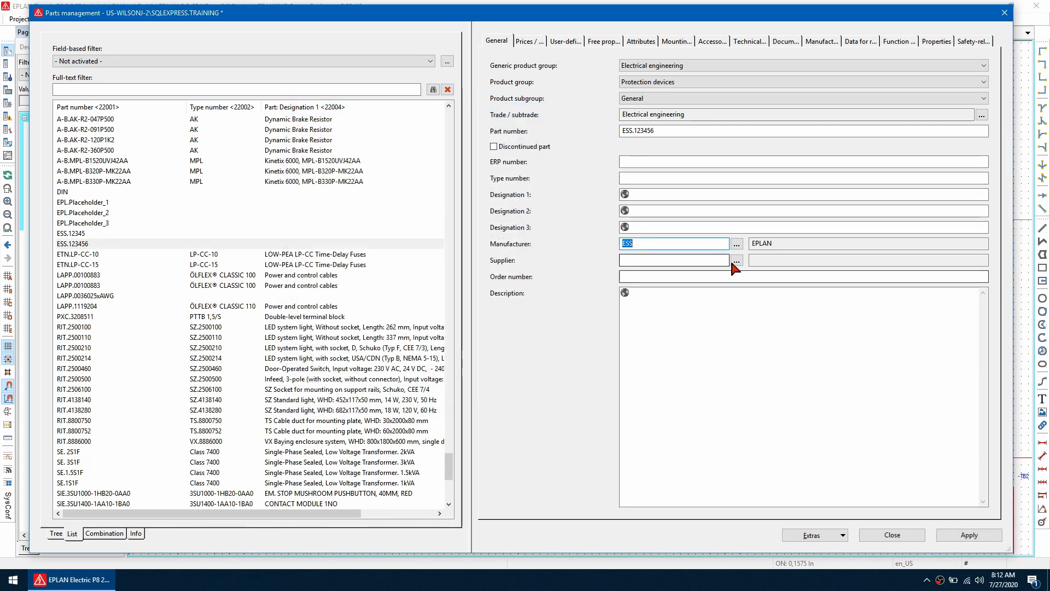
{"action": "left_click", "coordinate": [671, 261]}
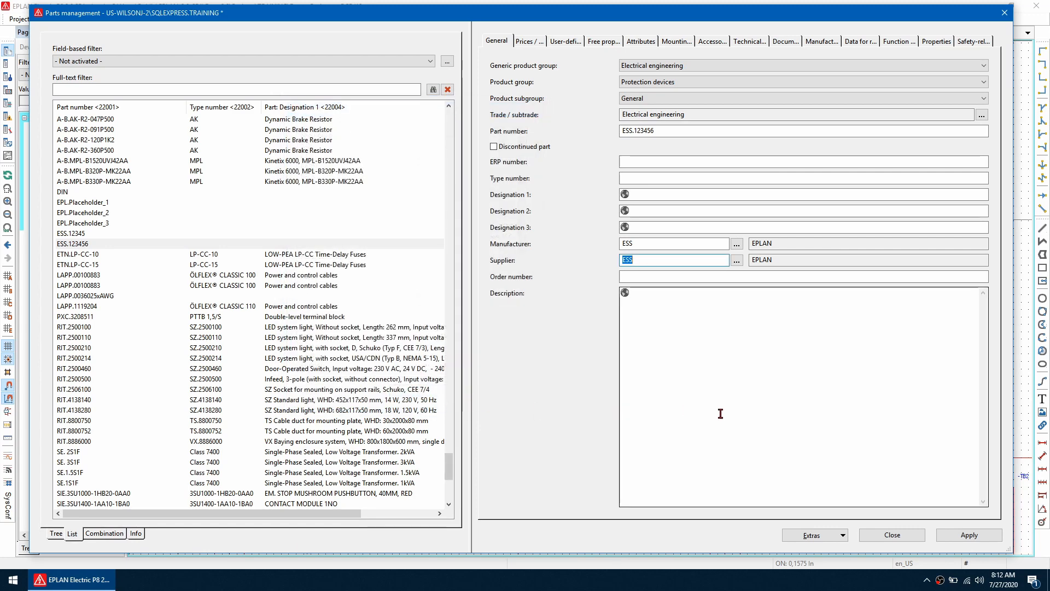
{"action": "type", "text": "Description Test"}
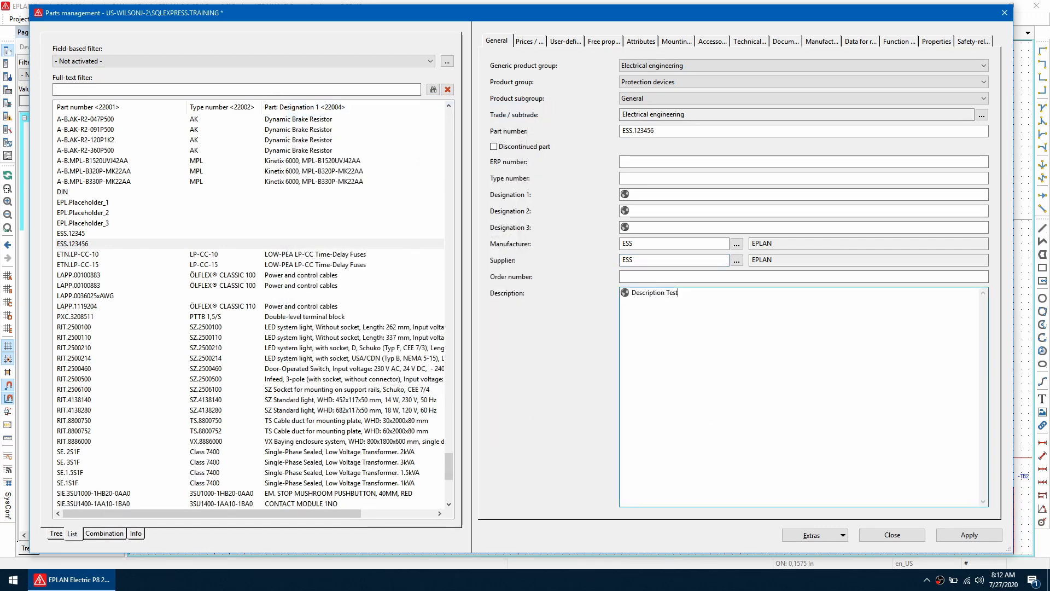
{"action": "left_click", "coordinate": [898, 40]}
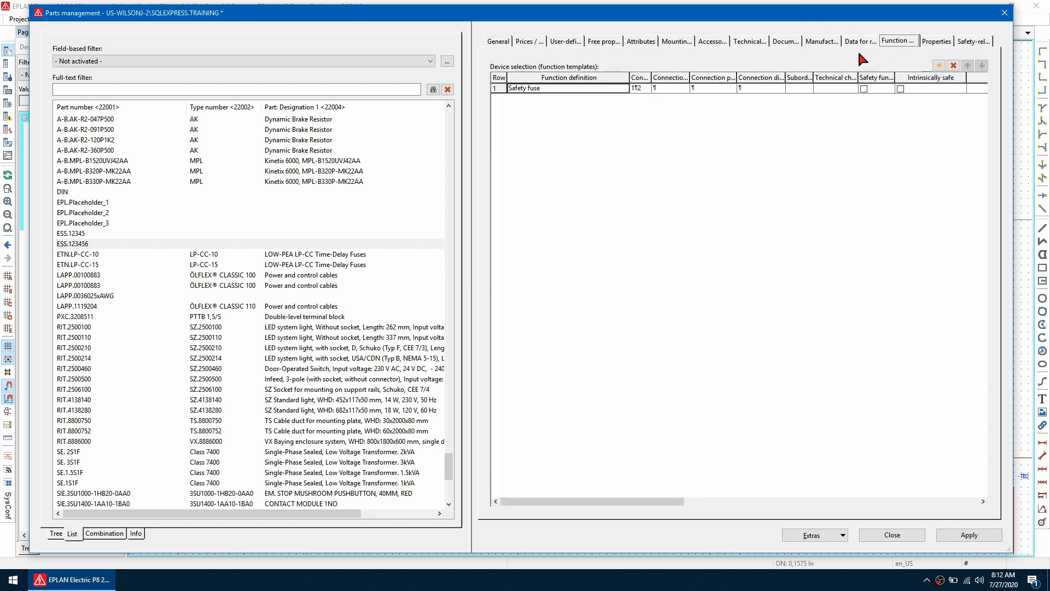
{"action": "mouse_move", "coordinate": [753, 148]}
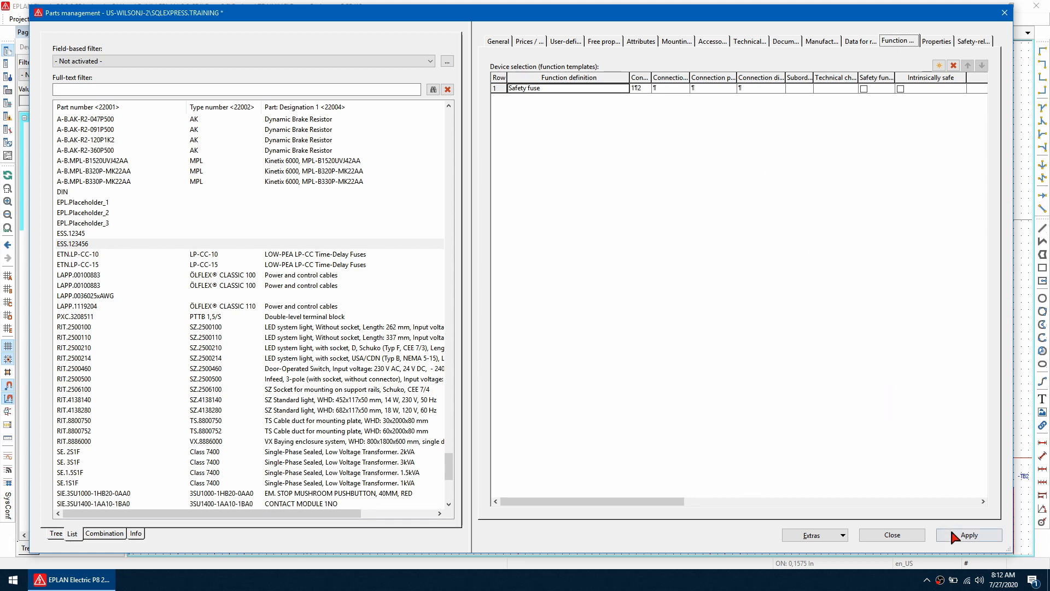
{"action": "left_click", "coordinate": [968, 535]}
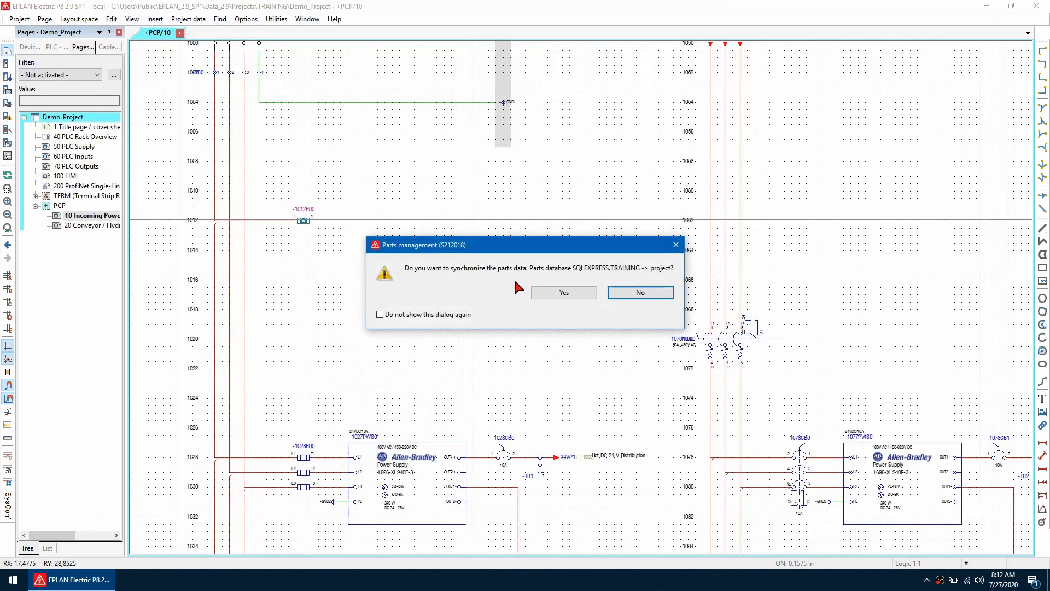
Step: Synchronize the parts data and choose part ESS.123456 for the new fuse device
{"action": "left_click", "coordinate": [638, 293]}
{"action": "type", "text": "E"}
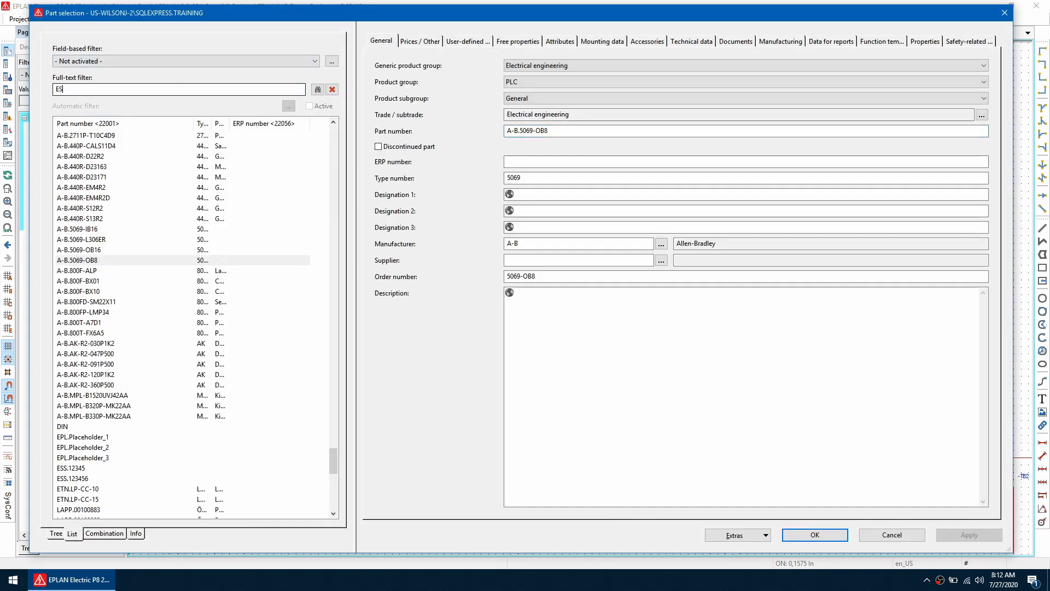
{"action": "type", "text": "SS.123456"}
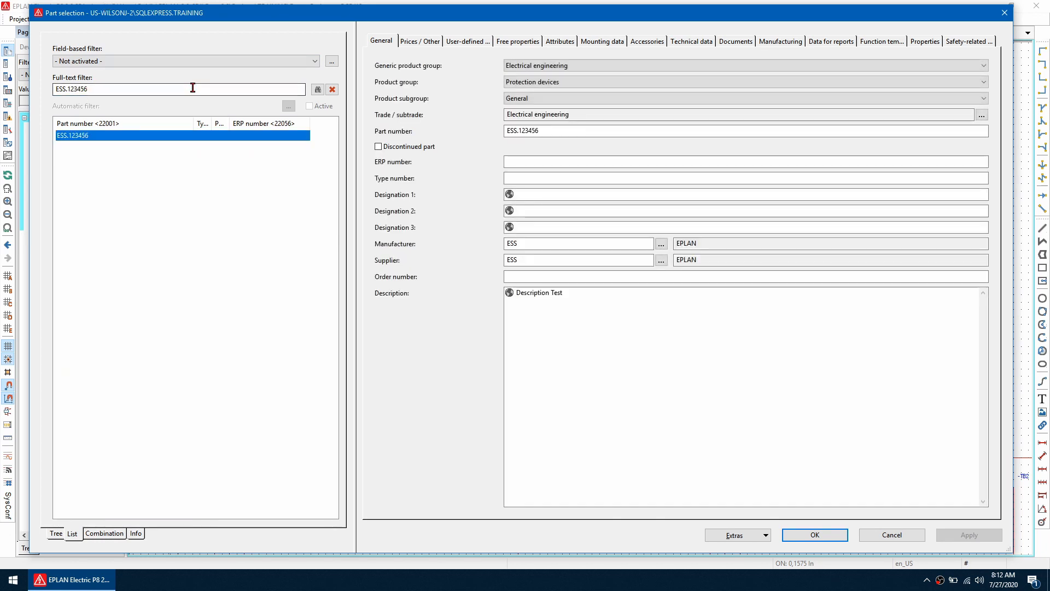
{"action": "left_click", "coordinate": [814, 535]}
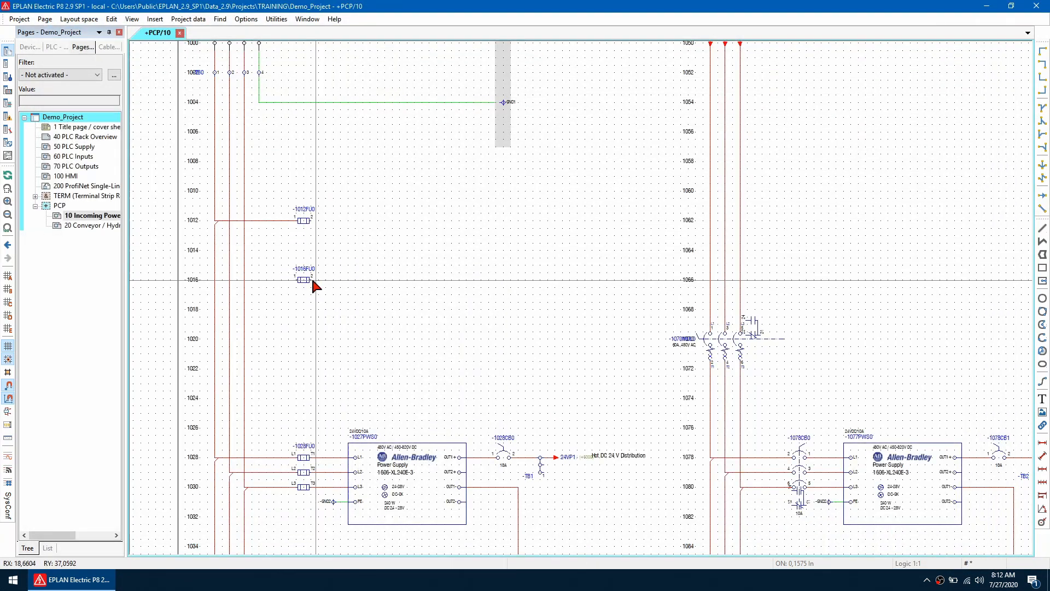
Step: Verify fuse -1016FU0 carries part ESS.123456 in its properties and confirm
{"action": "double_click", "coordinate": [302, 279]}
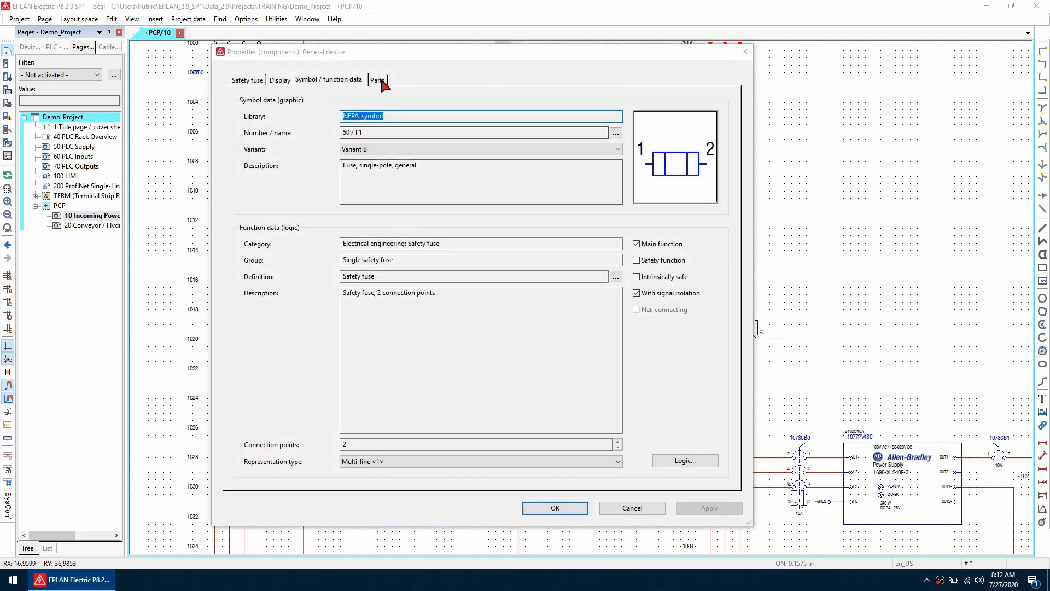
{"action": "left_click", "coordinate": [376, 80]}
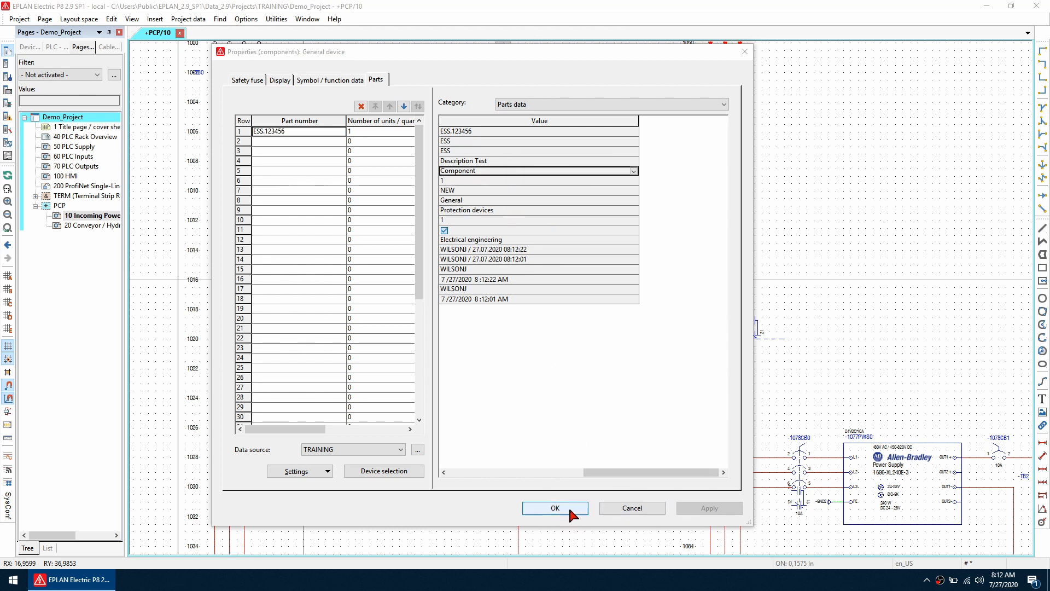
{"action": "left_click", "coordinate": [553, 508]}
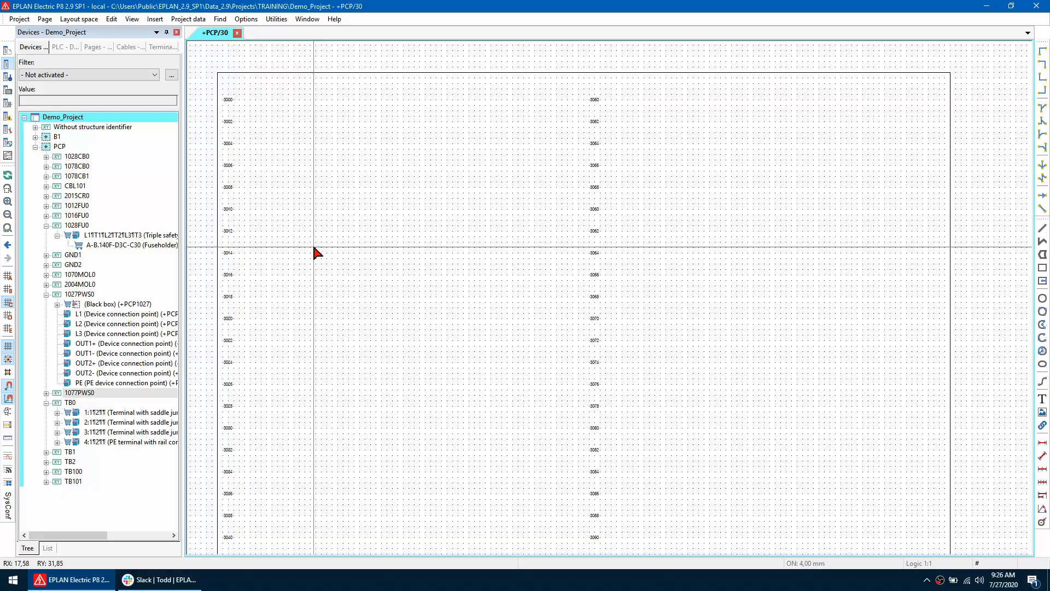
Step: Search the EPLAN Data Portal for 5069-IA and import part A-B.5069-IA16, updating existing data
{"action": "left_click", "coordinate": [276, 19]}
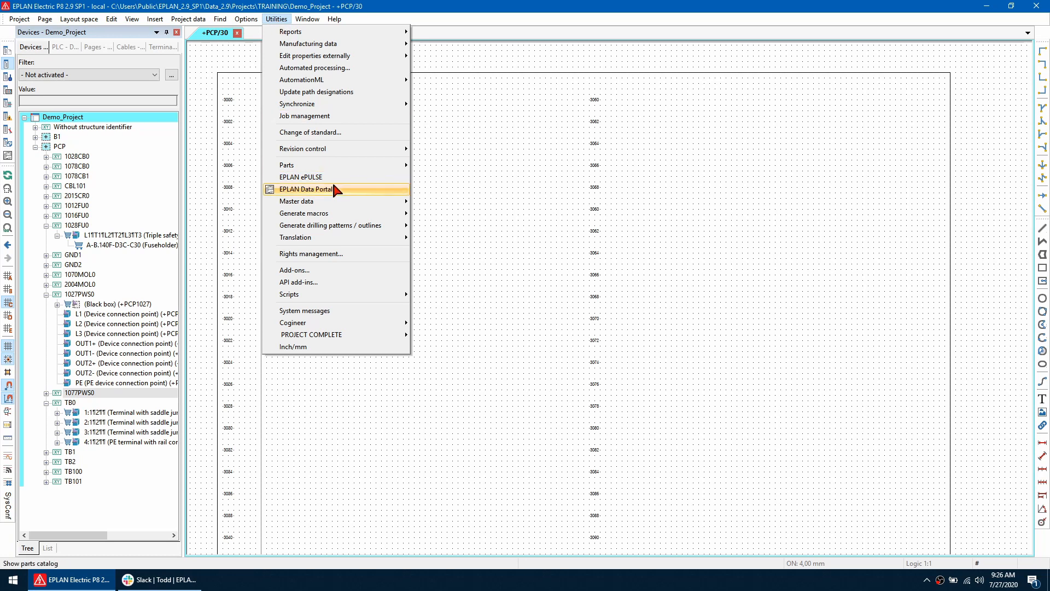
{"action": "left_click", "coordinate": [307, 189]}
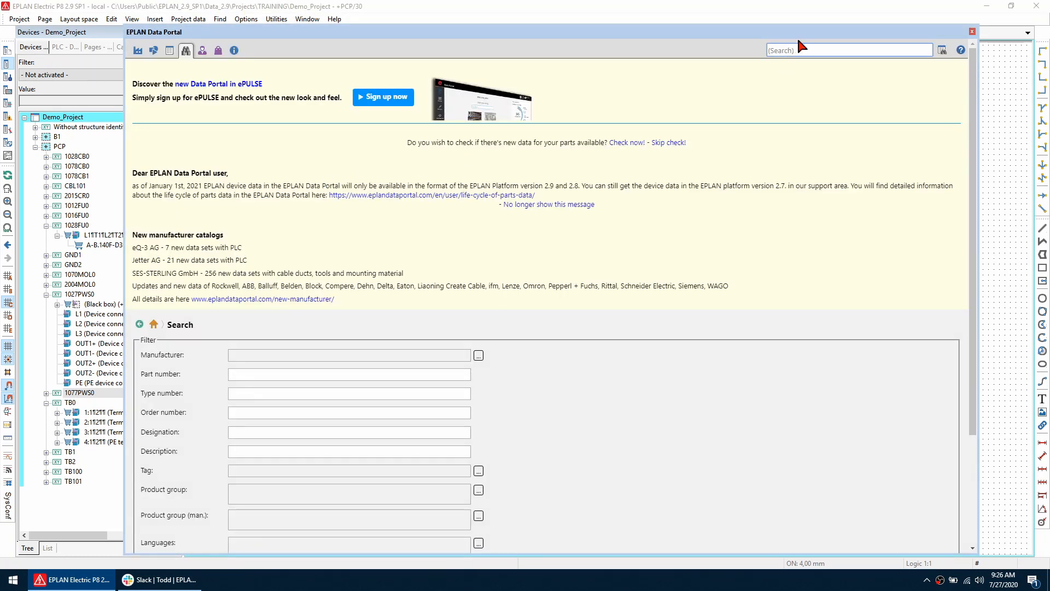
{"action": "type", "text": "5069-IA16"}
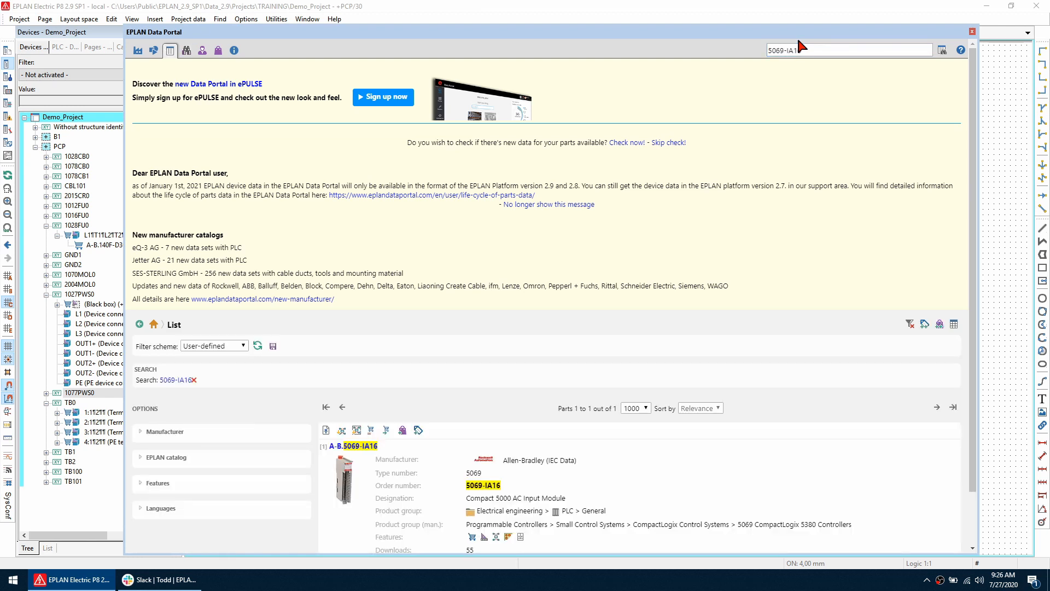
{"action": "mouse_move", "coordinate": [386, 430]}
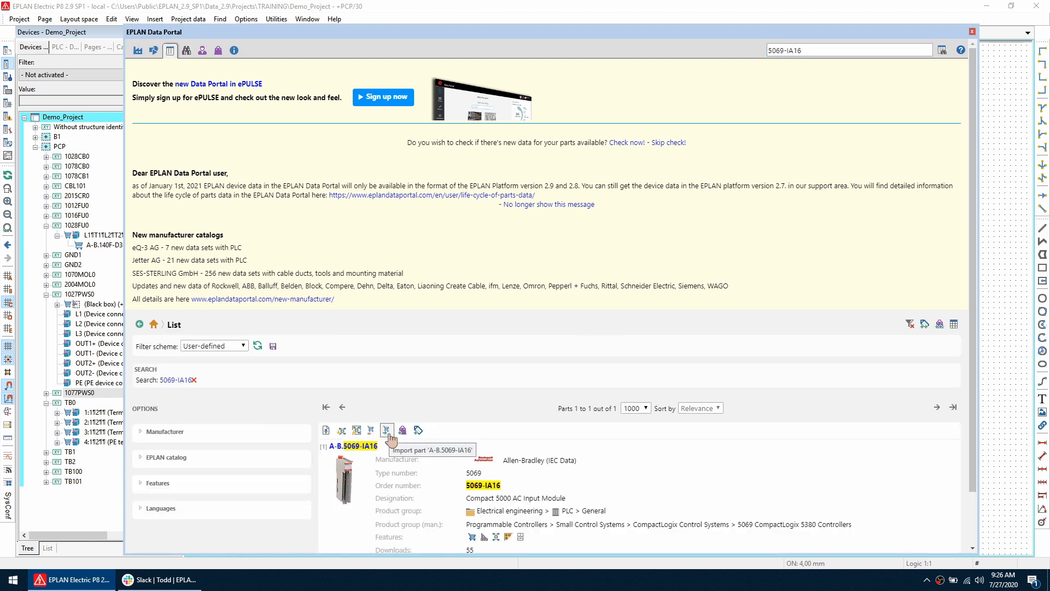
{"action": "left_click", "coordinate": [386, 430]}
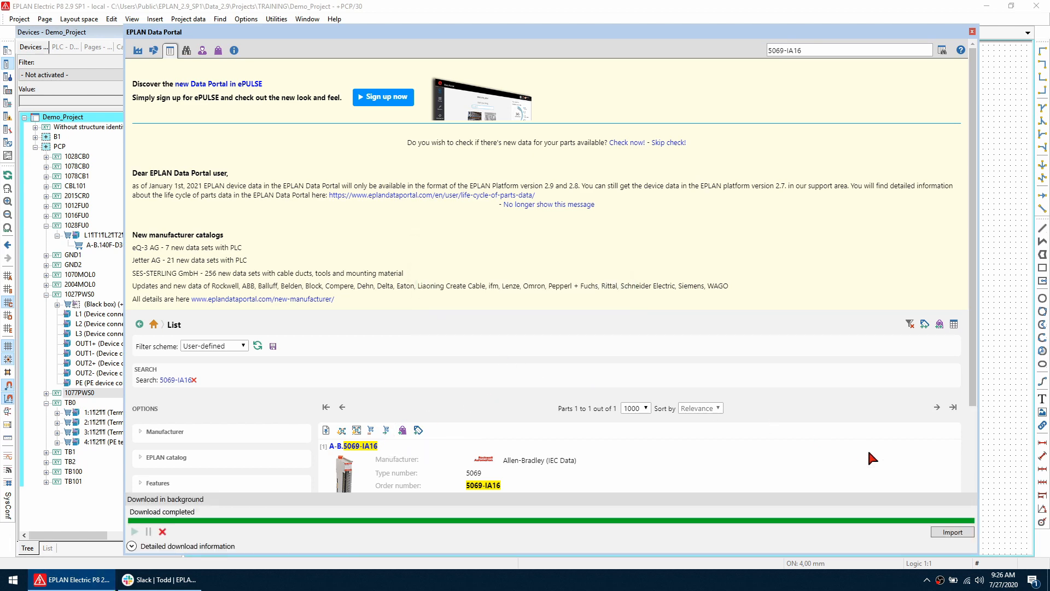
{"action": "left_click", "coordinate": [952, 531]}
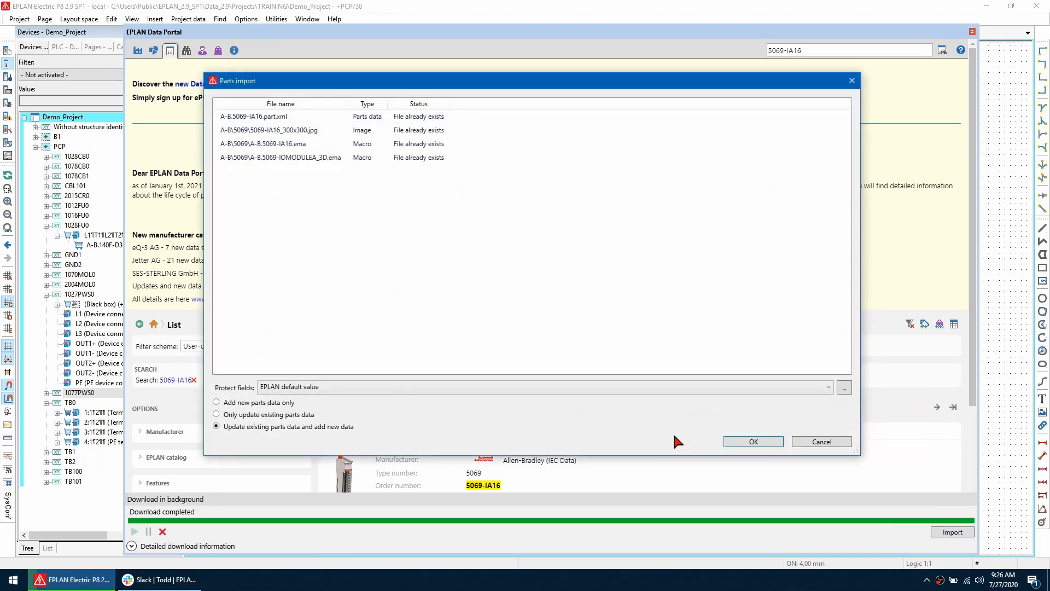
{"action": "left_click", "coordinate": [753, 441]}
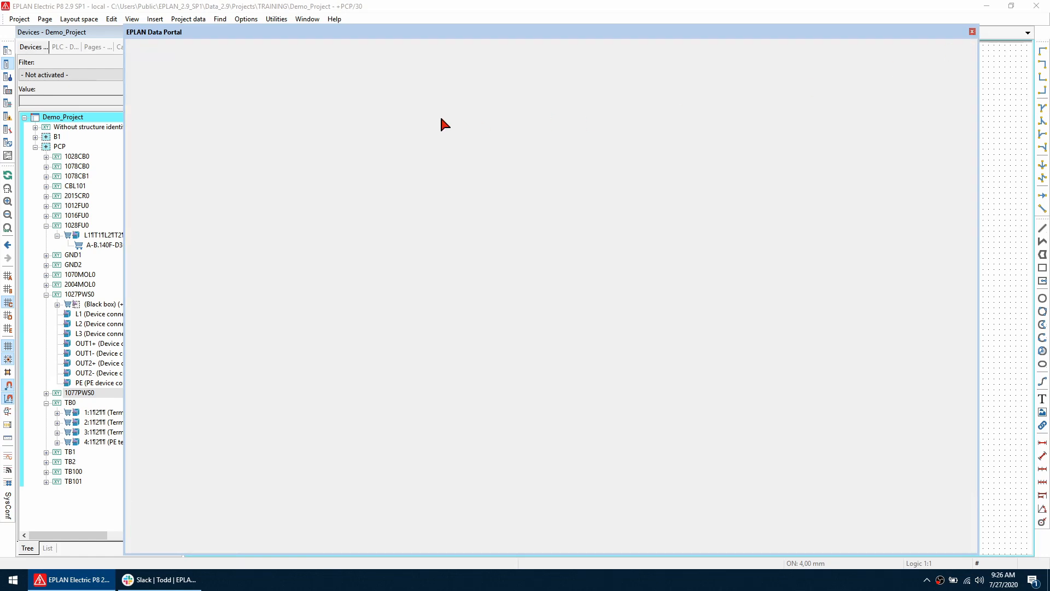
Step: Insert device A-B.5069-IA16, filtered by IA16, to come in as individual functions
{"action": "left_click", "coordinate": [155, 19]}
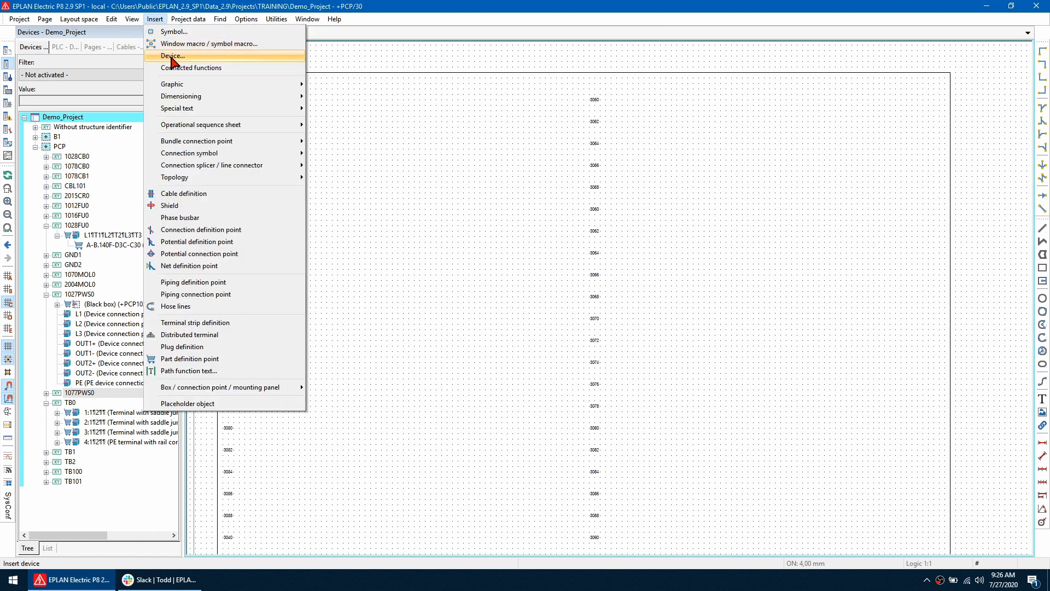
{"action": "left_click", "coordinate": [172, 56]}
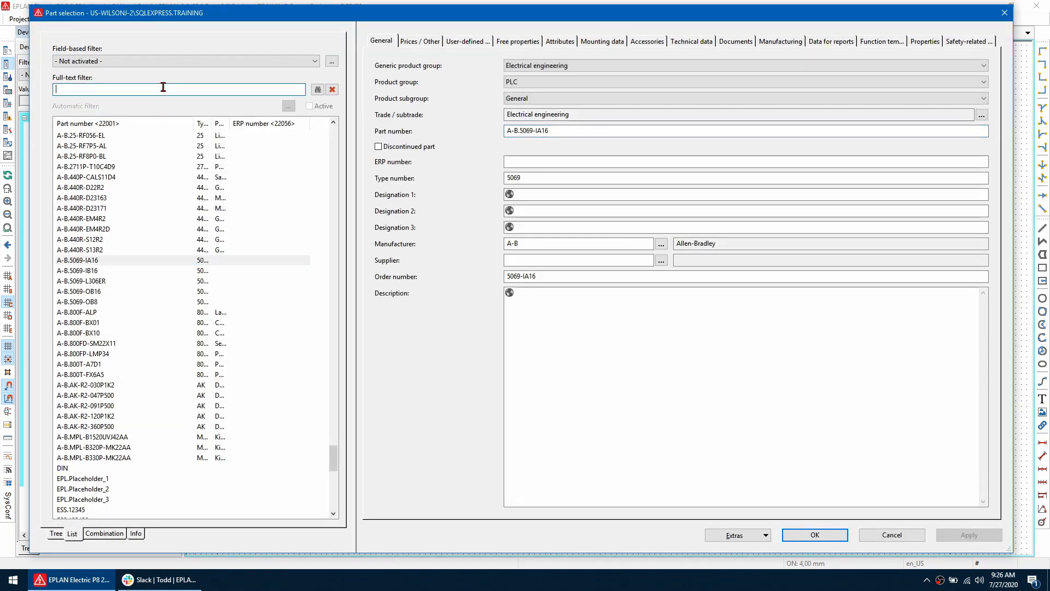
{"action": "type", "text": "IA16"}
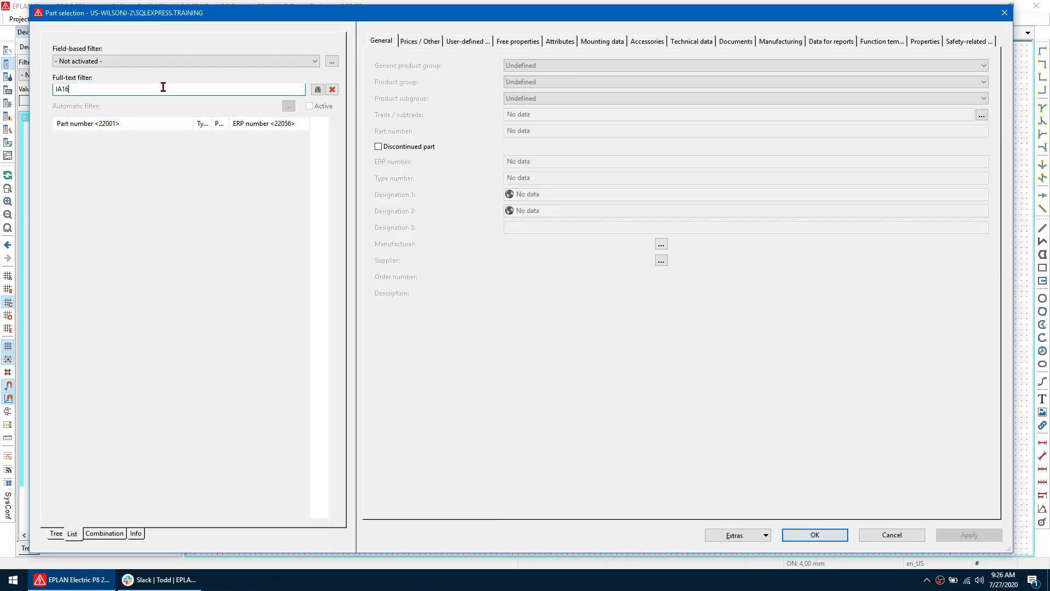
{"action": "left_click", "coordinate": [813, 535]}
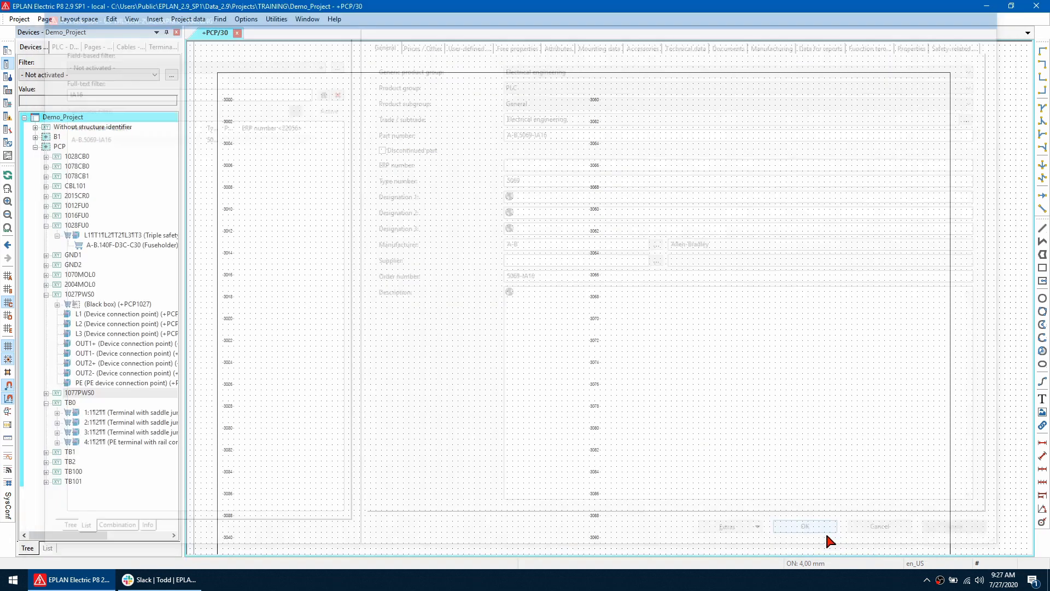
{"action": "left_click", "coordinate": [805, 526]}
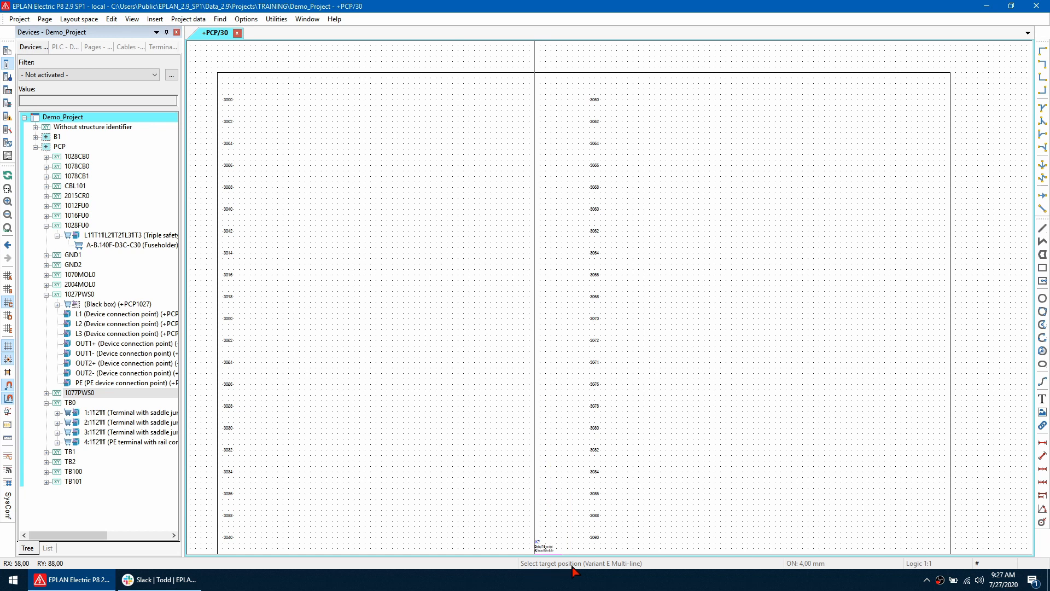
{"action": "mouse_move", "coordinate": [569, 541]}
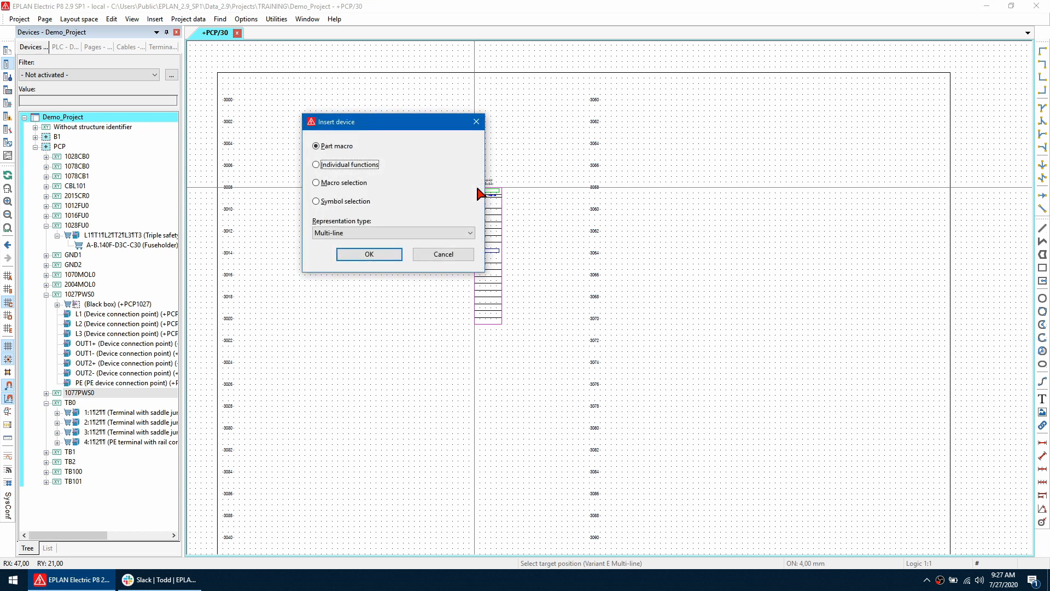
{"action": "left_click", "coordinate": [315, 166]}
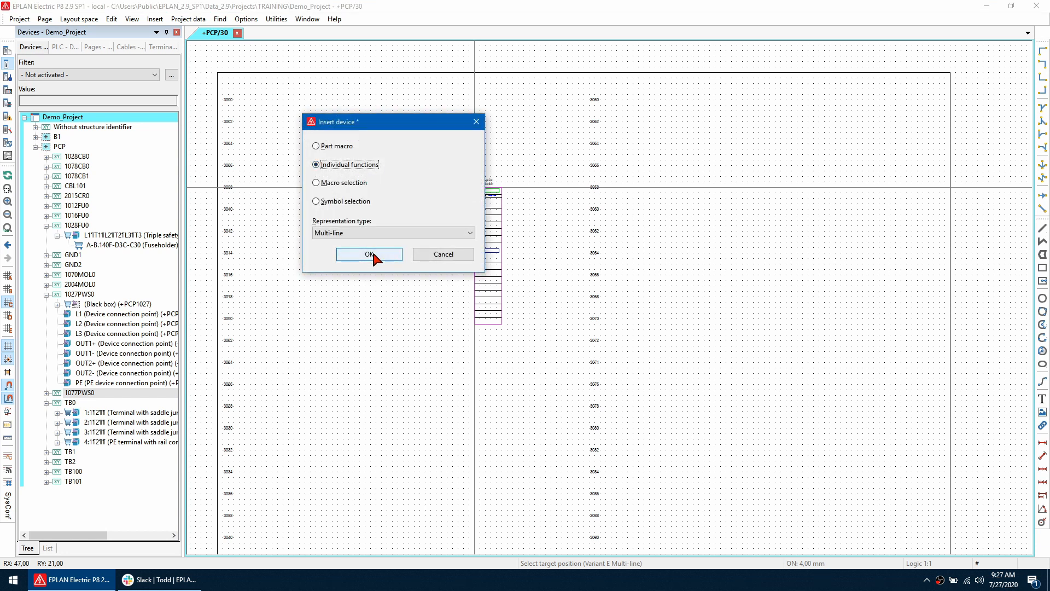
{"action": "mouse_move", "coordinate": [379, 262]}
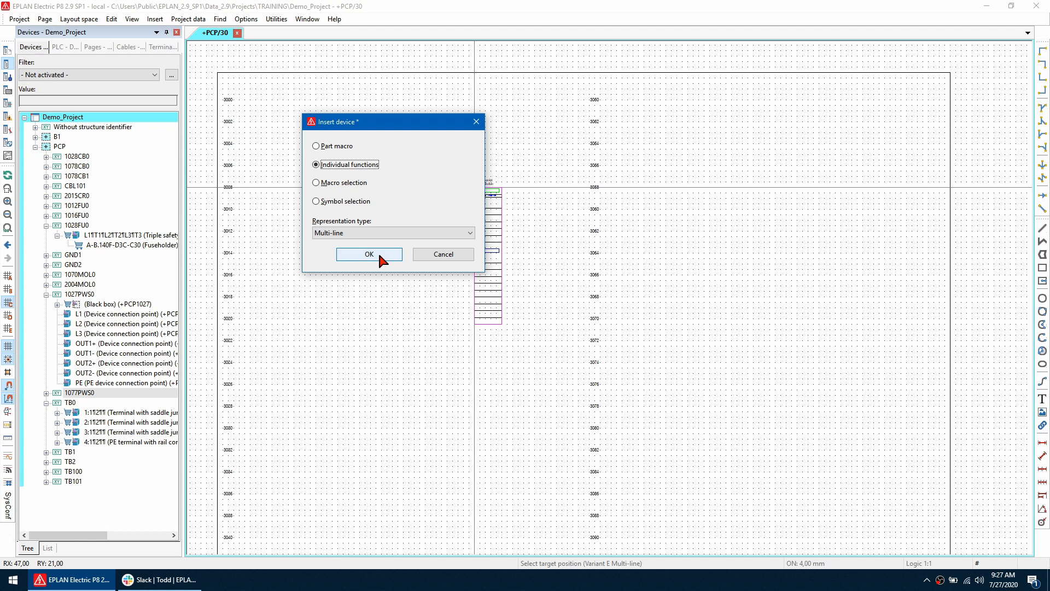
Step: Place the PLC box and synchronize selection to show PLC02 with its connection points in the device tree
{"action": "left_click", "coordinate": [369, 254]}
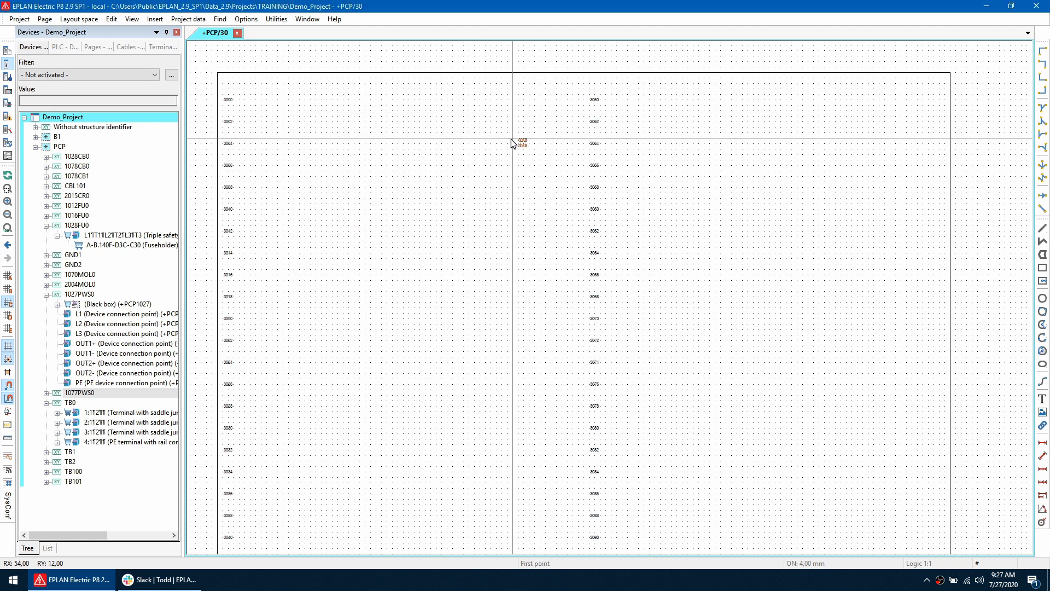
{"action": "mouse_move", "coordinate": [496, 125]}
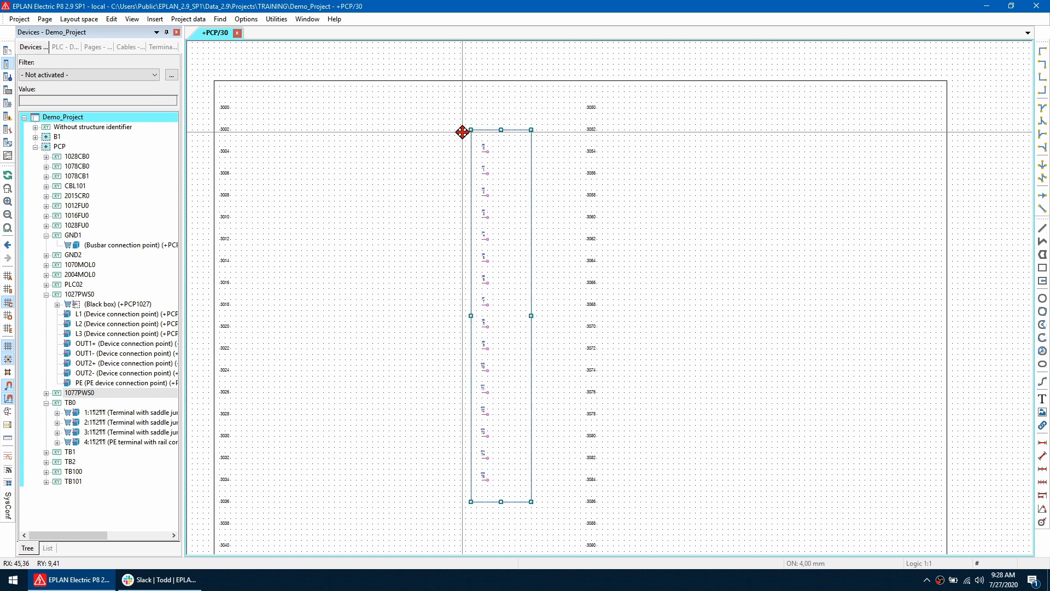
{"action": "right_click", "coordinate": [462, 133]}
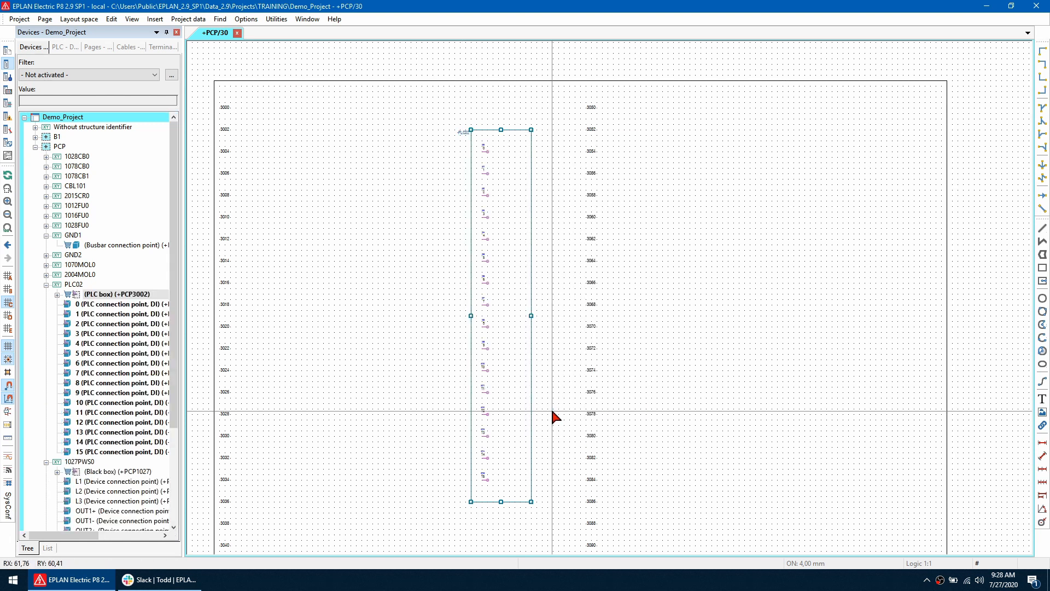
{"action": "left_click", "coordinate": [73, 285]}
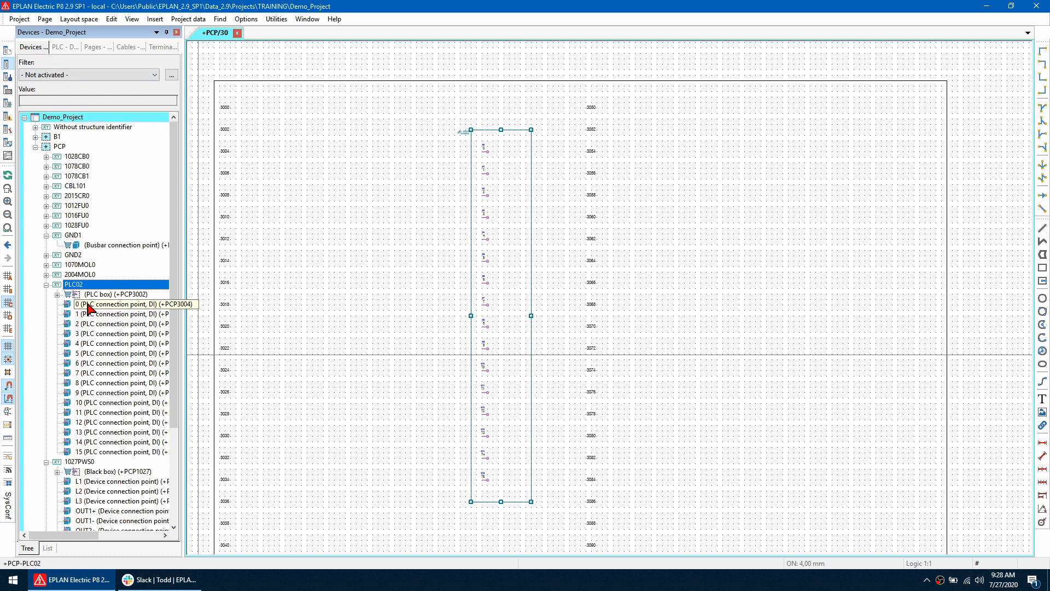
{"action": "left_click", "coordinate": [120, 452]}
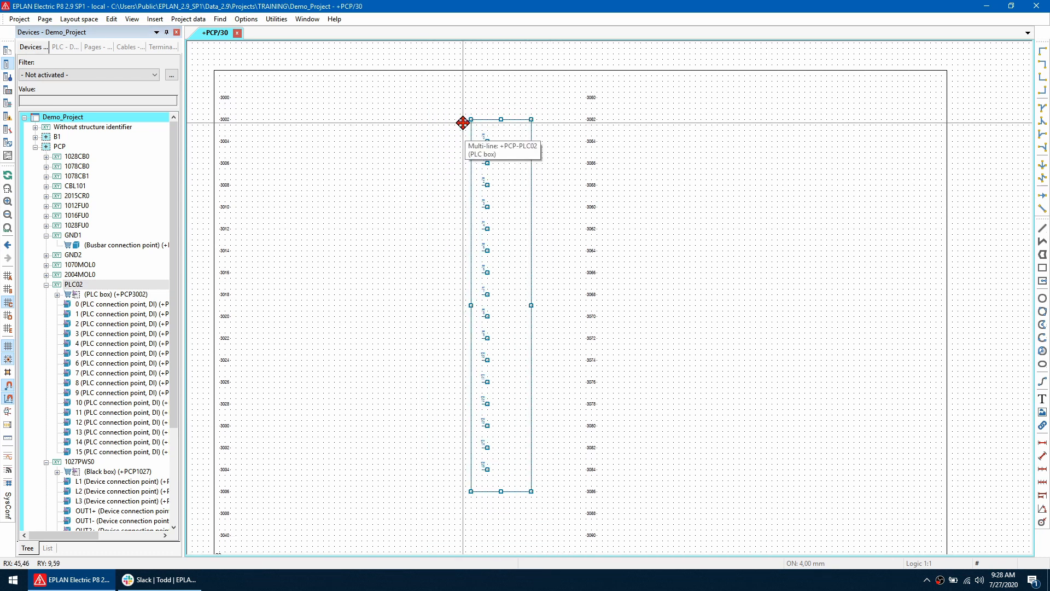
Step: Save the PLC box as window macro ESS_A-B.5069-IA16.ema
{"action": "right_click", "coordinate": [462, 123]}
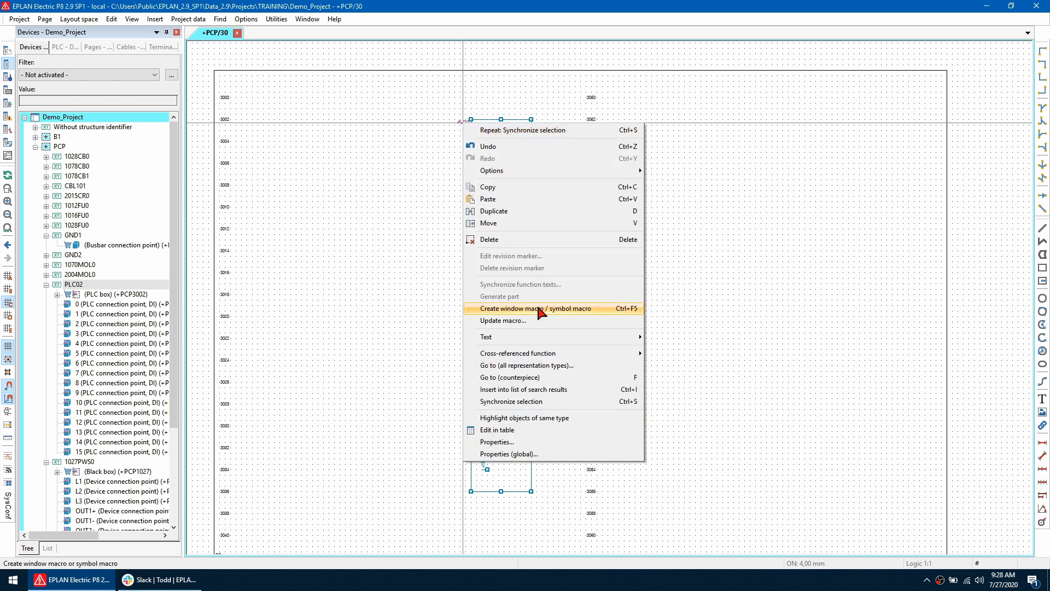
{"action": "left_click", "coordinate": [538, 309]}
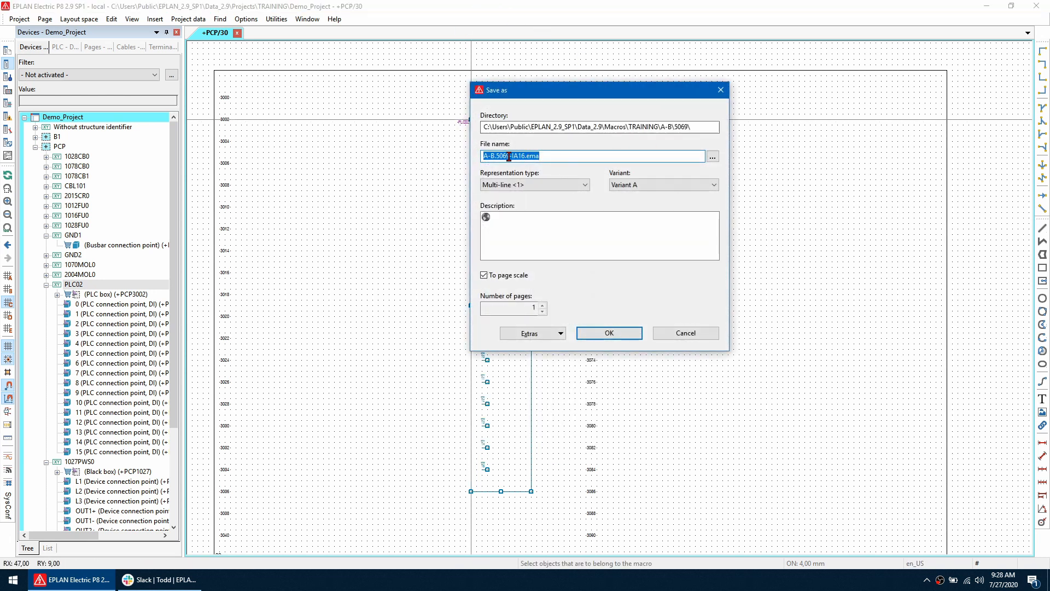
{"action": "left_click", "coordinate": [518, 156]}
{"action": "type", "text": "ESS_"}
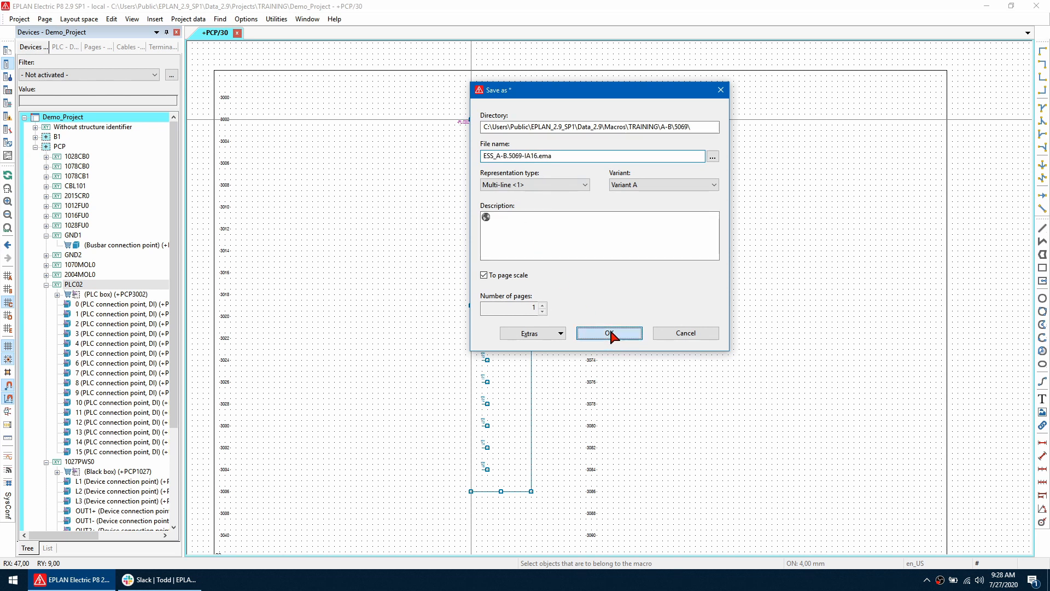
{"action": "left_click", "coordinate": [609, 332]}
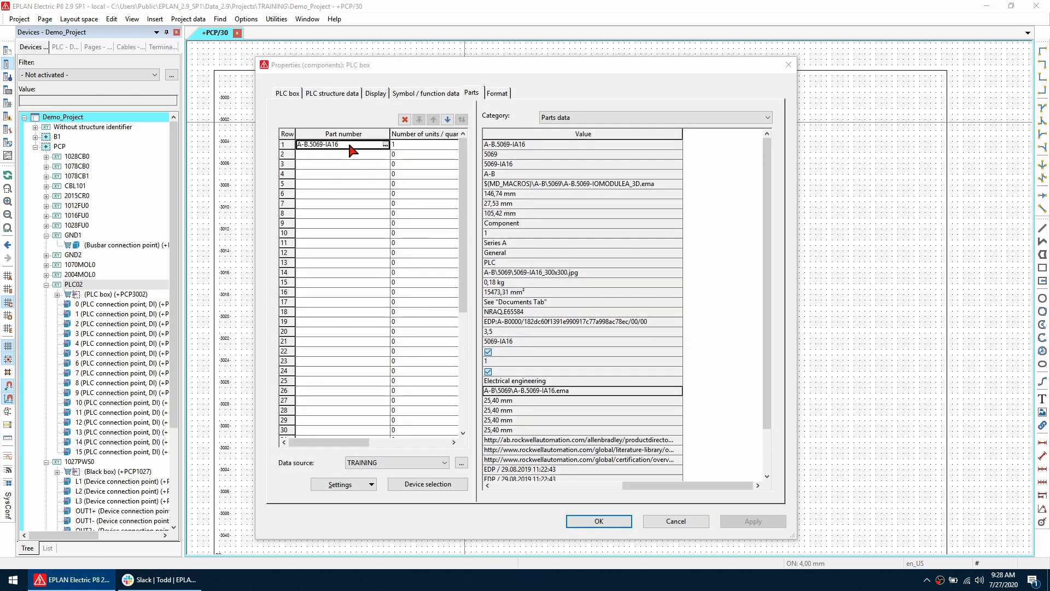
{"action": "mouse_move", "coordinate": [384, 149]}
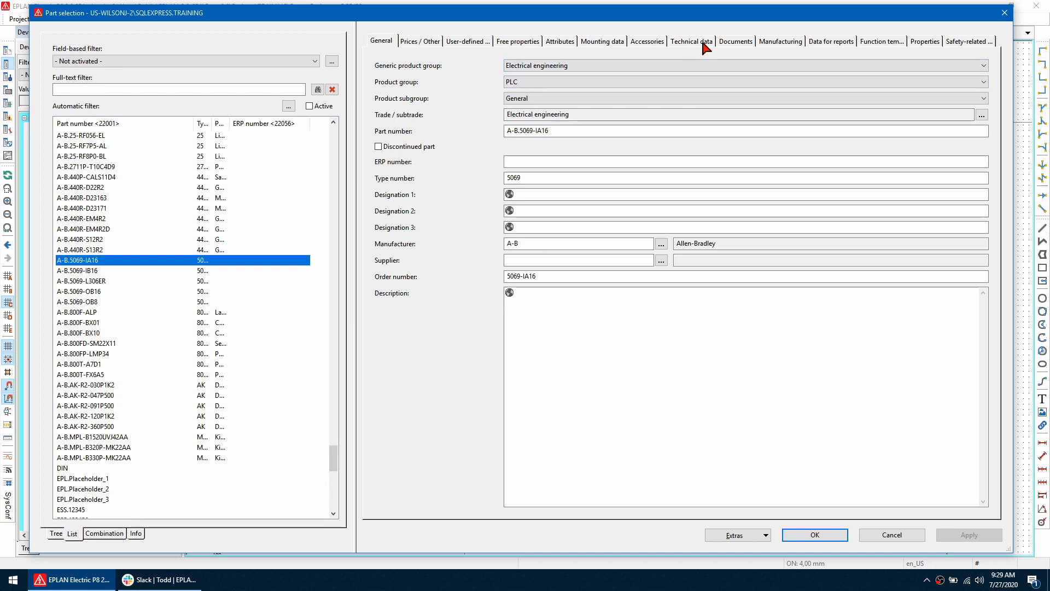
Step: Assign macro ESS_A-B.5069-IA16.ema in the part's Technical data and synchronize into the project
{"action": "left_click", "coordinate": [690, 40]}
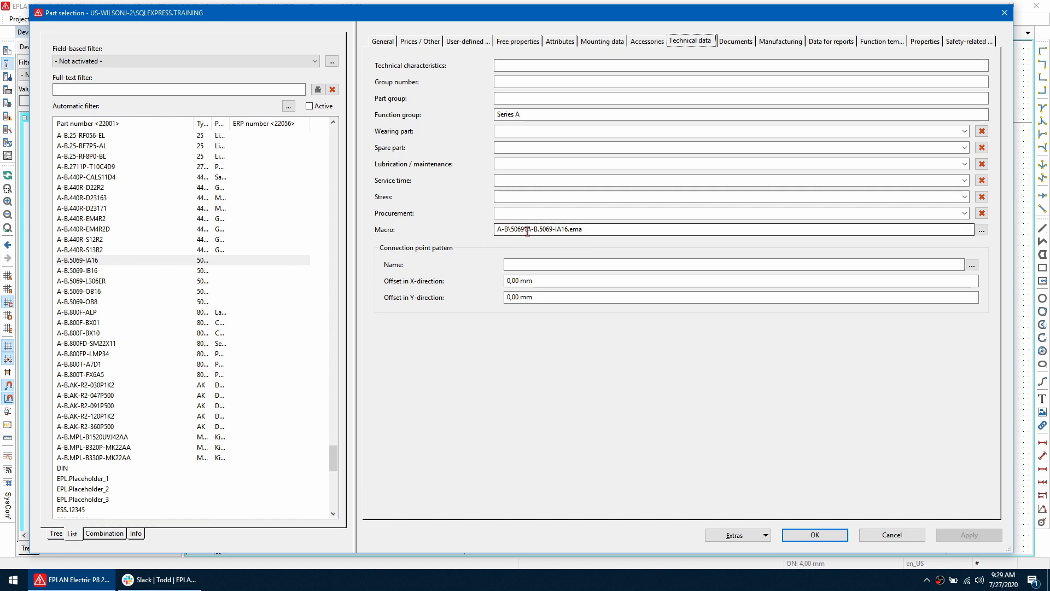
{"action": "left_click", "coordinate": [982, 229]}
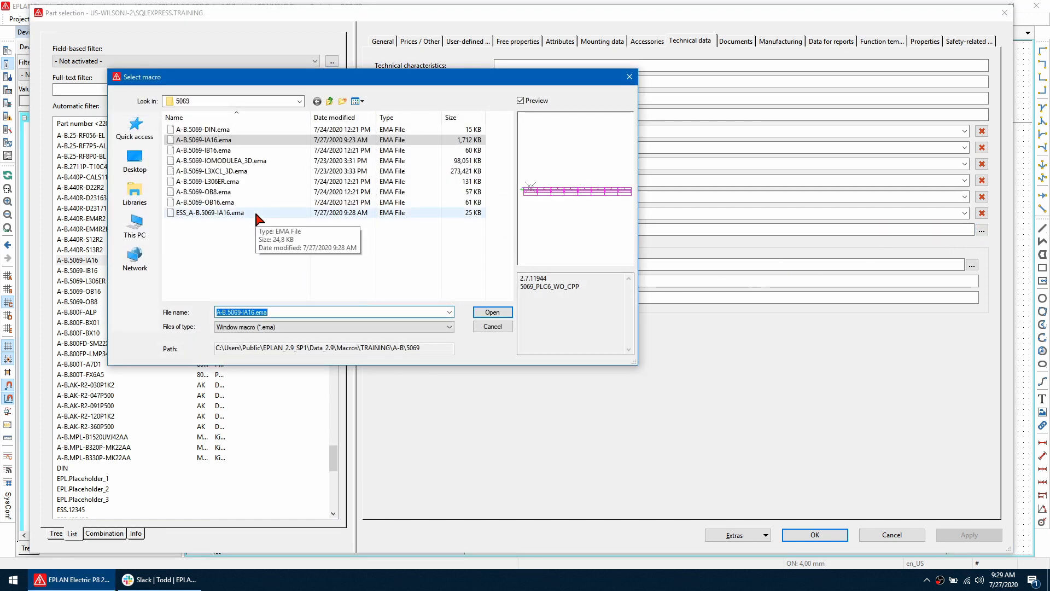
{"action": "left_click", "coordinate": [208, 212]}
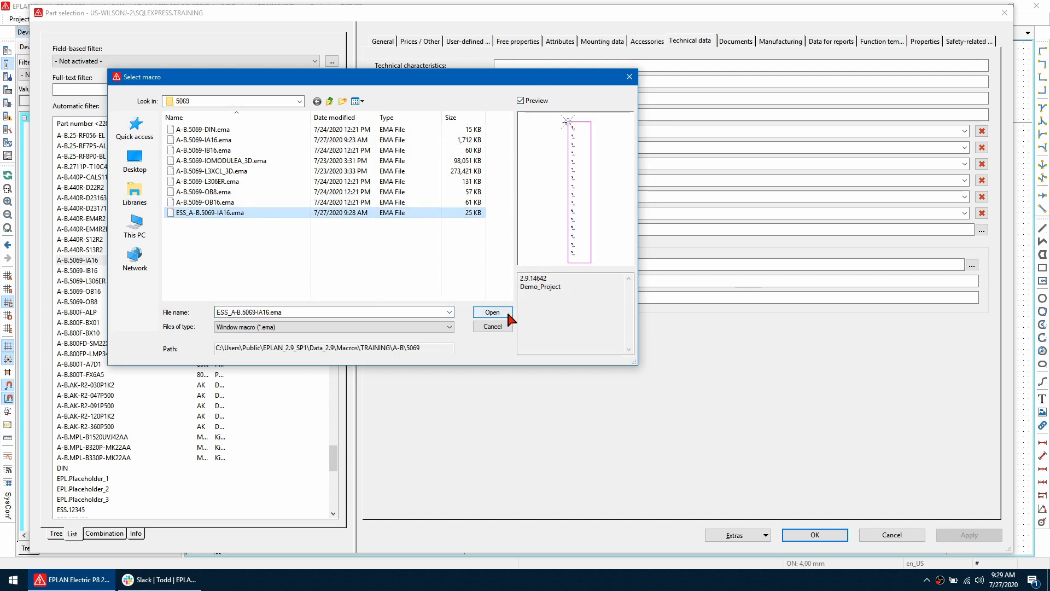
{"action": "left_click", "coordinate": [491, 312]}
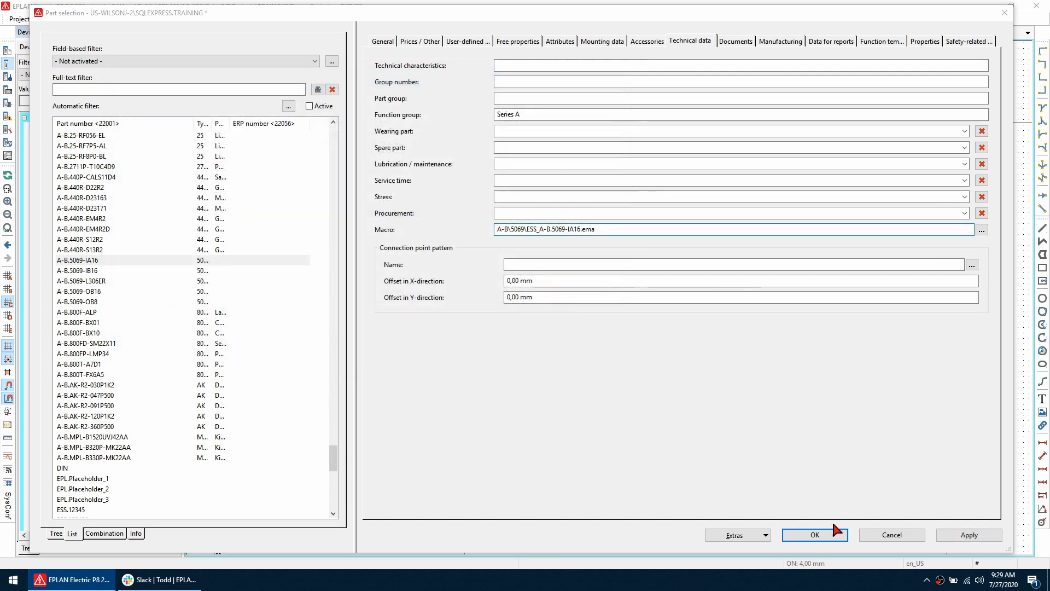
{"action": "left_click", "coordinate": [814, 535]}
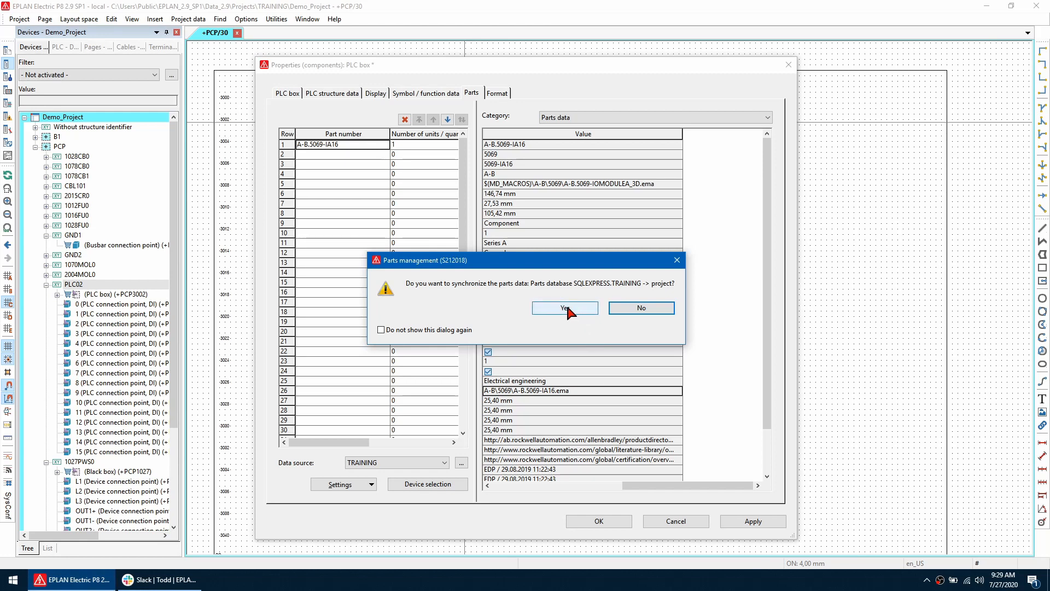
{"action": "left_click", "coordinate": [564, 307]}
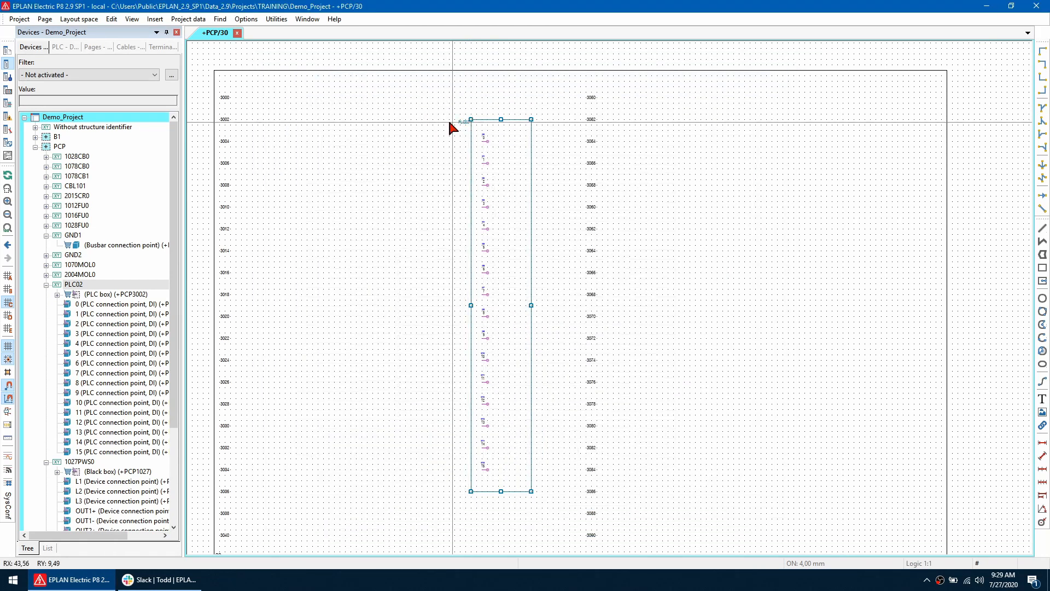
Step: Insert a second A-B.5069-IA16 PLC box to the right of the first
{"action": "left_click", "coordinate": [155, 18]}
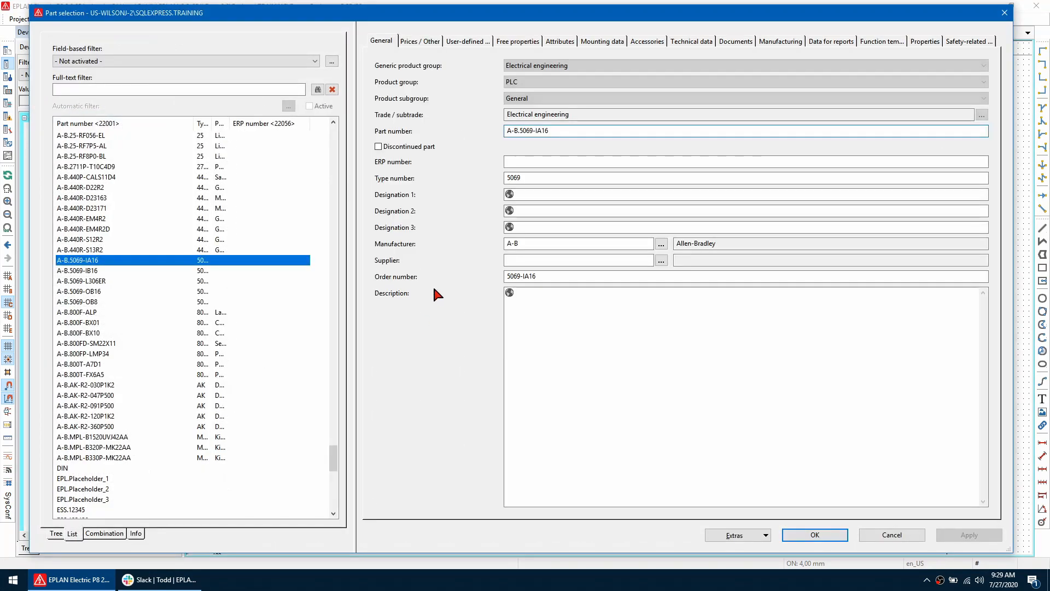
{"action": "left_click", "coordinate": [814, 535]}
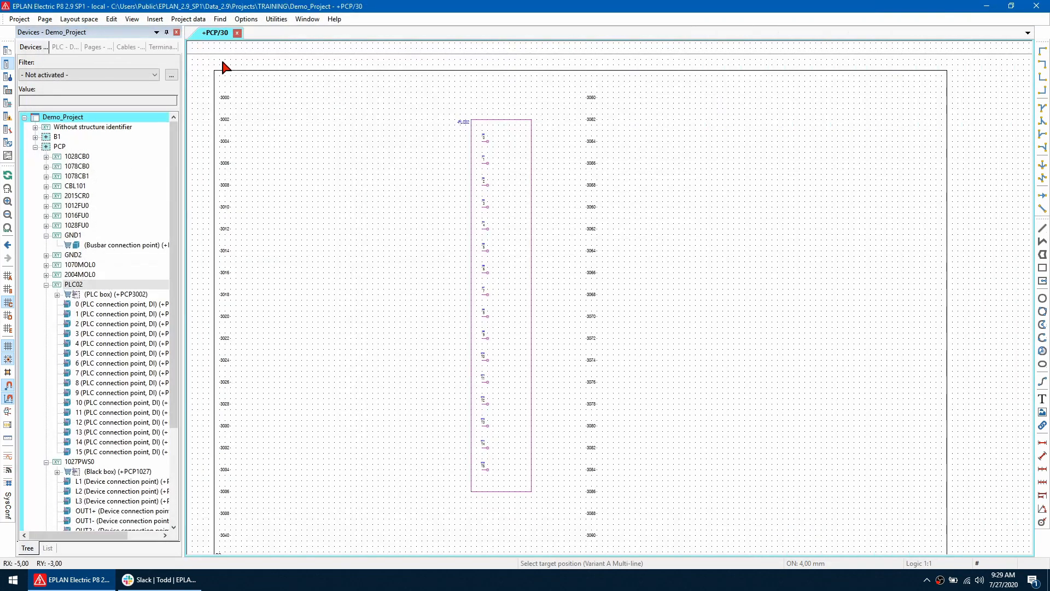
{"action": "left_click", "coordinate": [729, 125]}
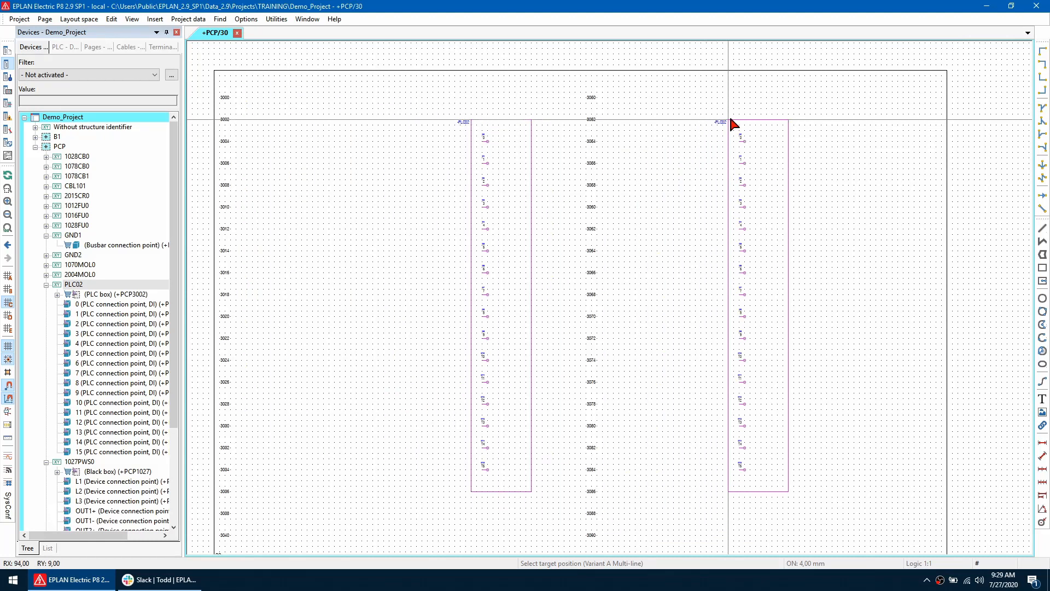